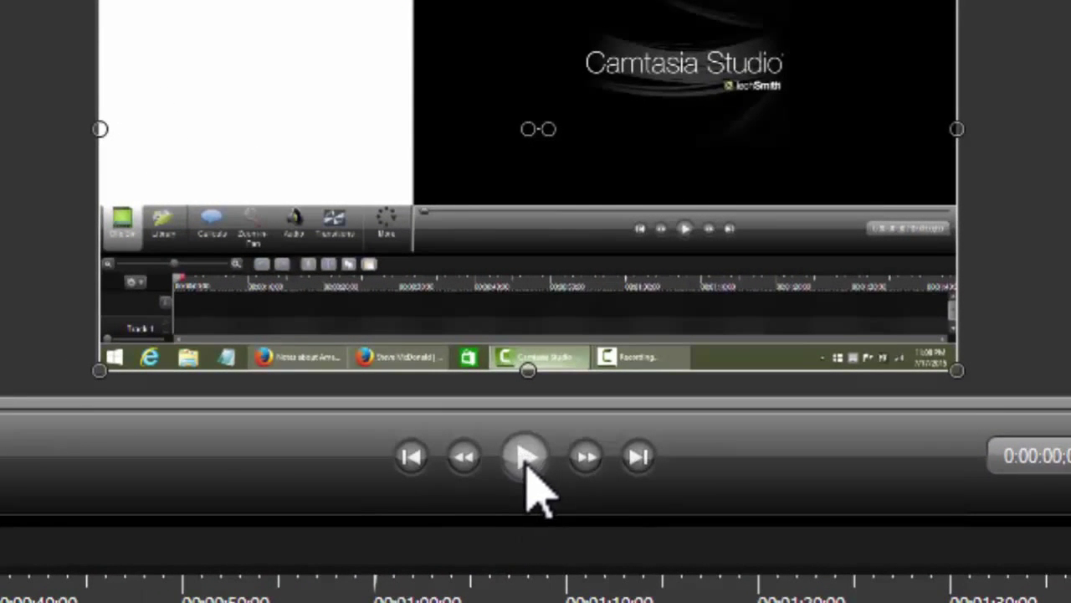
# Step: Preview the recording, then select the opening range from 0 to about 13 seconds
pyautogui.click(525, 456)
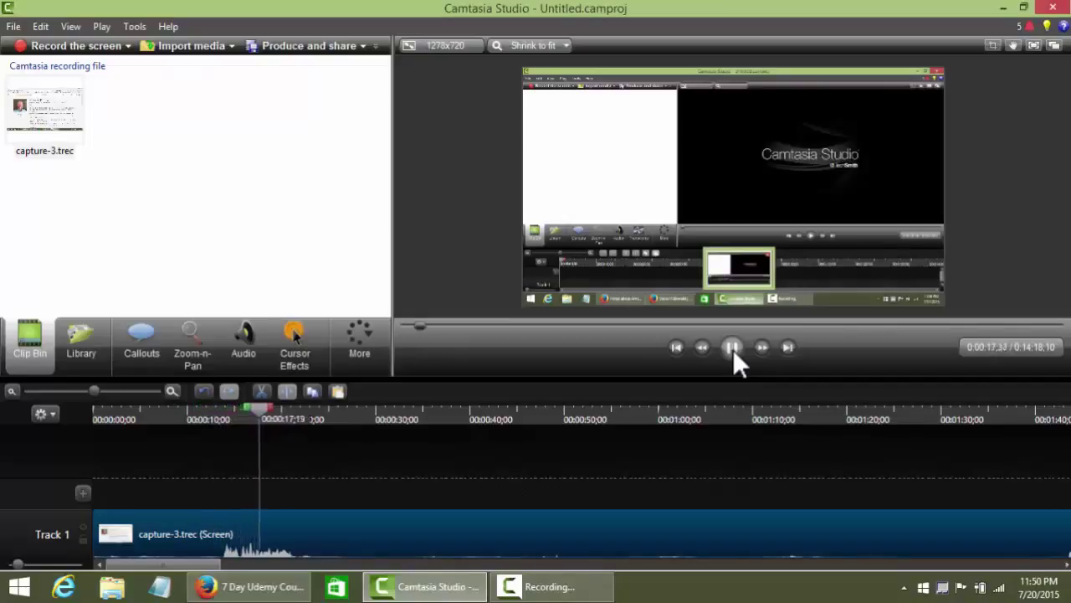
pyautogui.click(732, 347)
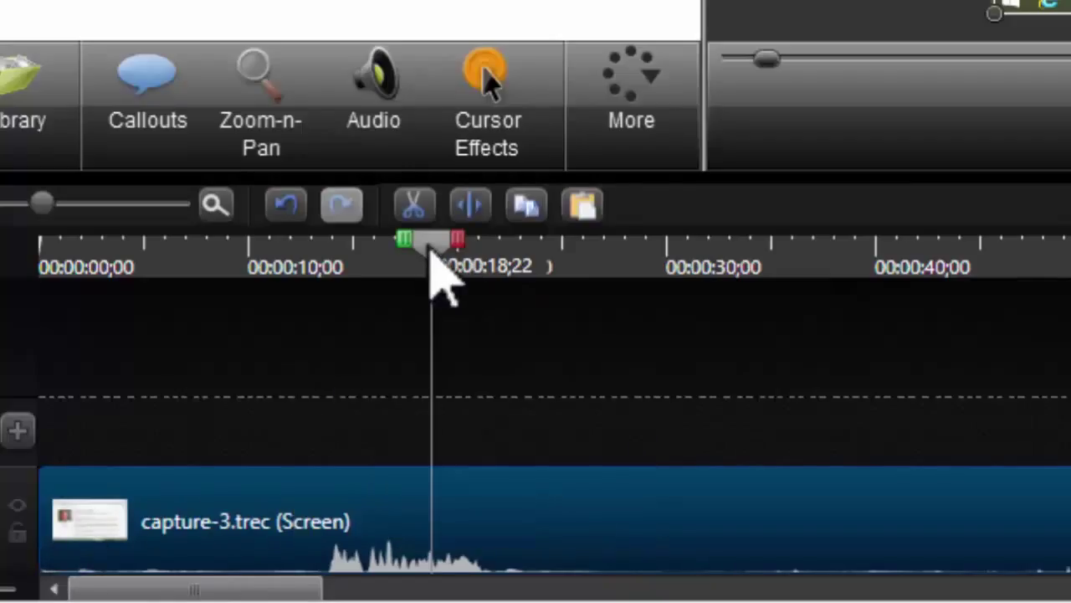
pyautogui.moveTo(452, 452)
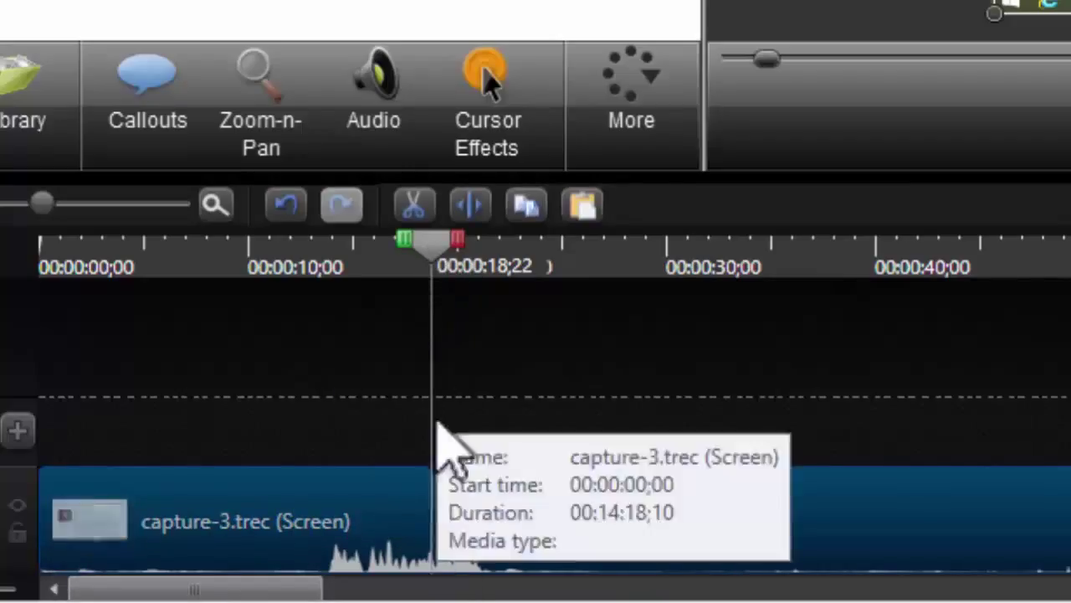
pyautogui.moveTo(439, 280)
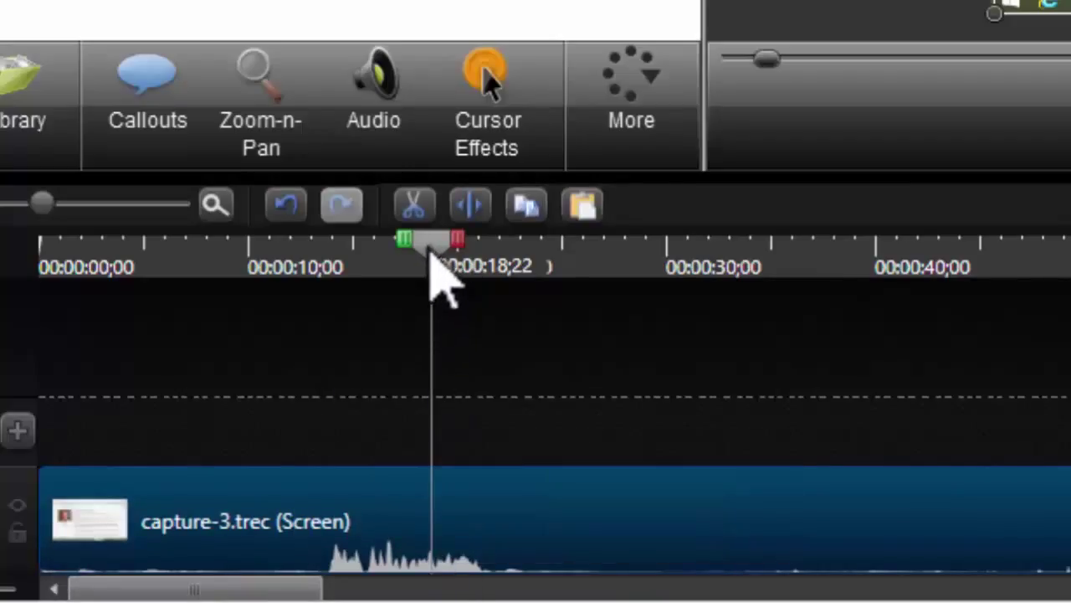
pyautogui.moveTo(427, 243); pyautogui.dragTo(314, 243)
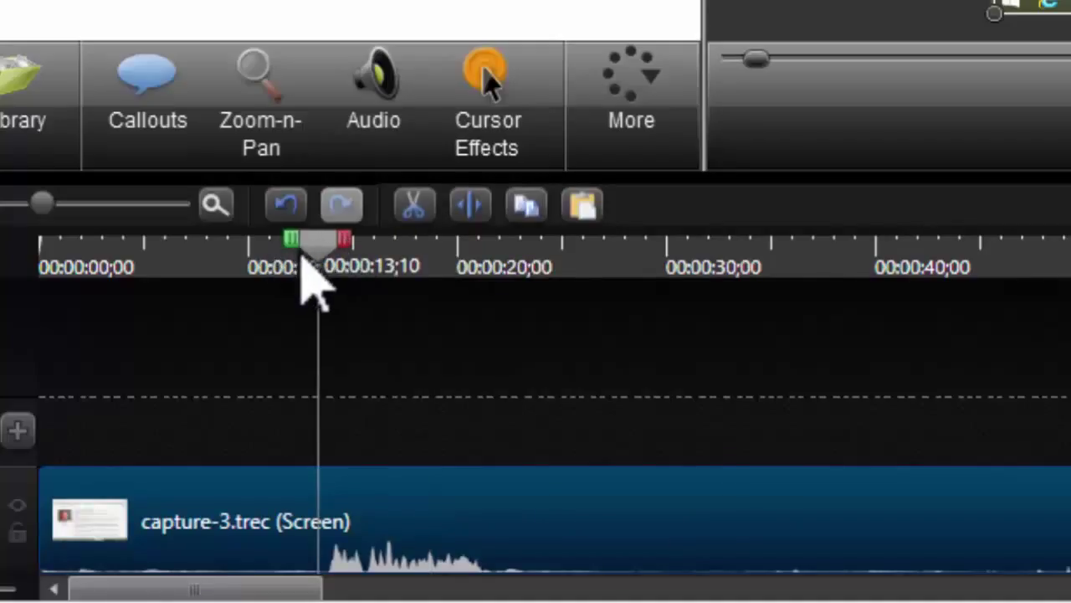
pyautogui.moveTo(301, 277)
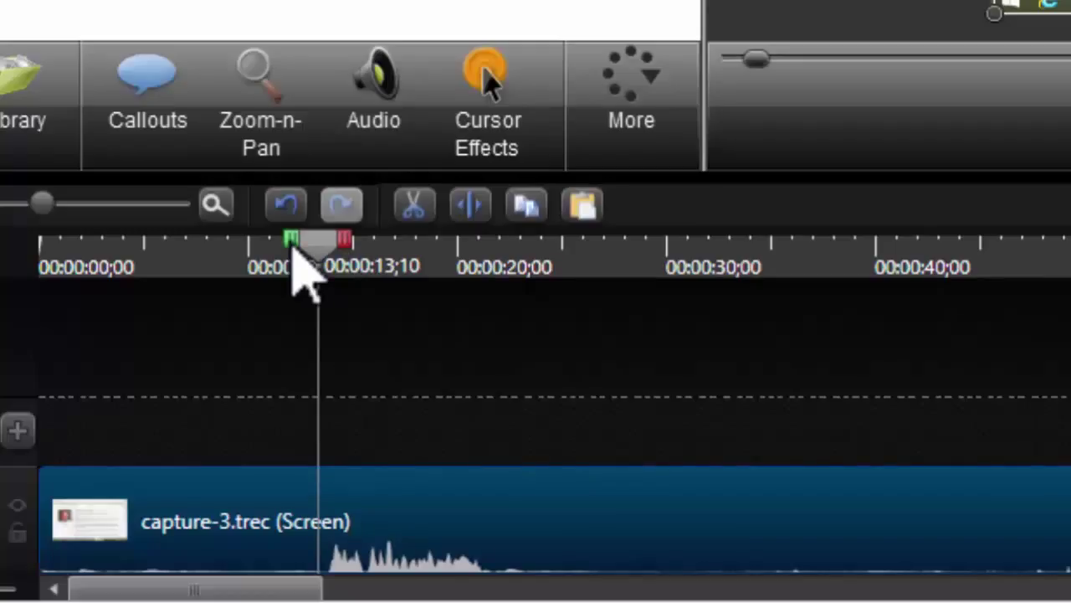
pyautogui.moveTo(318, 243); pyautogui.dragTo(276, 243)
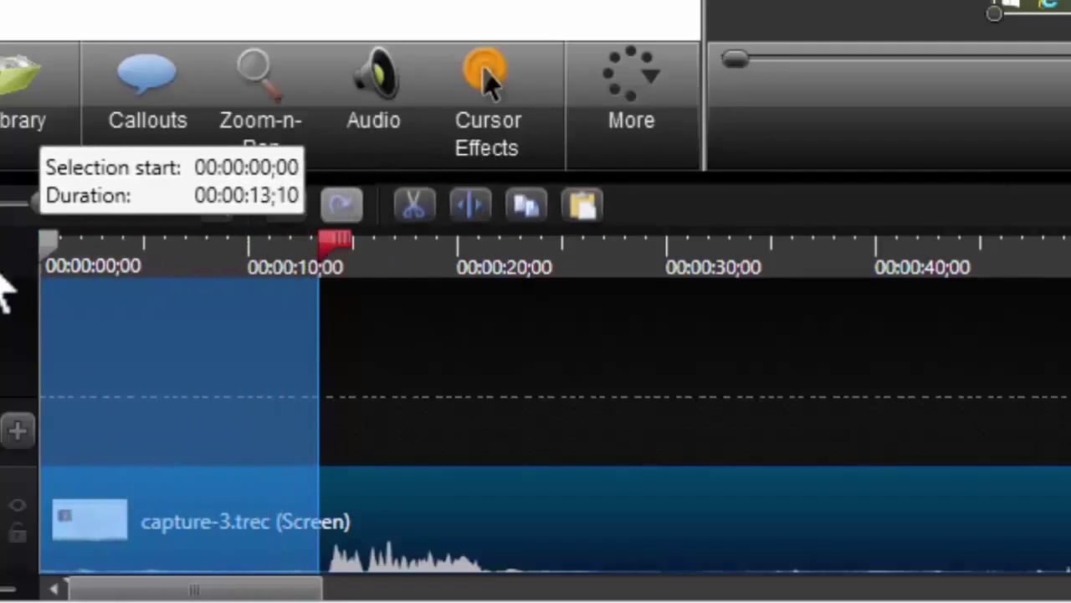
pyautogui.moveTo(67, 569)
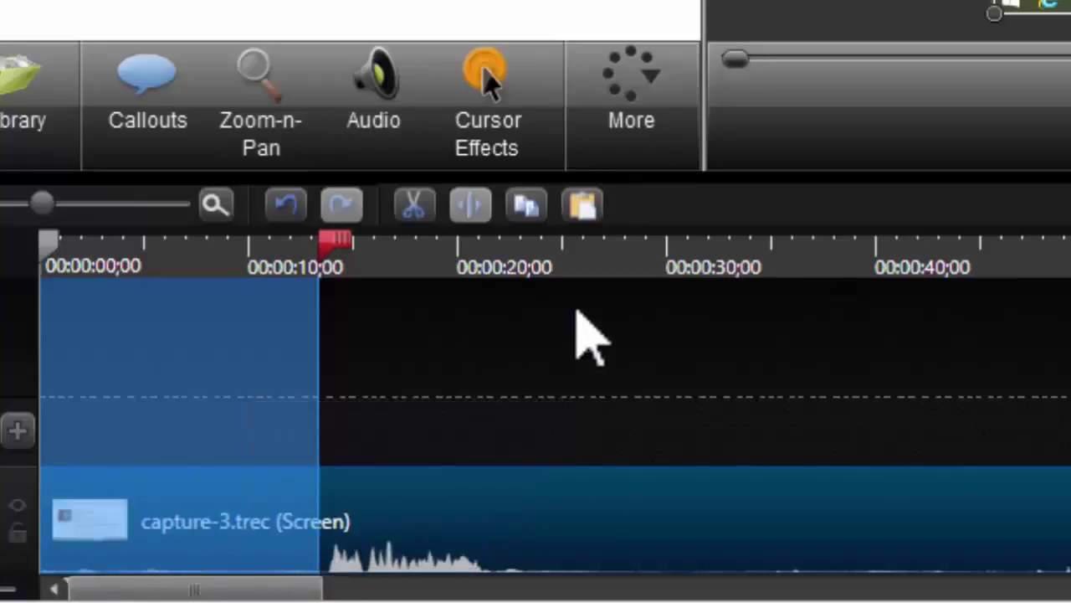
pyautogui.moveTo(343, 359)
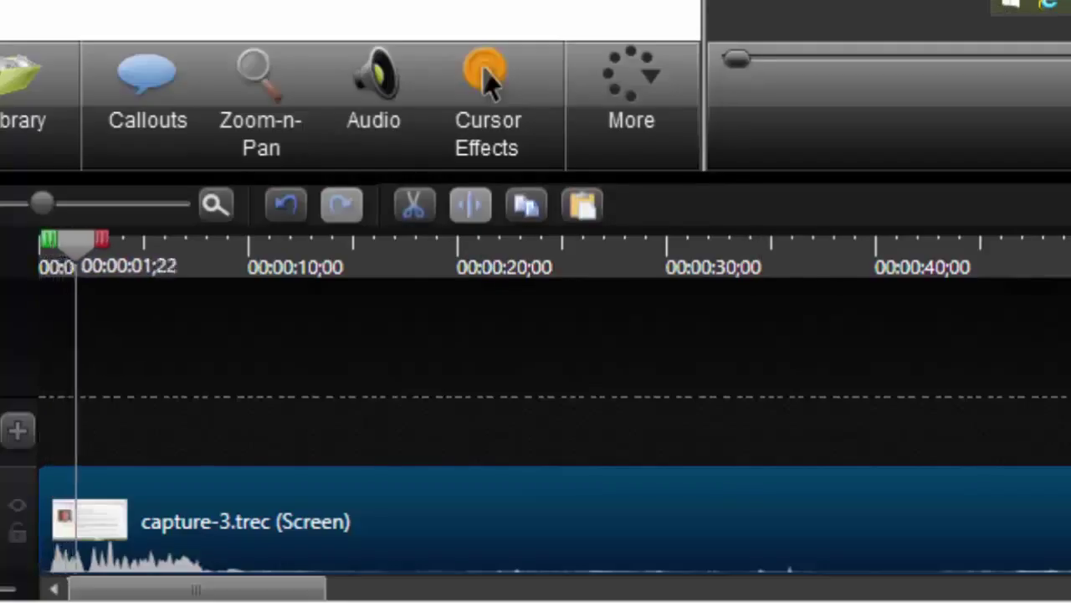
# Step: Scrub the playhead to about 8 seconds where the unwanted opening footage ends
pyautogui.moveTo(75, 247); pyautogui.dragTo(122, 247)
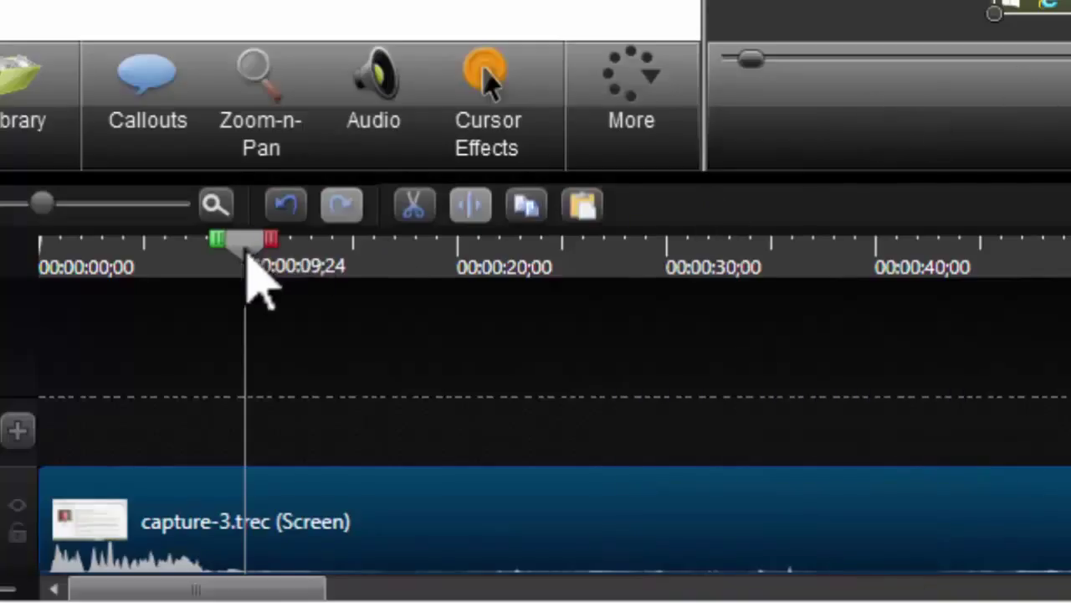
pyautogui.moveTo(245, 243); pyautogui.dragTo(213, 243)
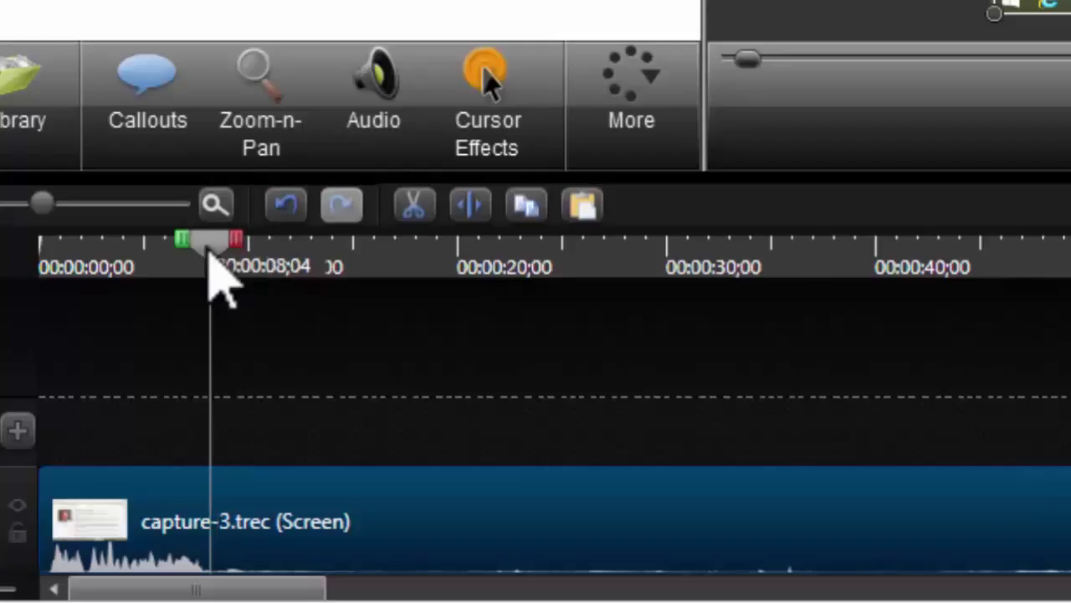
pyautogui.moveTo(209, 242); pyautogui.dragTo(213, 243)
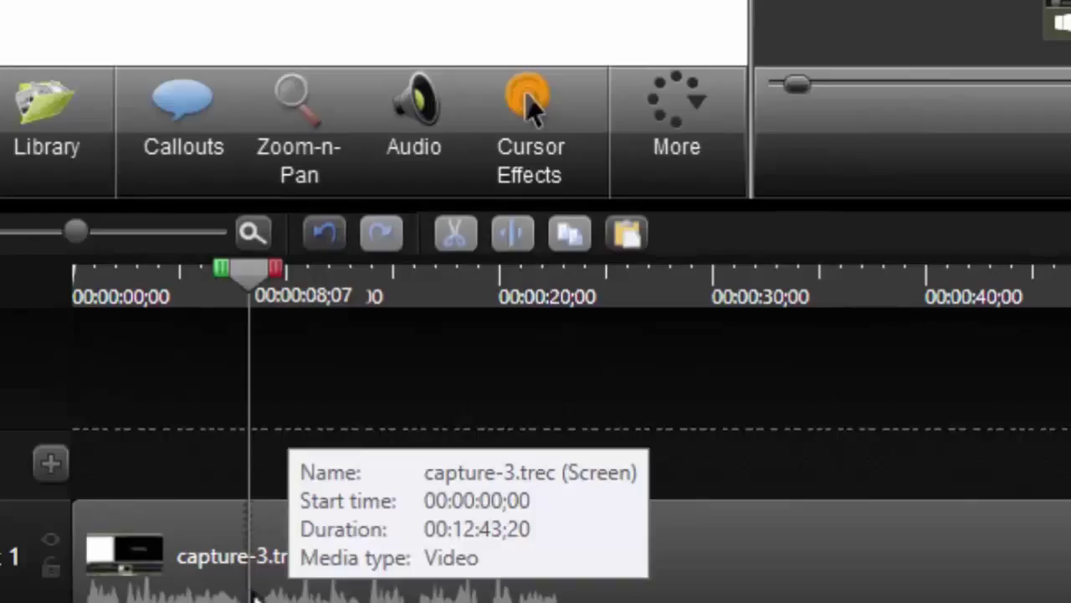
pyautogui.moveTo(954, 343)
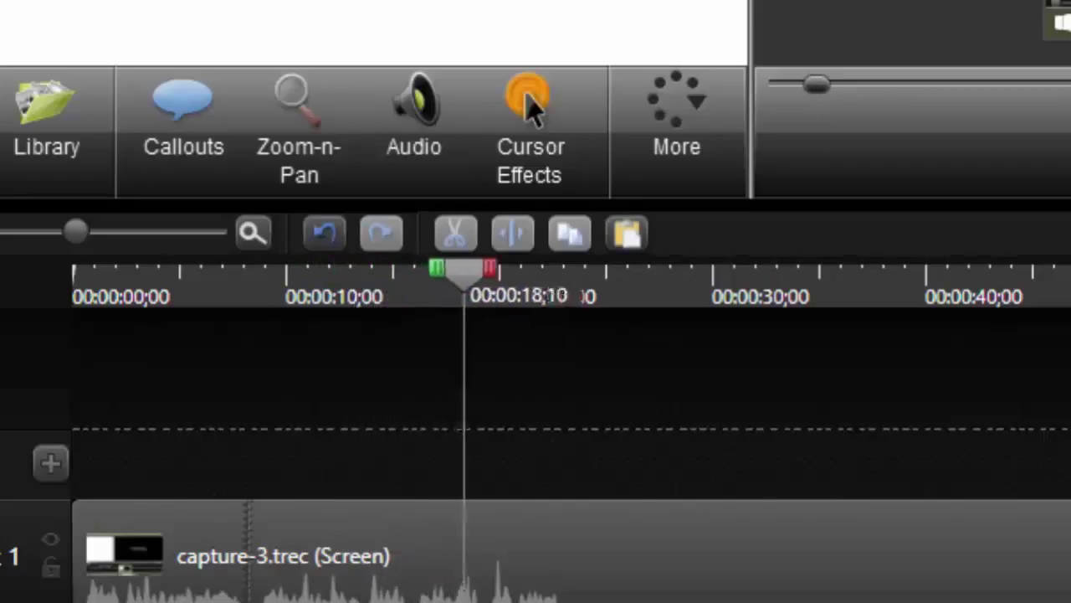
pyautogui.moveTo(465, 272); pyautogui.dragTo(502, 273)
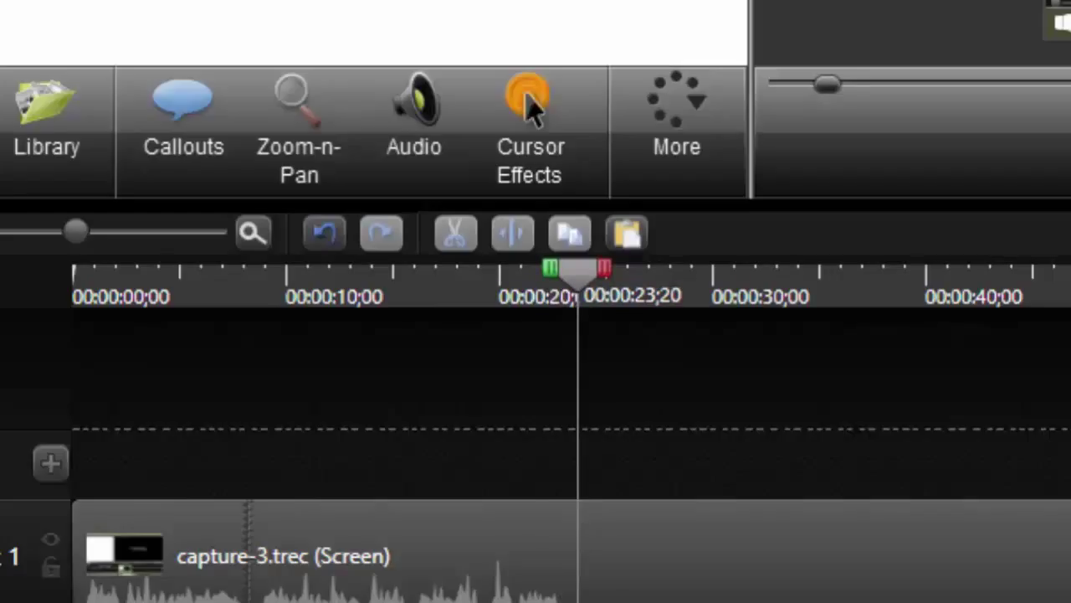
pyautogui.moveTo(849, 398)
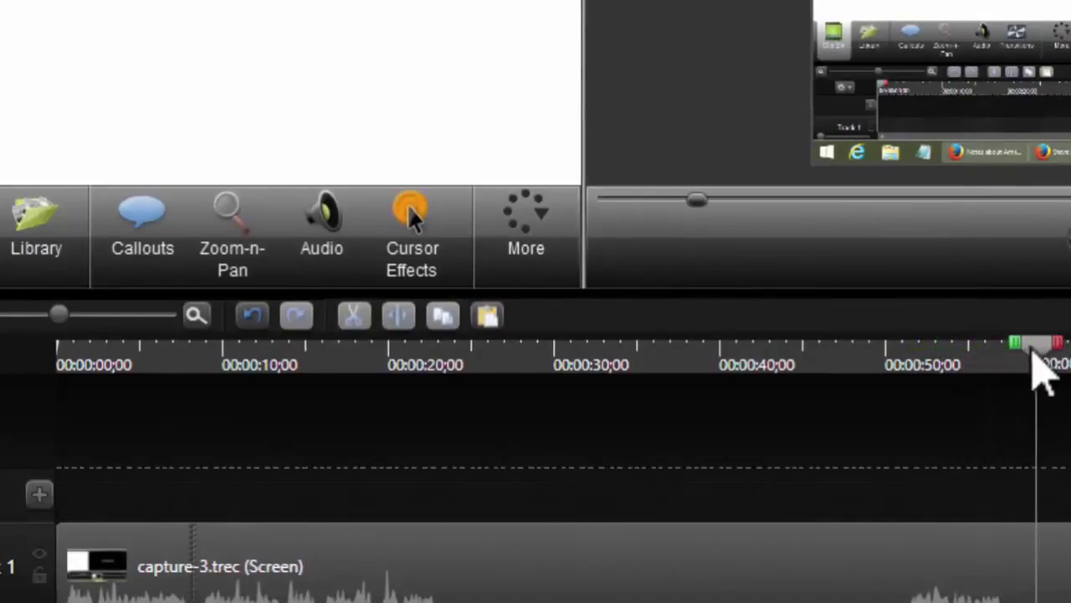
# Step: Mark a short stretch around 57 seconds and silence its audio
pyautogui.moveTo(1038, 343); pyautogui.dragTo(1009, 343)
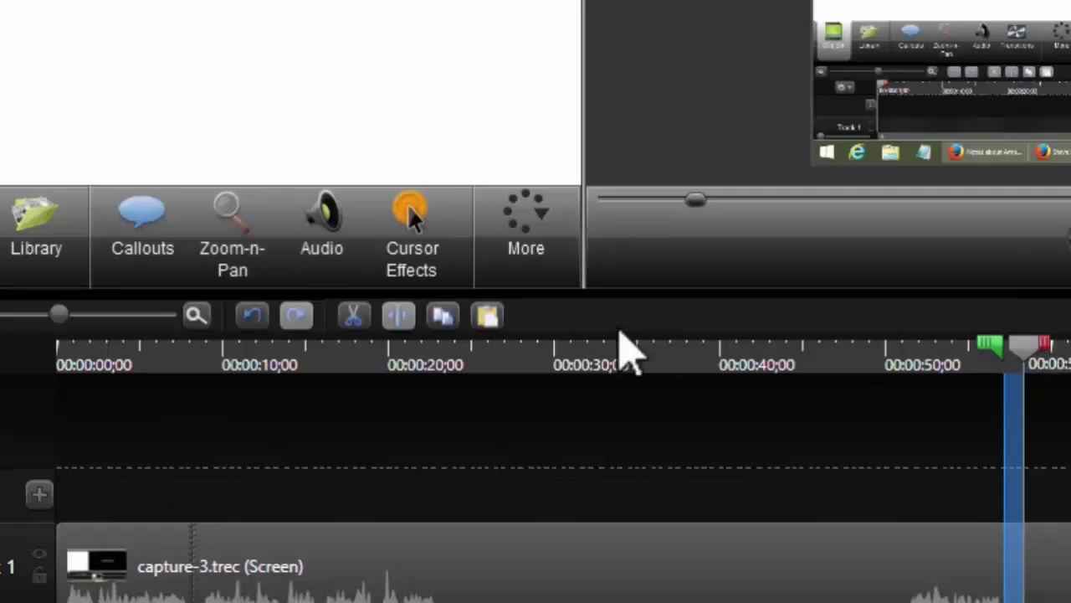
pyautogui.click(321, 226)
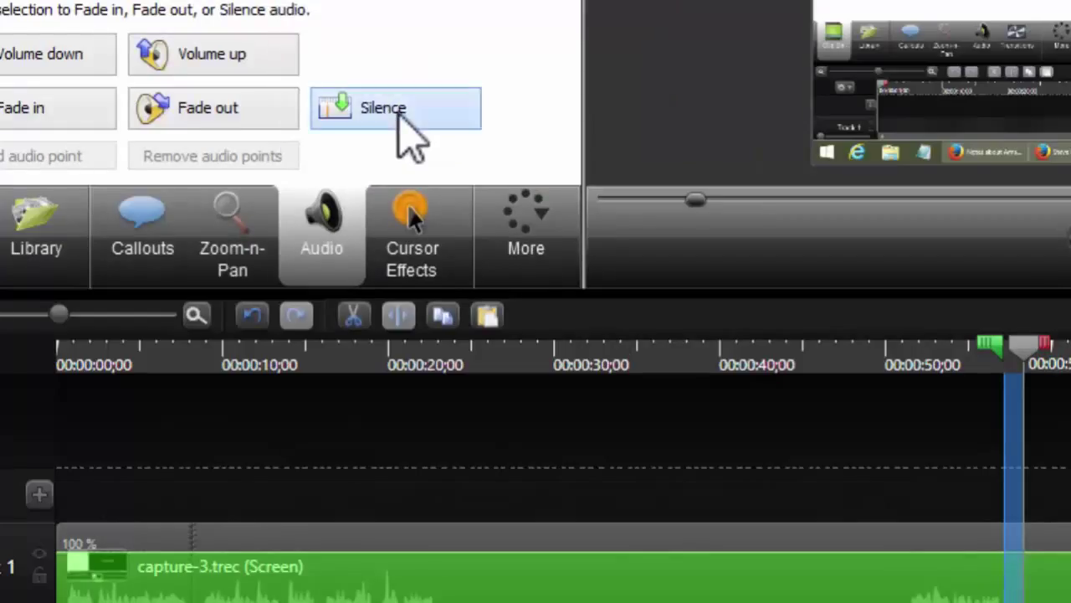
pyautogui.click(395, 107)
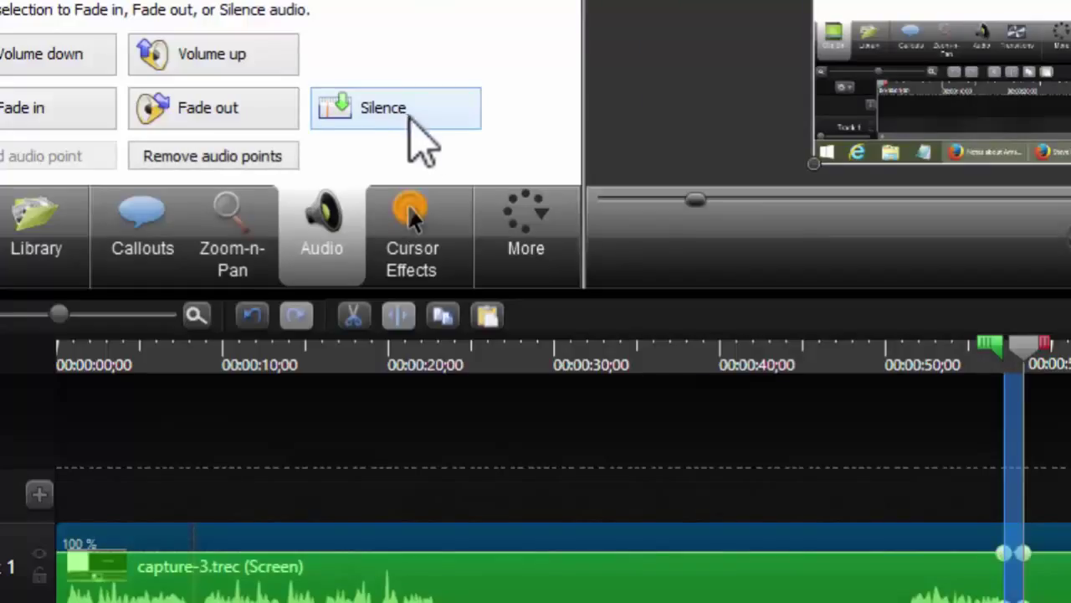
pyautogui.moveTo(988, 389)
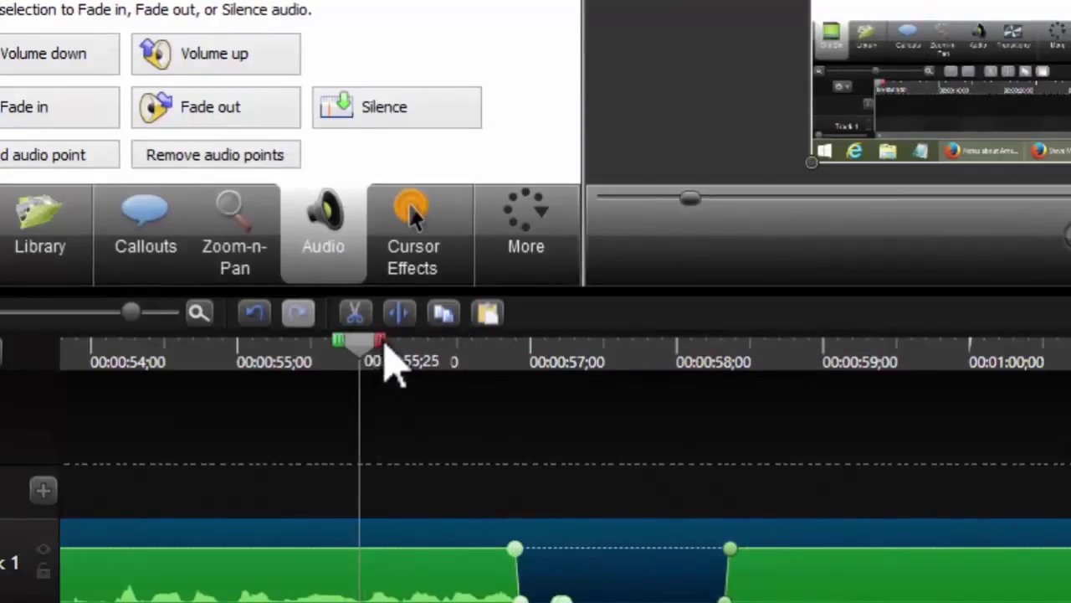
# Step: Mark the one-second span around 55;83–56;28 just before the silenced gap
pyautogui.moveTo(376, 344); pyautogui.dragTo(489, 344)
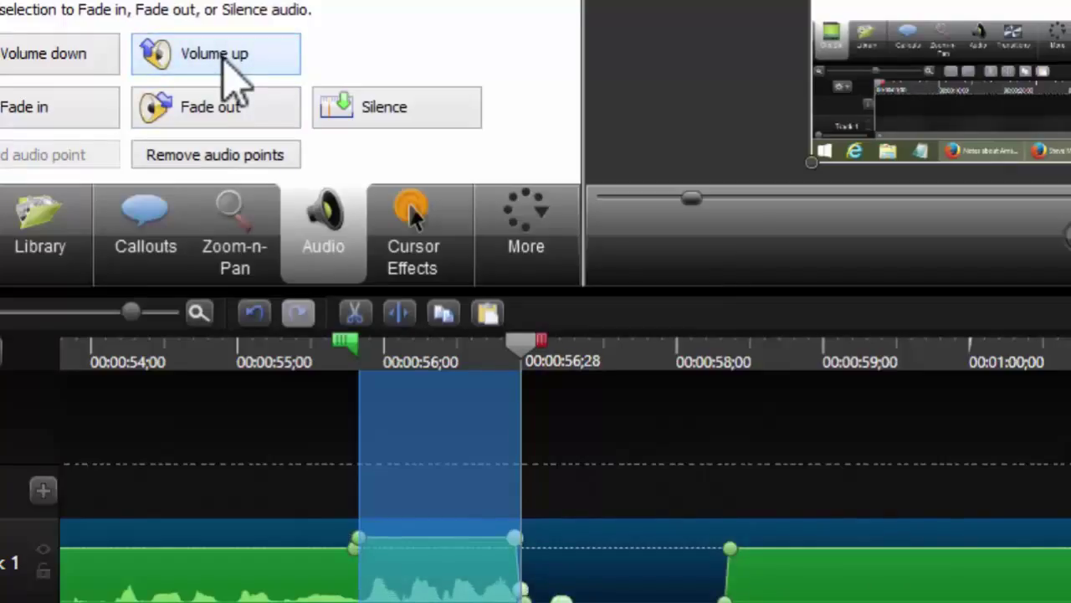
pyautogui.moveTo(196, 376)
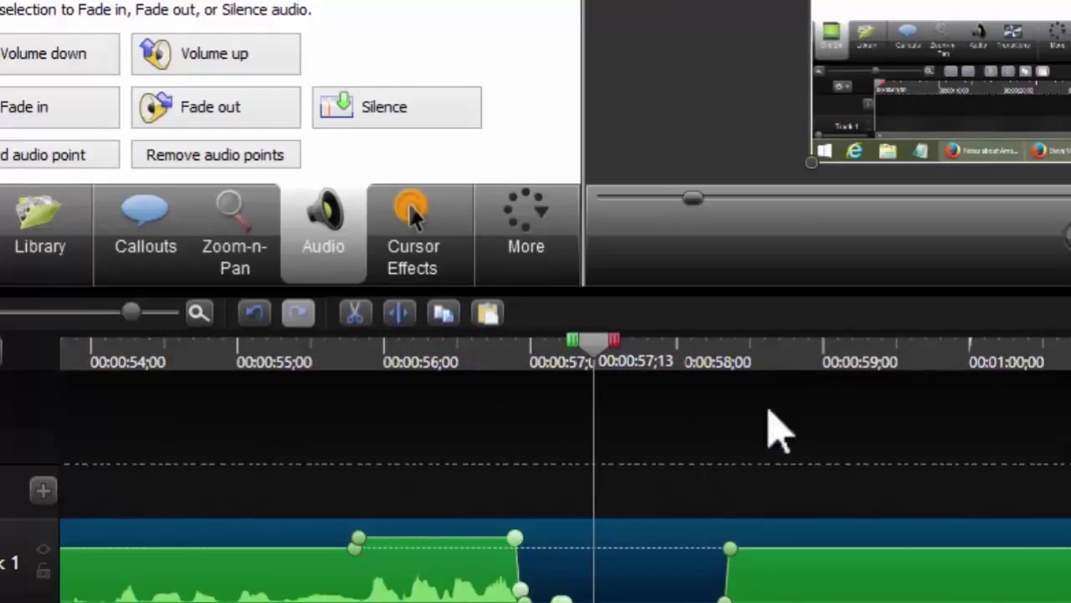
pyautogui.moveTo(603, 360)
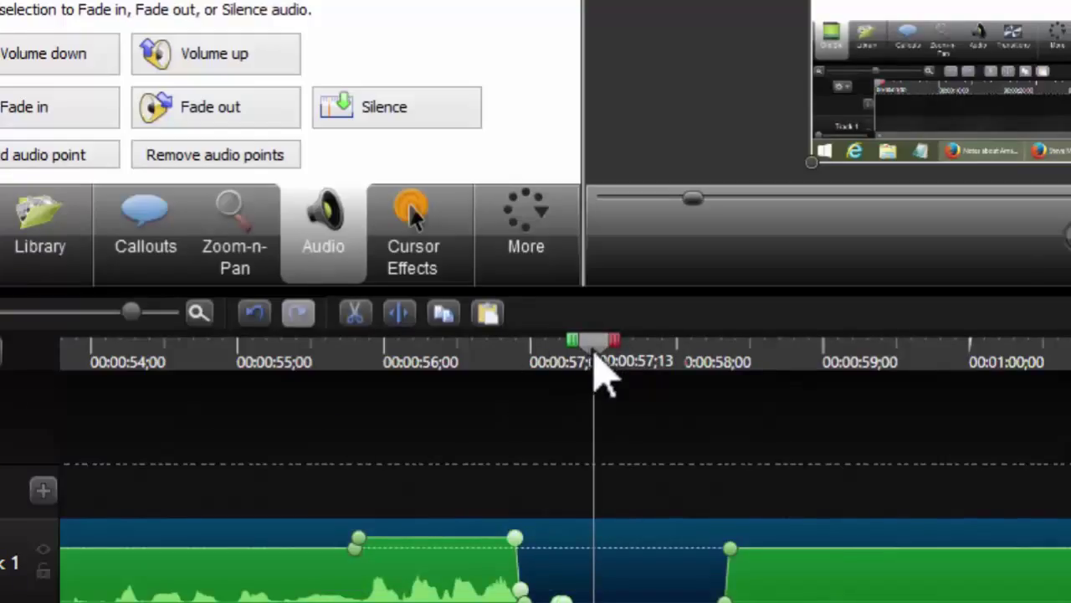
pyautogui.moveTo(457, 594)
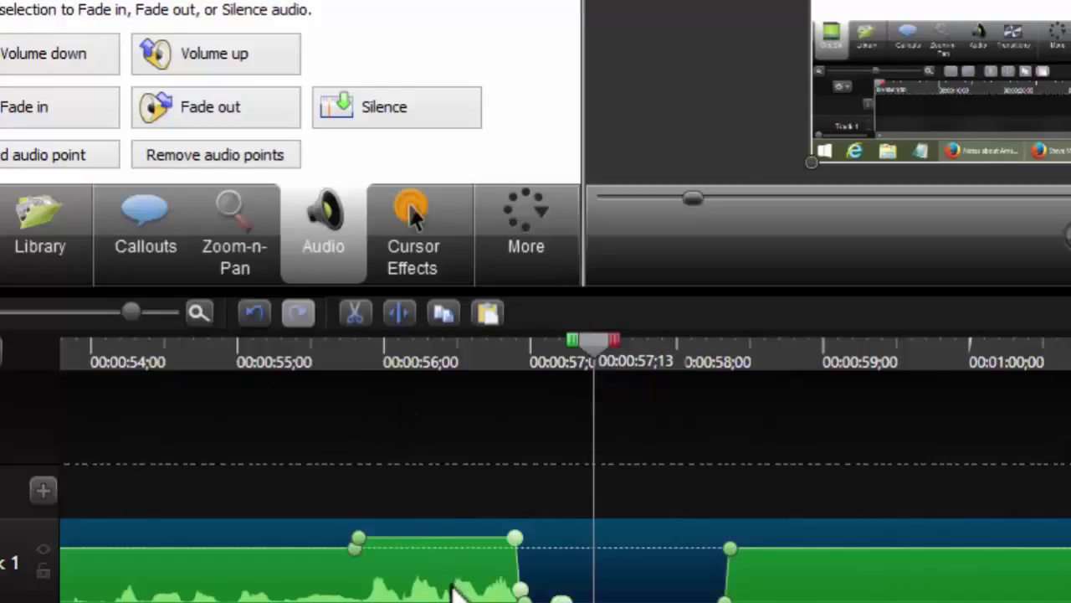
pyautogui.moveTo(598, 369)
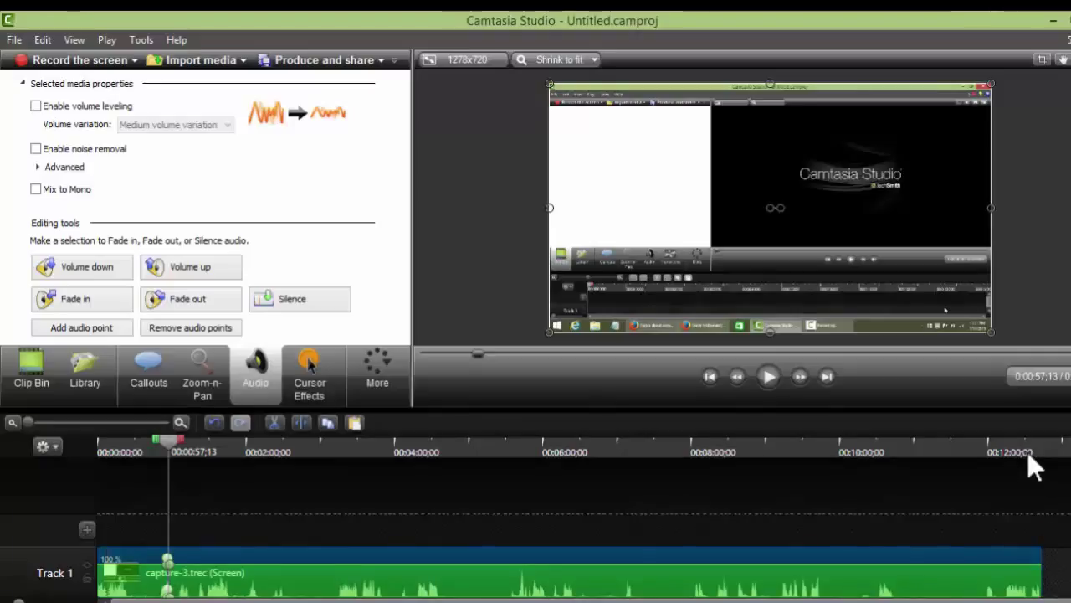
pyautogui.moveTo(33, 431)
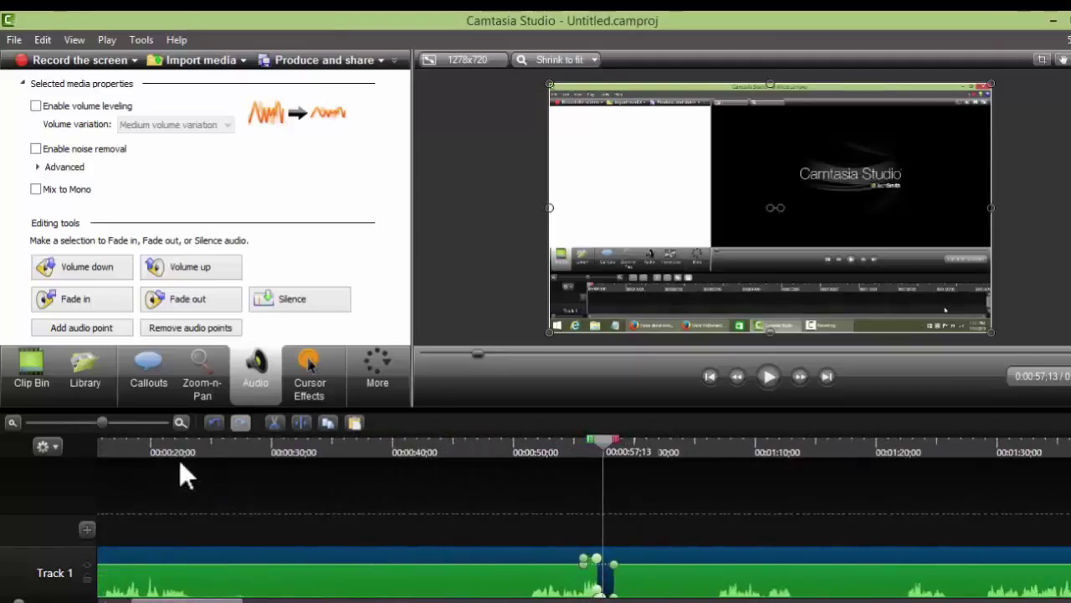
pyautogui.moveTo(377, 481)
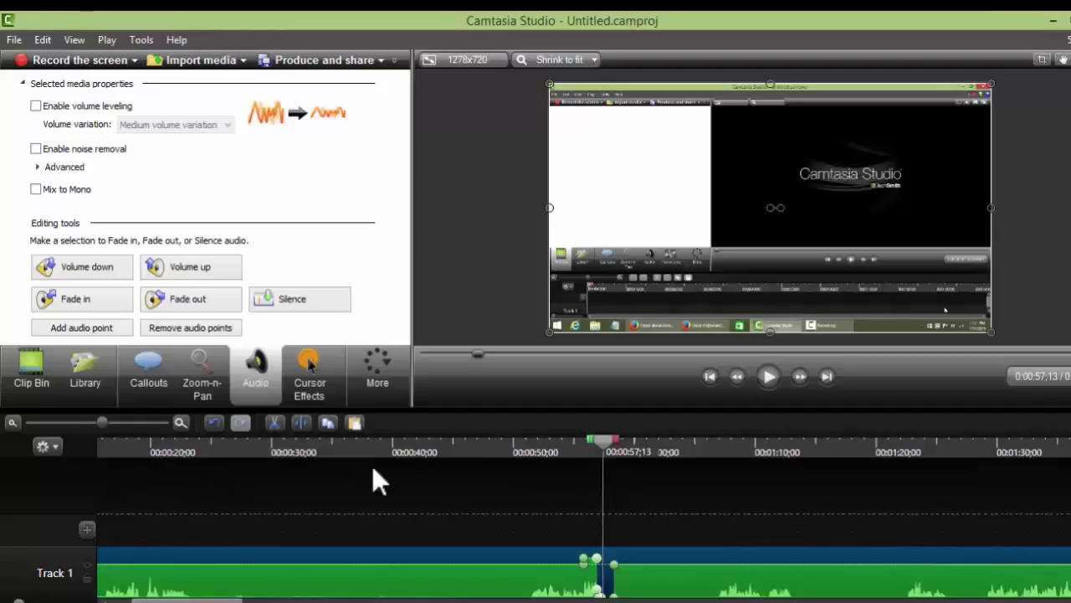
pyautogui.moveTo(1063, 469)
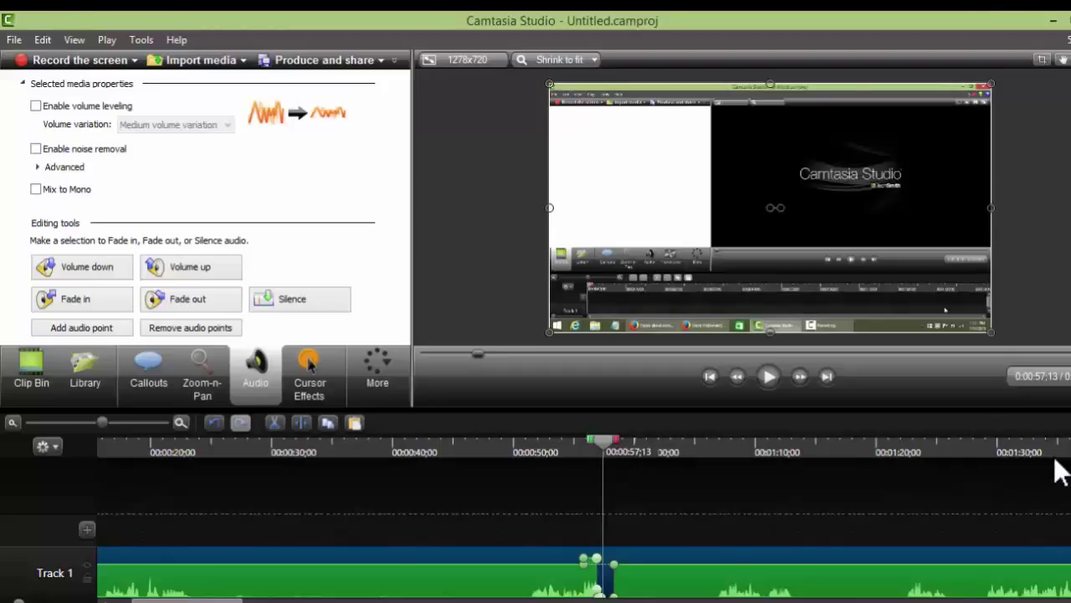
pyautogui.moveTo(1013, 510)
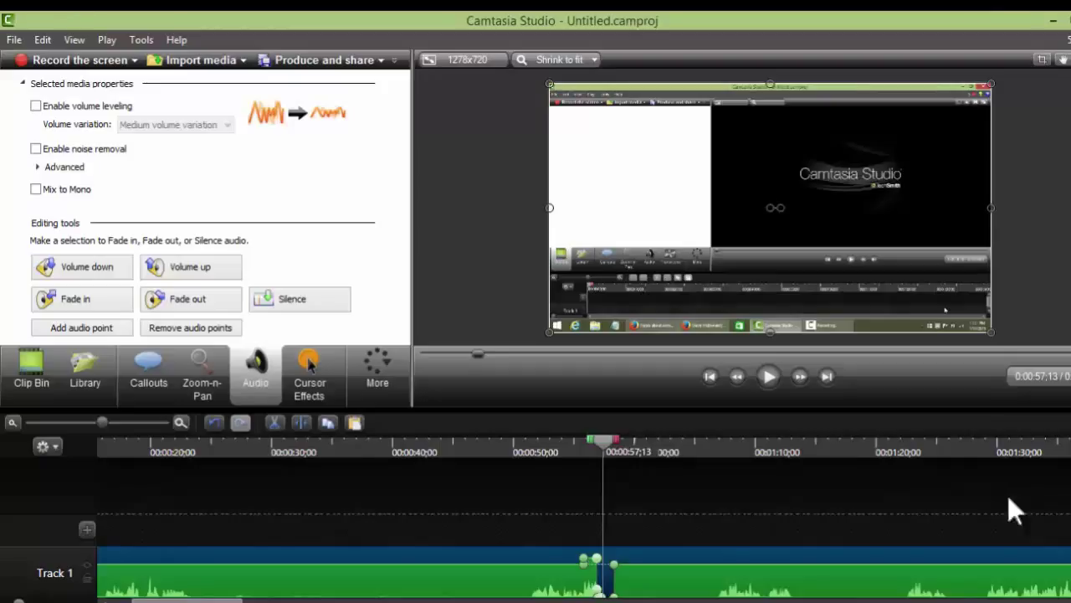
pyautogui.moveTo(107, 433)
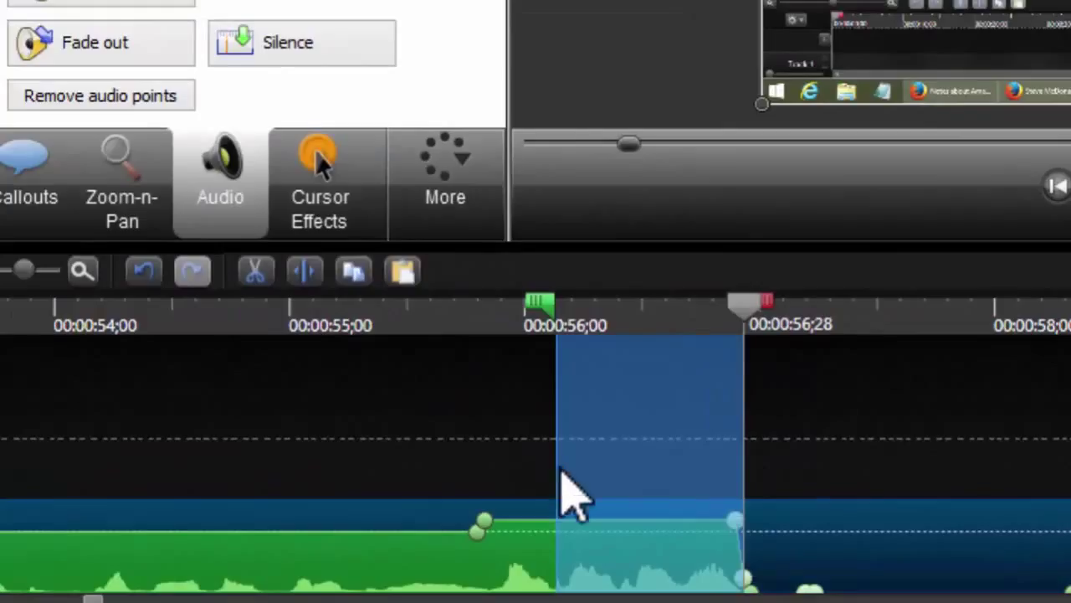
pyautogui.moveTo(444, 398)
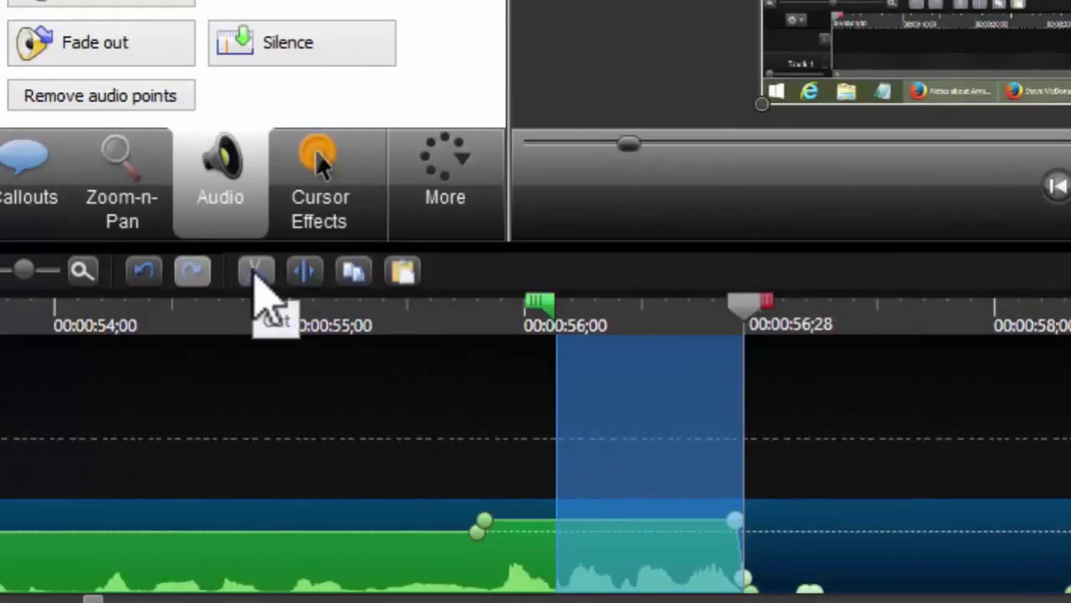
pyautogui.moveTo(243, 351)
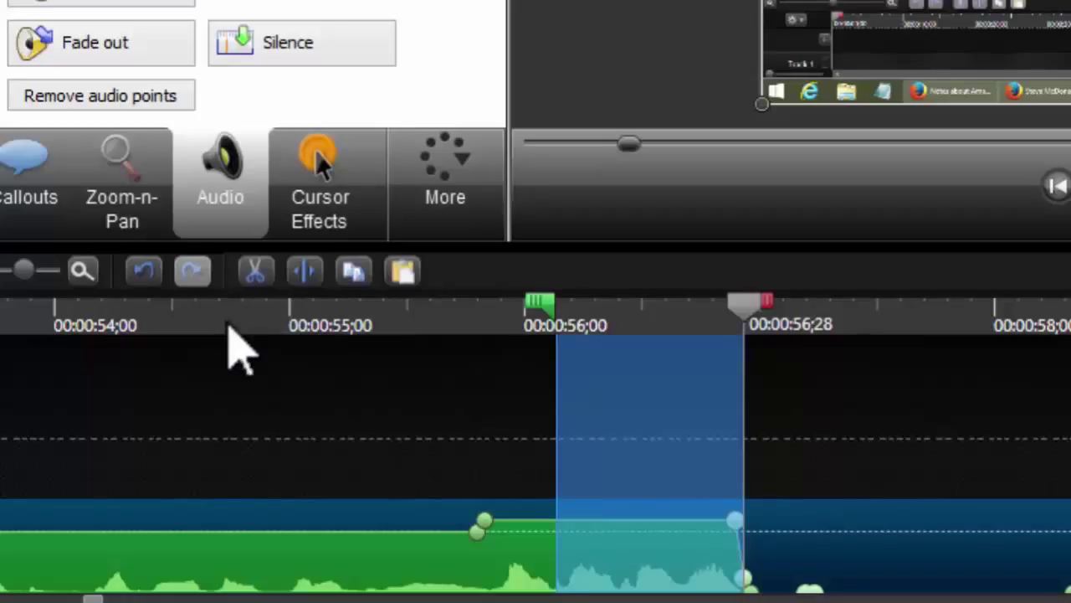
pyautogui.moveTo(144, 270)
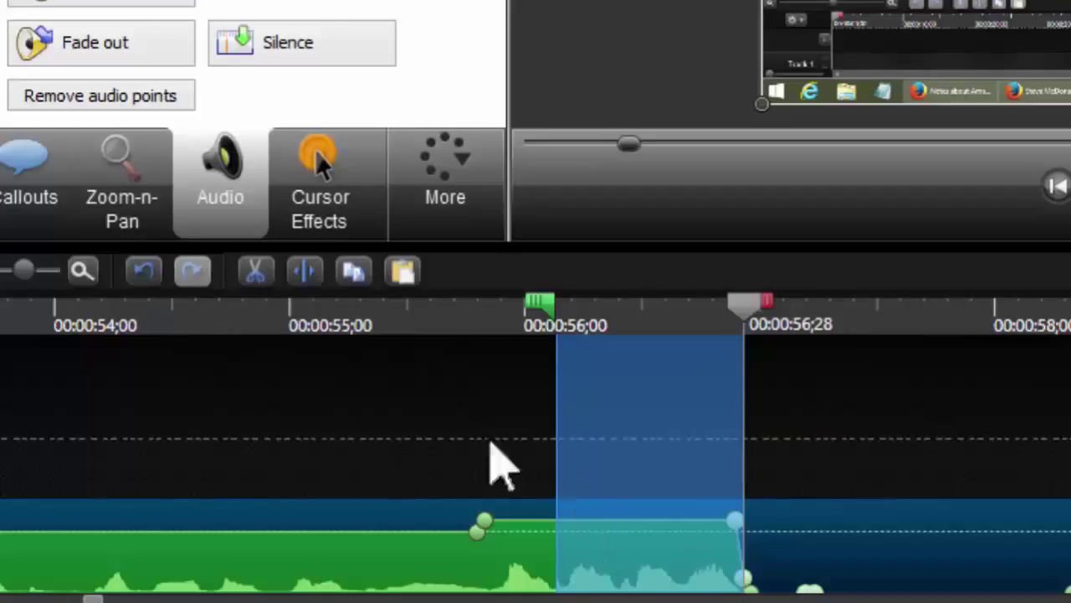
# Step: Silence the selected stretch from 56;00 to 56;28
pyautogui.click(256, 270)
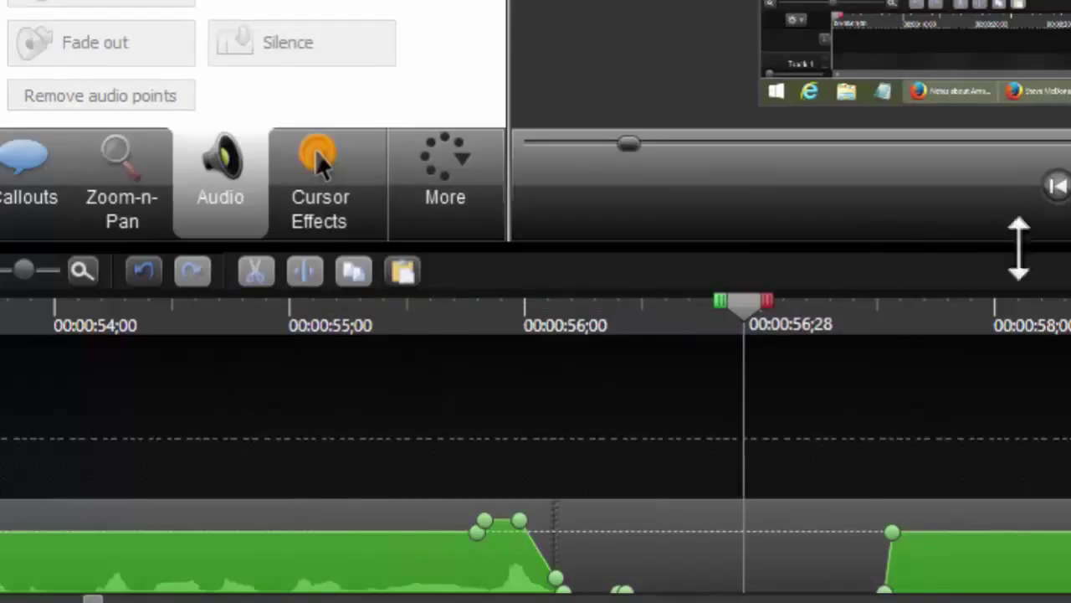
pyautogui.moveTo(853, 284)
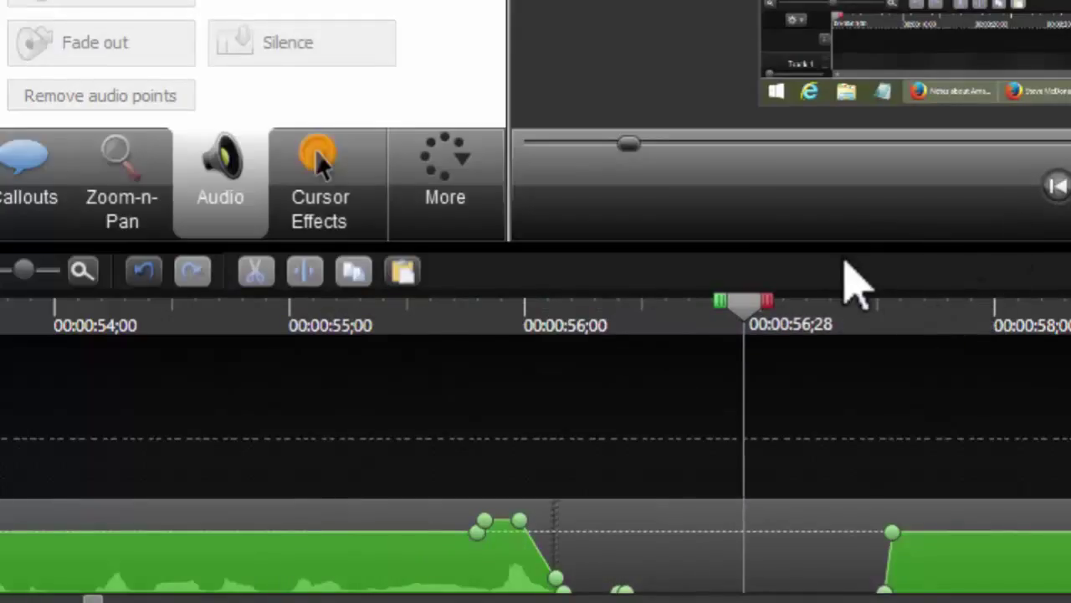
pyautogui.moveTo(155, 318)
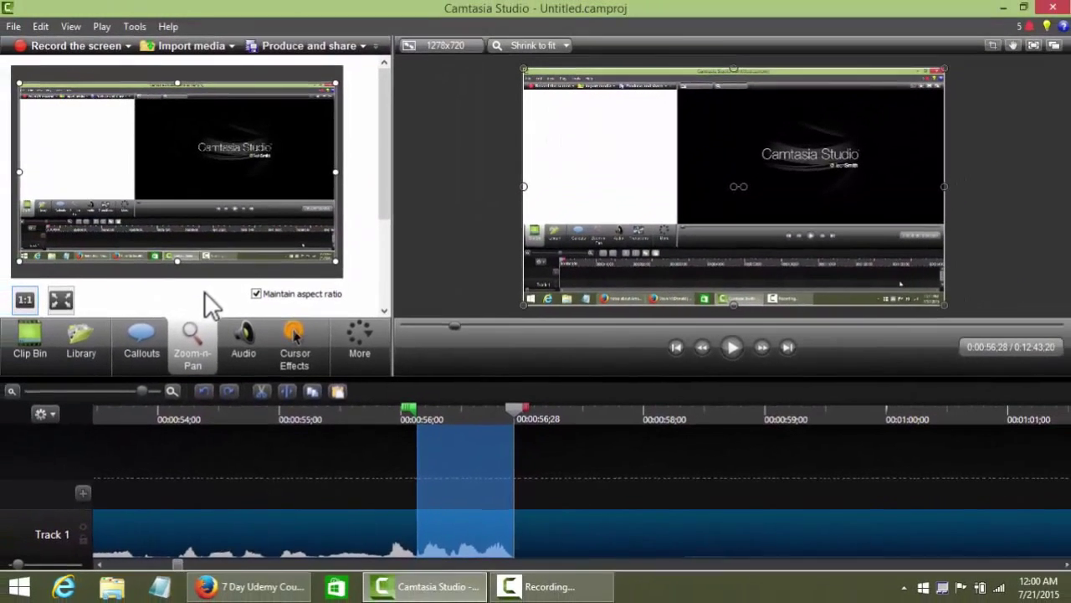
pyautogui.moveTo(226, 297)
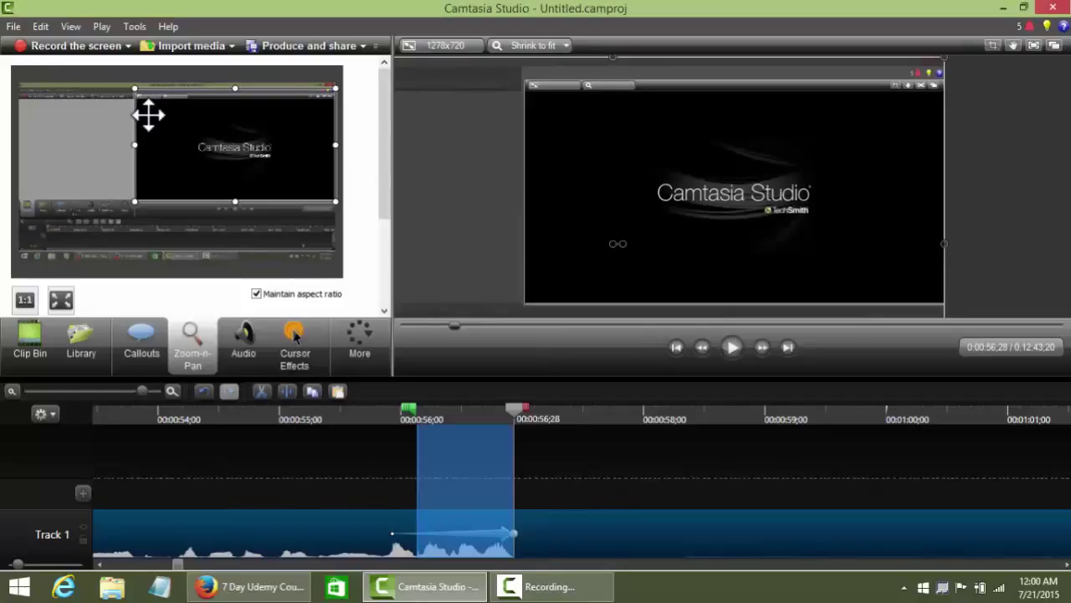
# Step: Play back the passage around 55;20–56;28 to preview the zoom on the logo
pyautogui.click(569, 414)
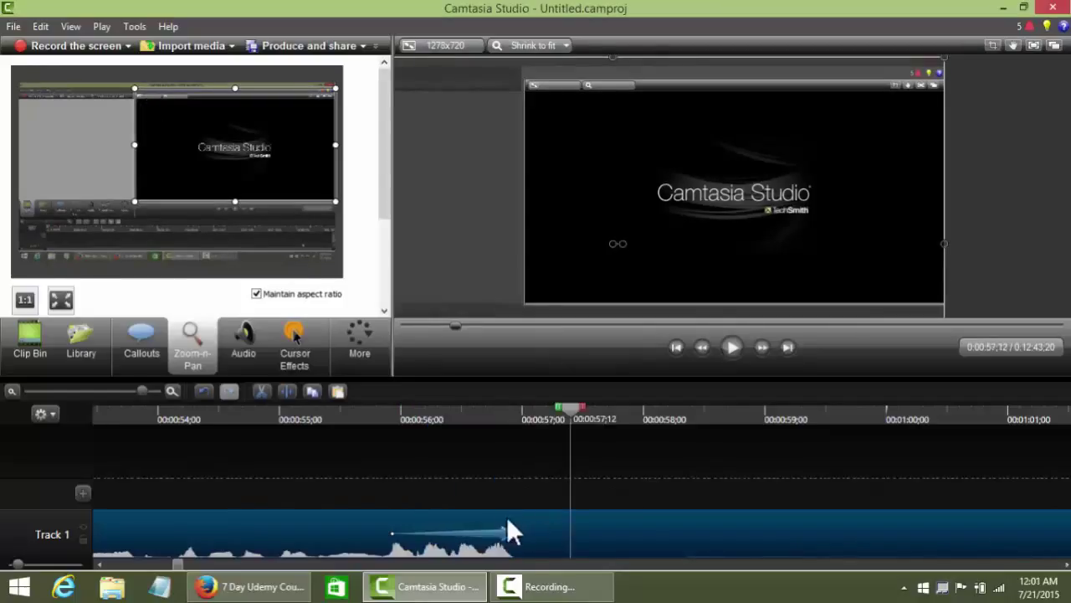
pyautogui.moveTo(410, 548)
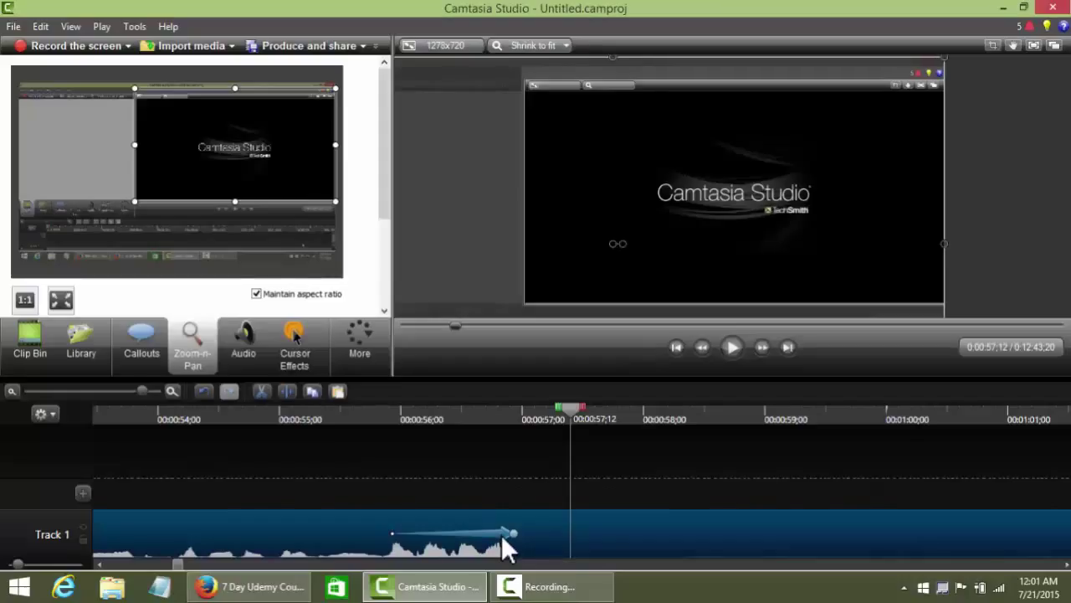
pyautogui.click(372, 408)
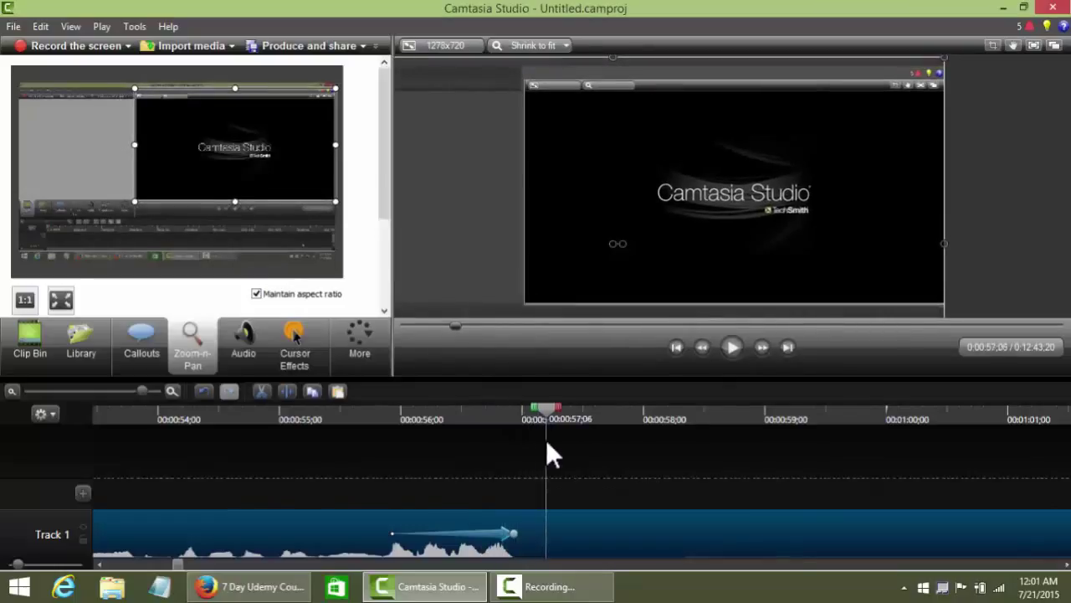
pyautogui.moveTo(544, 407); pyautogui.dragTo(377, 407)
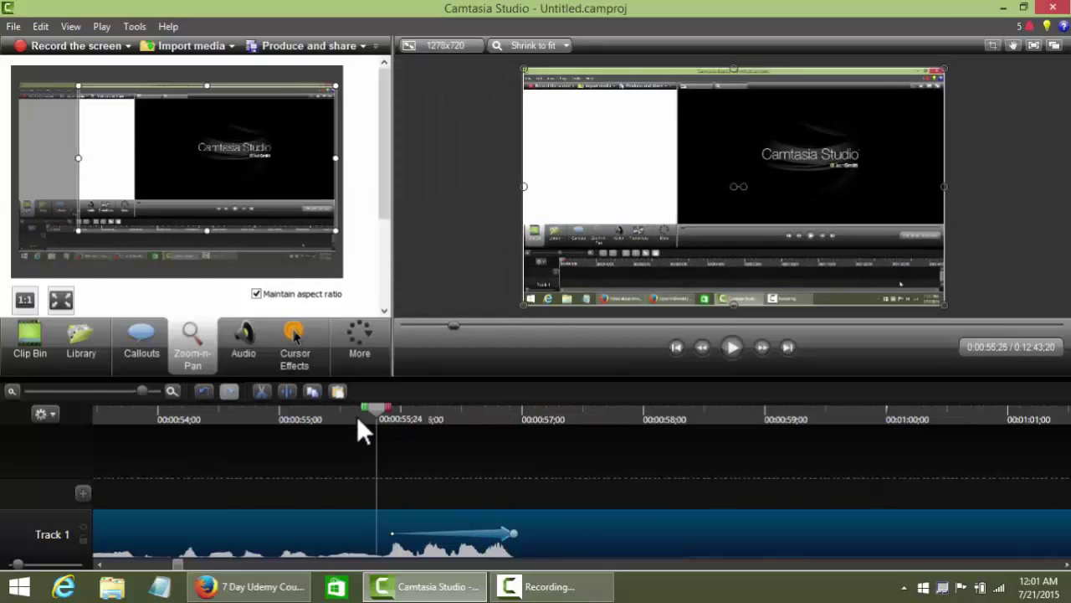
pyautogui.click(731, 347)
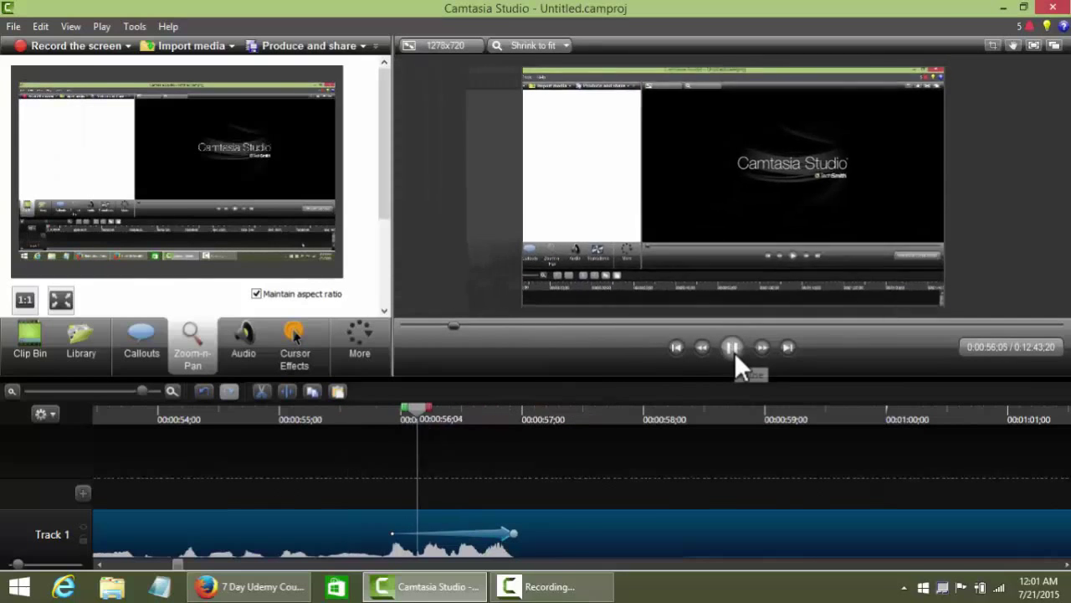
pyautogui.click(730, 346)
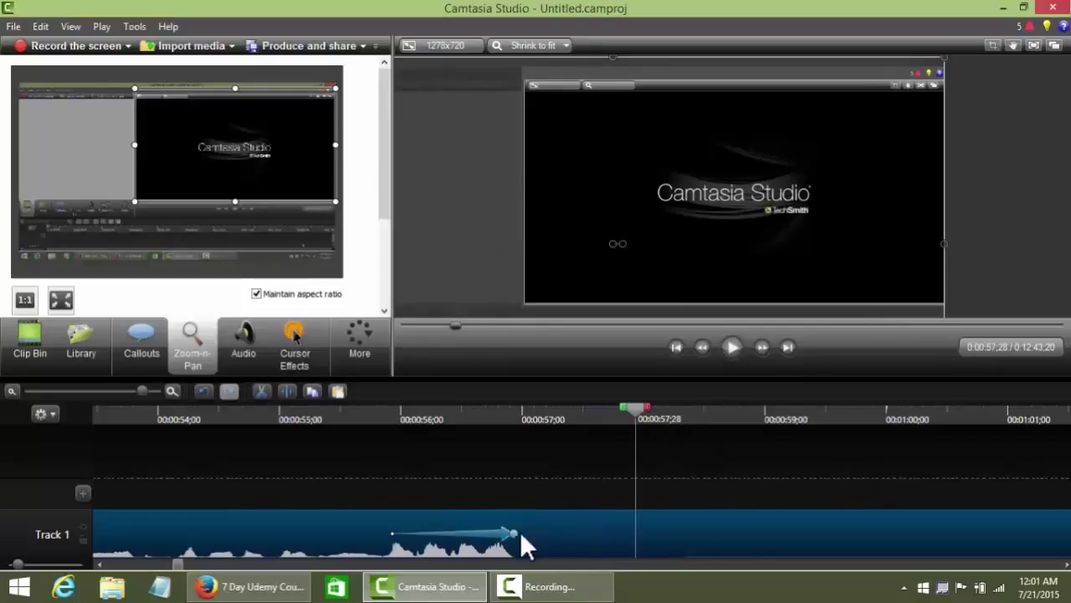
# Step: Adjust the zoom animation's length to about 20 frames from 55;28, previewing before and after
pyautogui.moveTo(515, 532); pyautogui.dragTo(653, 532)
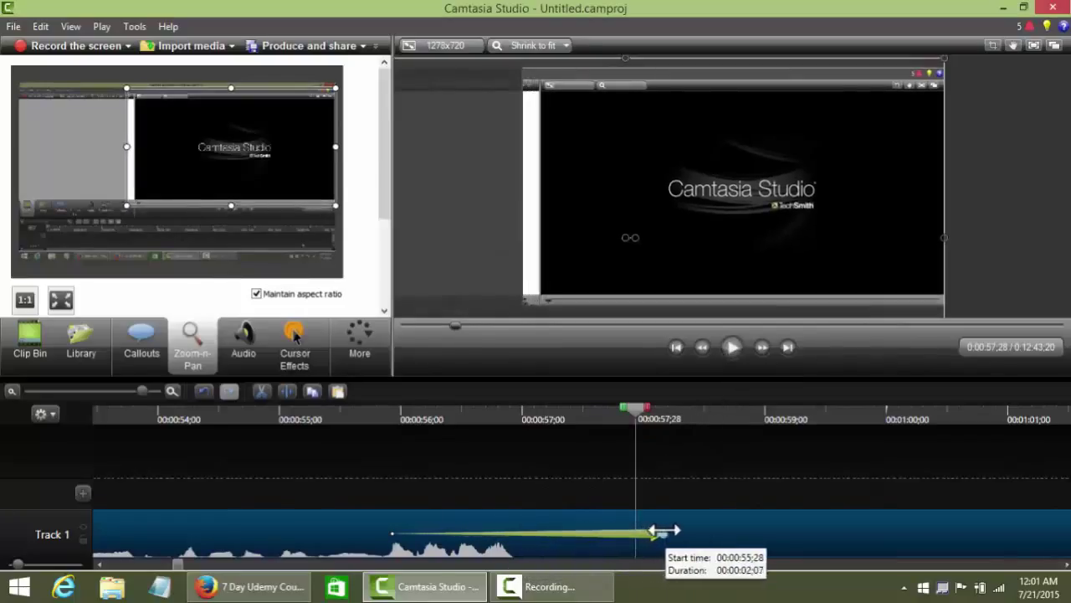
pyautogui.moveTo(653, 529); pyautogui.dragTo(669, 529)
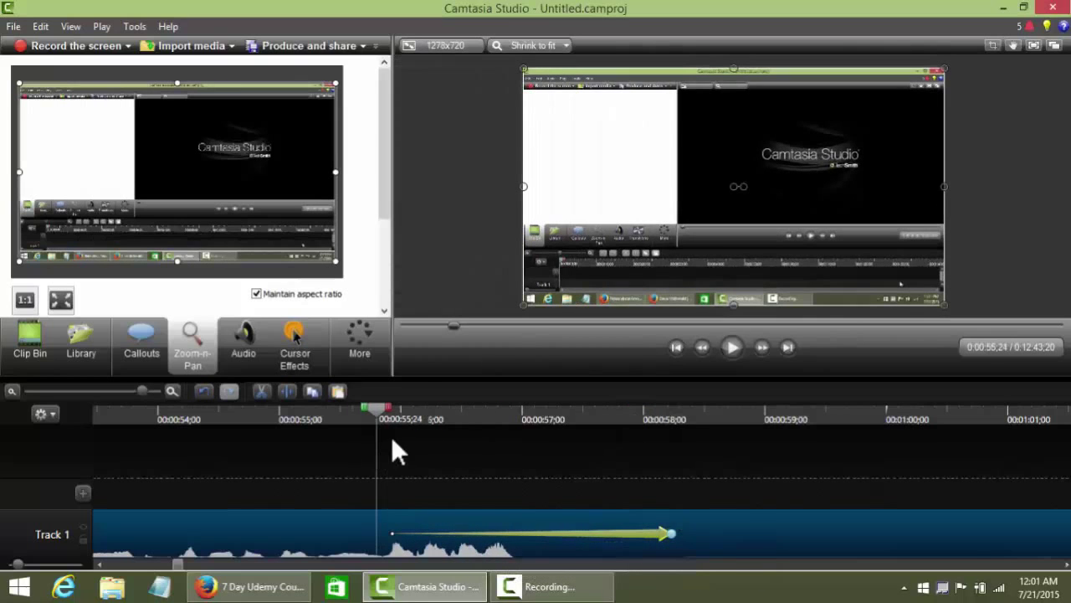
pyautogui.click(731, 346)
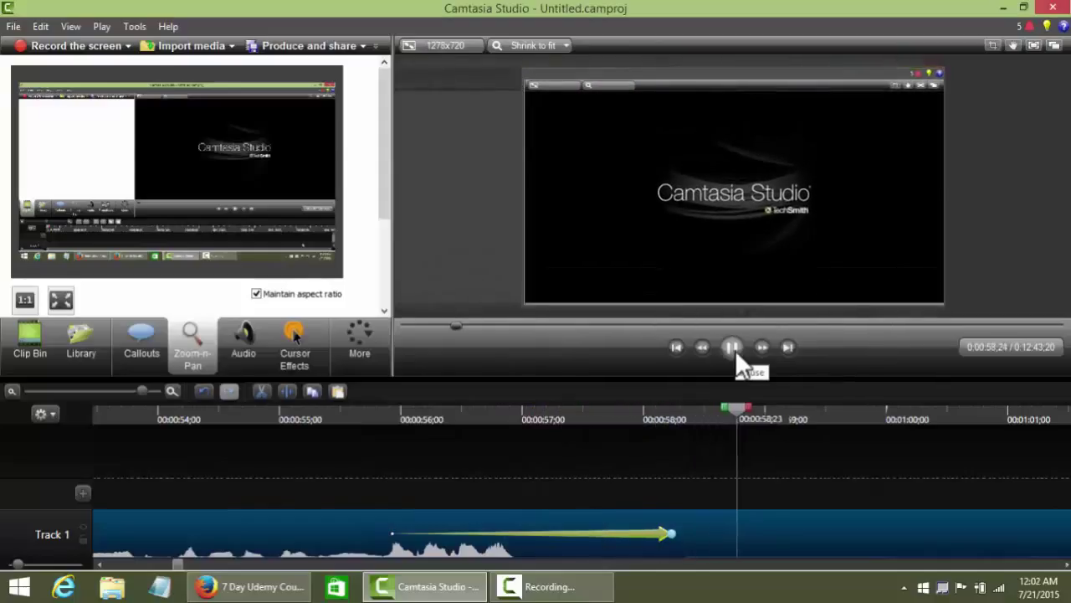
pyautogui.click(732, 346)
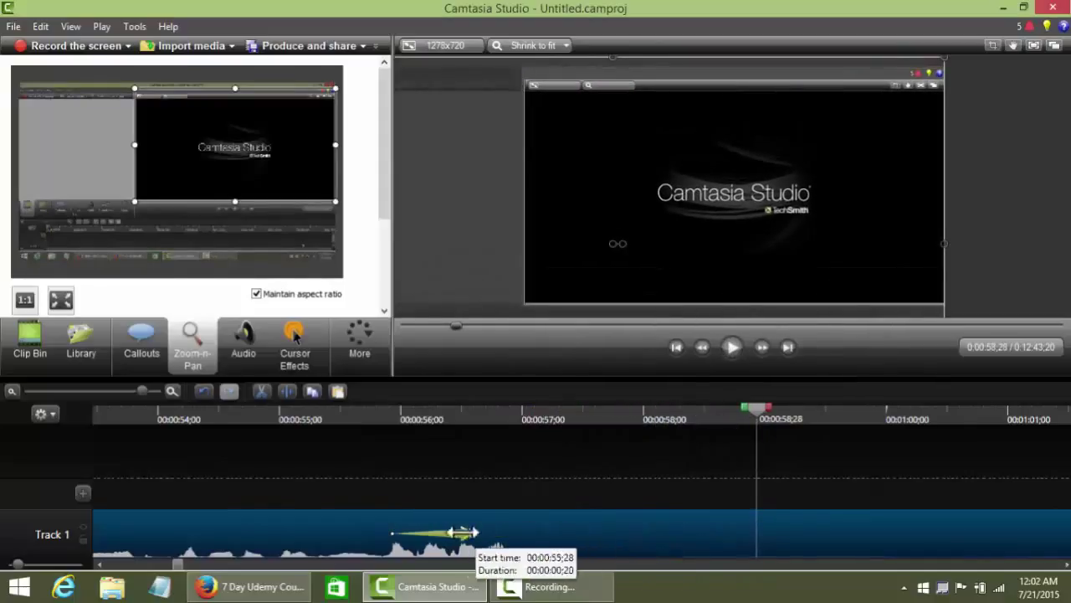
pyautogui.moveTo(374, 431)
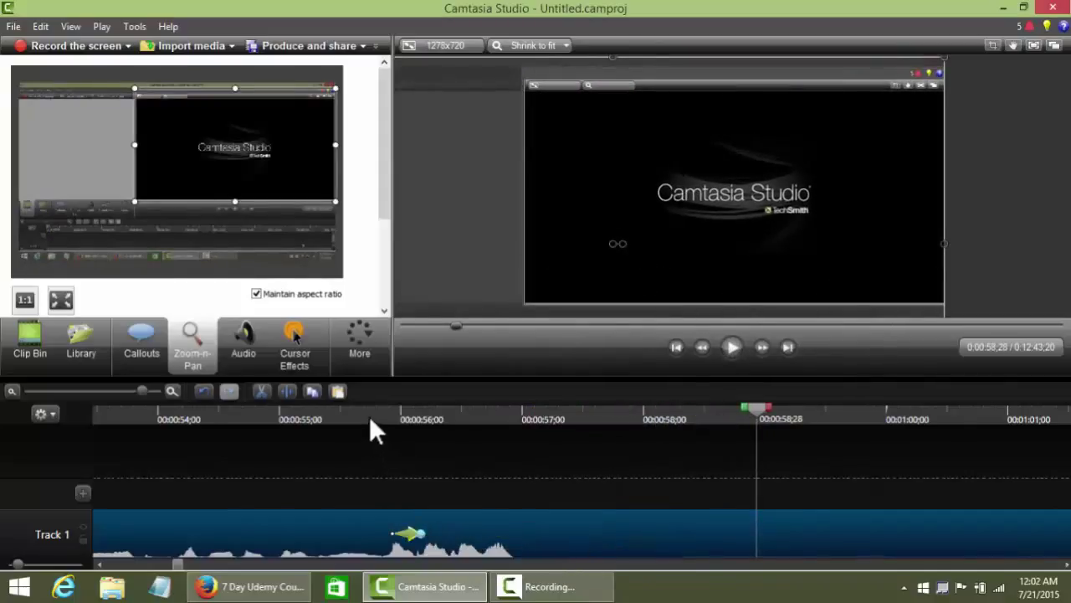
pyautogui.click(732, 346)
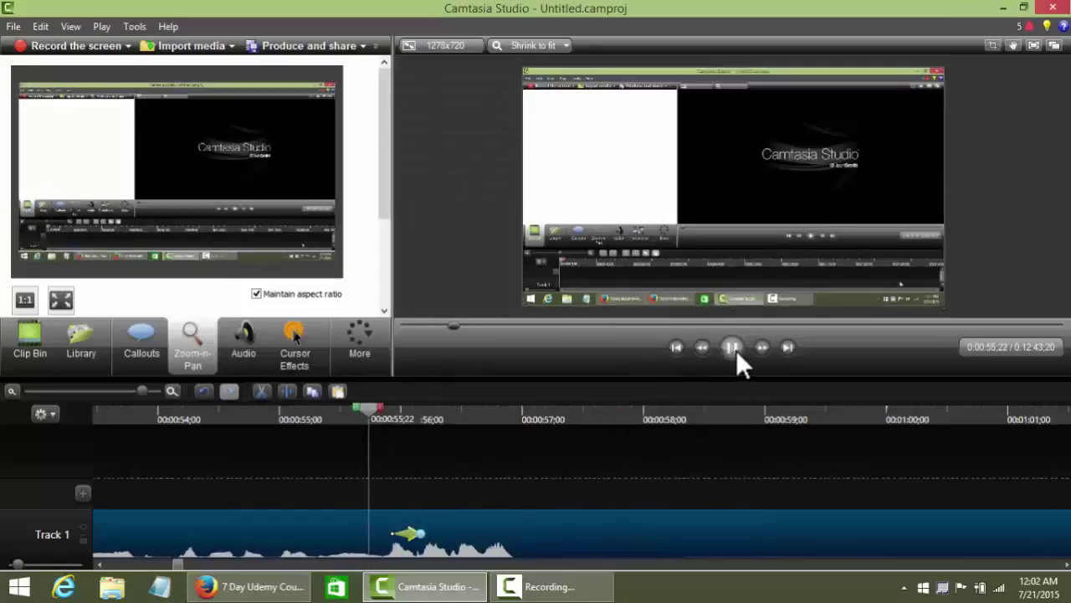
pyautogui.click(730, 346)
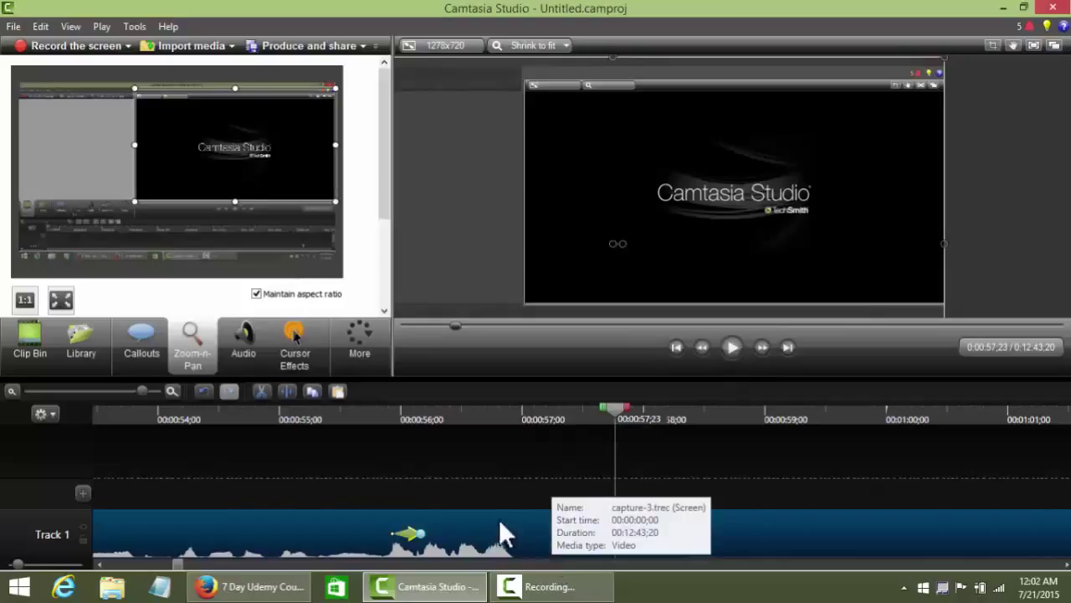
pyautogui.moveTo(494, 510)
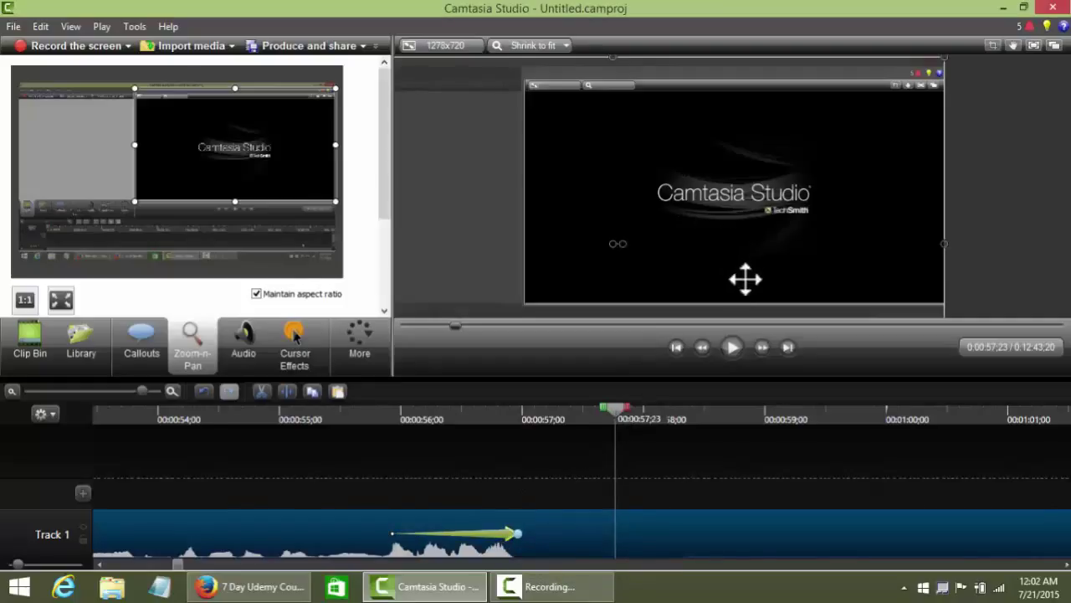
pyautogui.moveTo(584, 231)
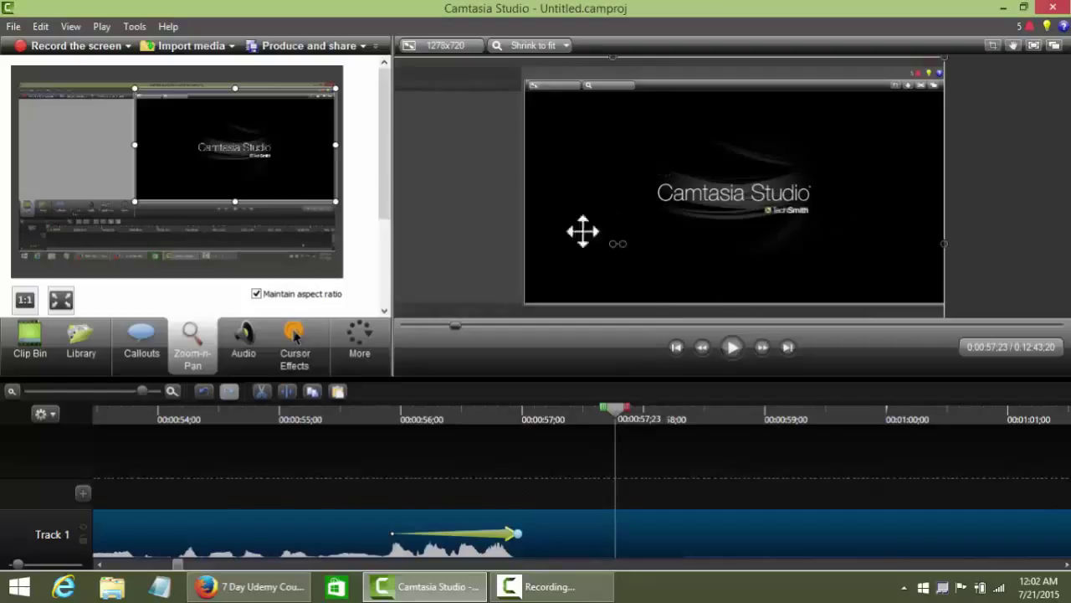
pyautogui.moveTo(481, 548)
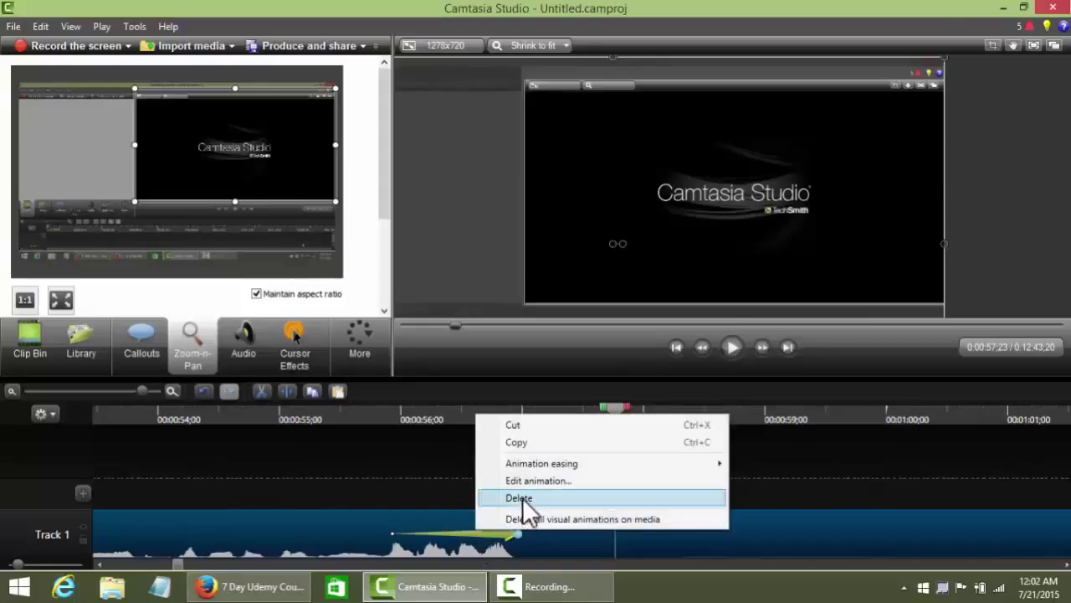
# Step: Delete the zoom animation and move the playhead back before 56 seconds
pyautogui.click(519, 498)
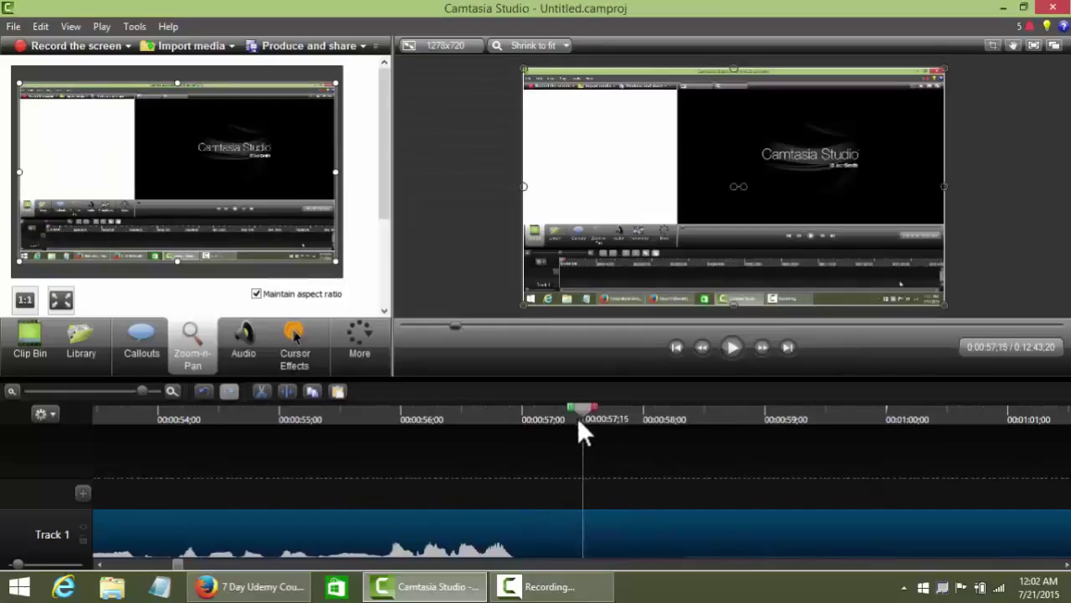
pyautogui.moveTo(577, 410); pyautogui.dragTo(392, 410)
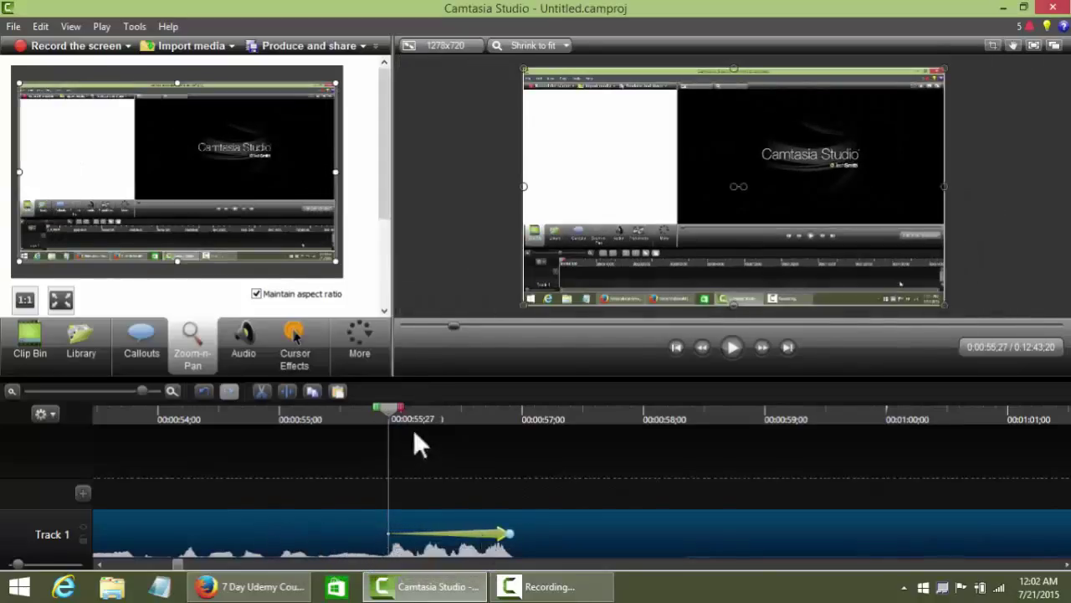
# Step: Preview the new zoom animation and move to about 1:04 where the zoomed logo fills the frame
pyautogui.click(731, 347)
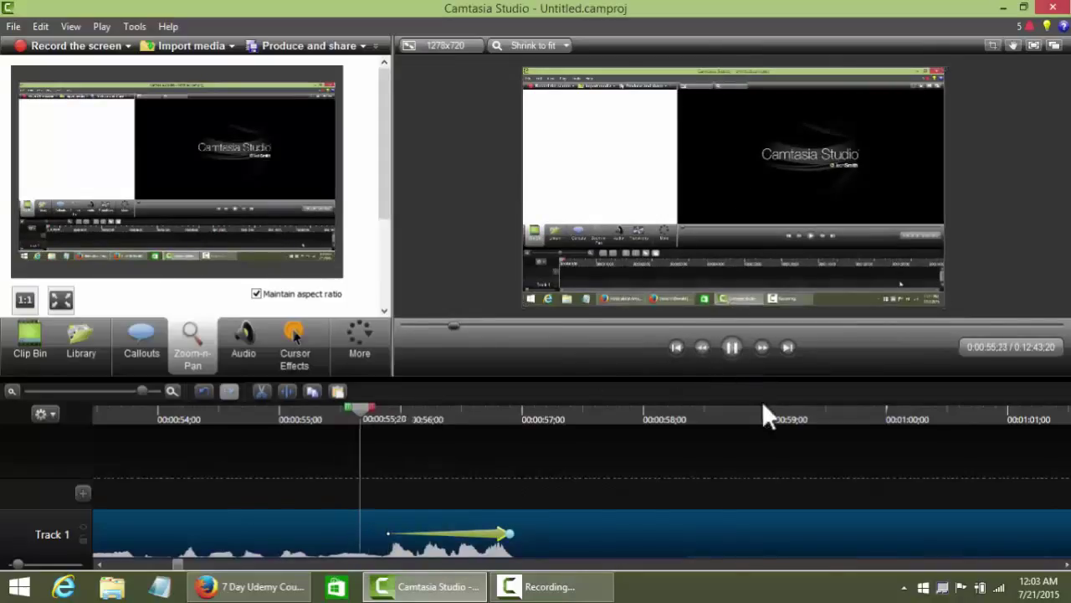
pyautogui.click(730, 346)
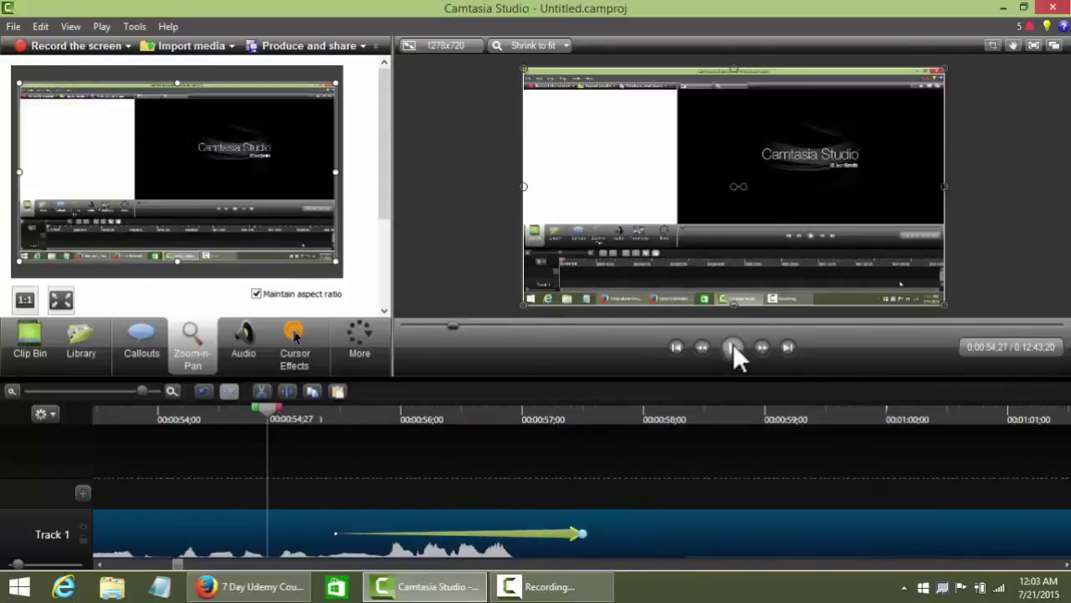
pyautogui.click(733, 346)
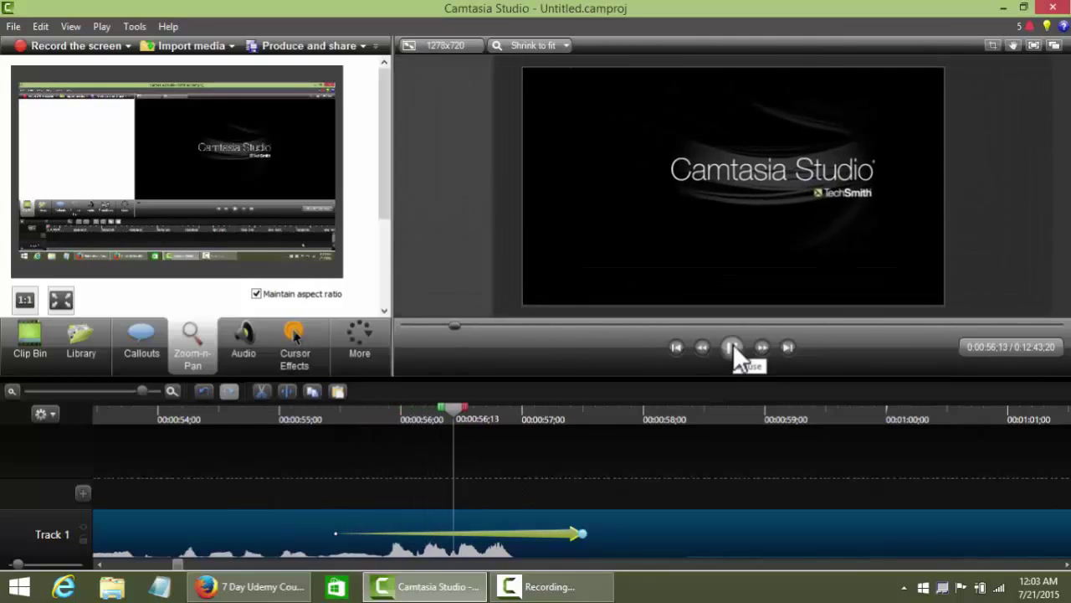
pyautogui.click(732, 347)
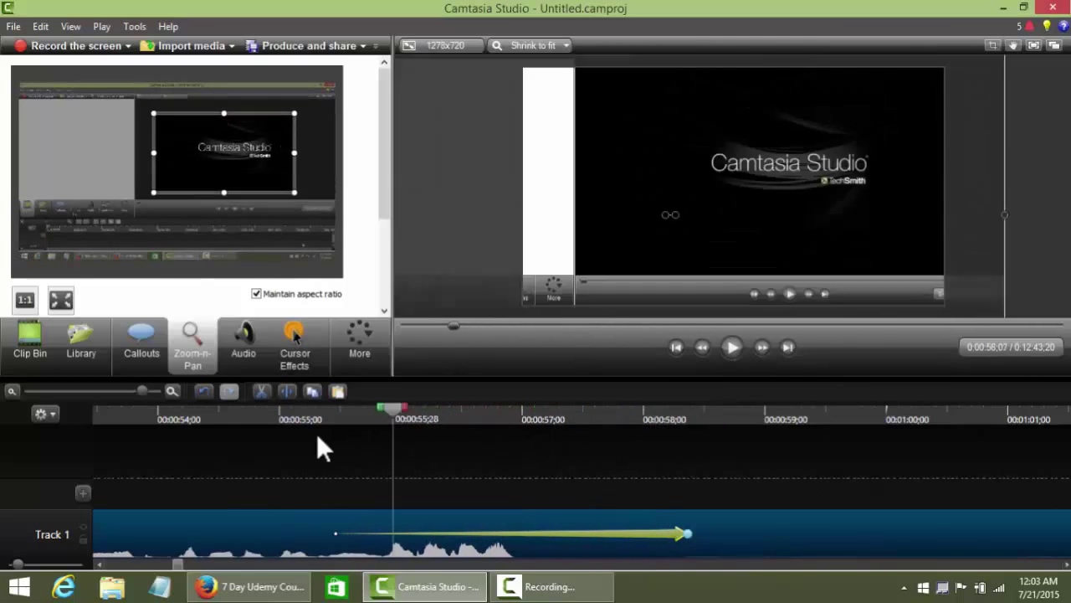
pyautogui.click(731, 347)
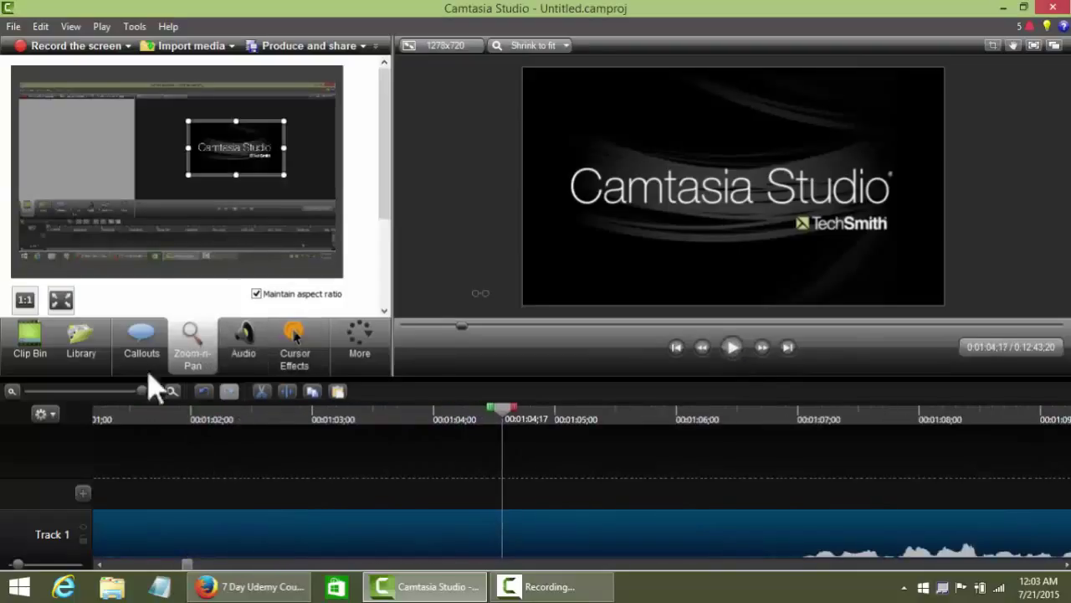
# Step: Add a green arrow callout below the logo, resized and tilted to point at TechSmith
pyautogui.click(140, 343)
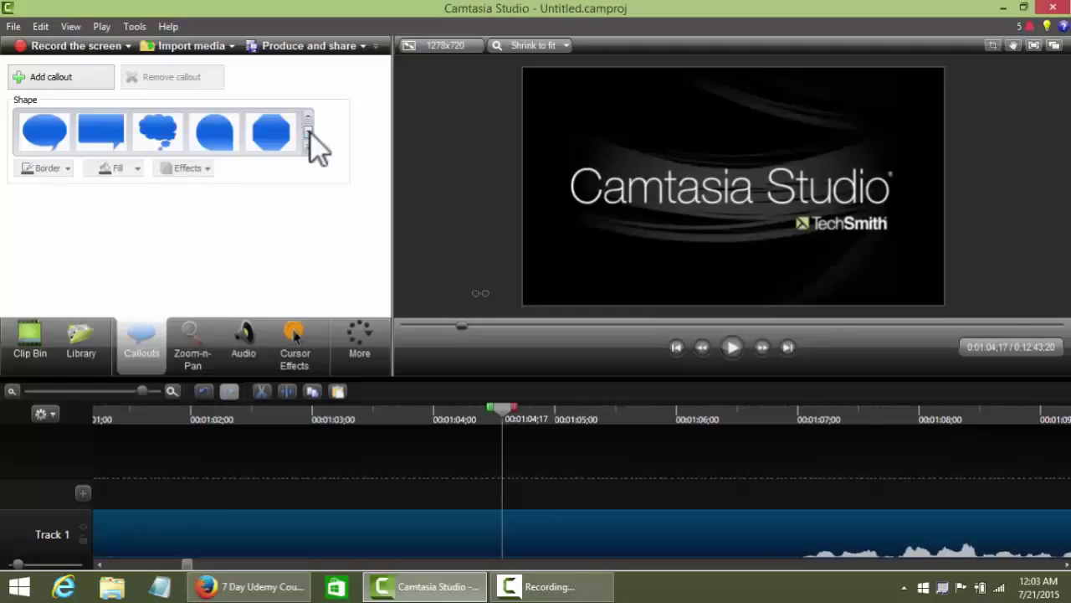
pyautogui.click(308, 117)
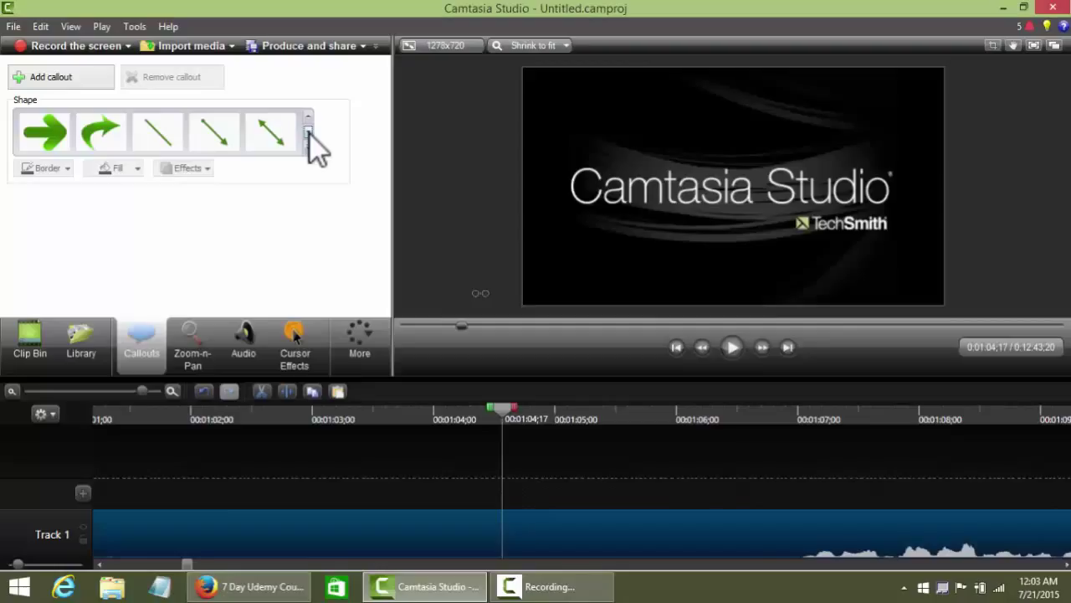
pyautogui.click(44, 131)
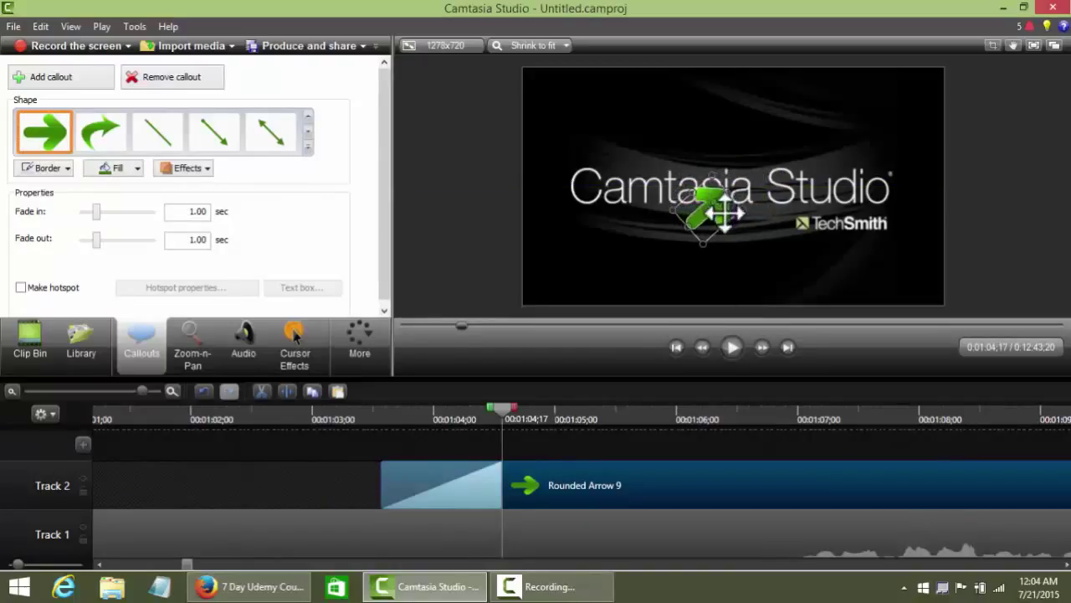
pyautogui.moveTo(708, 222); pyautogui.dragTo(774, 264)
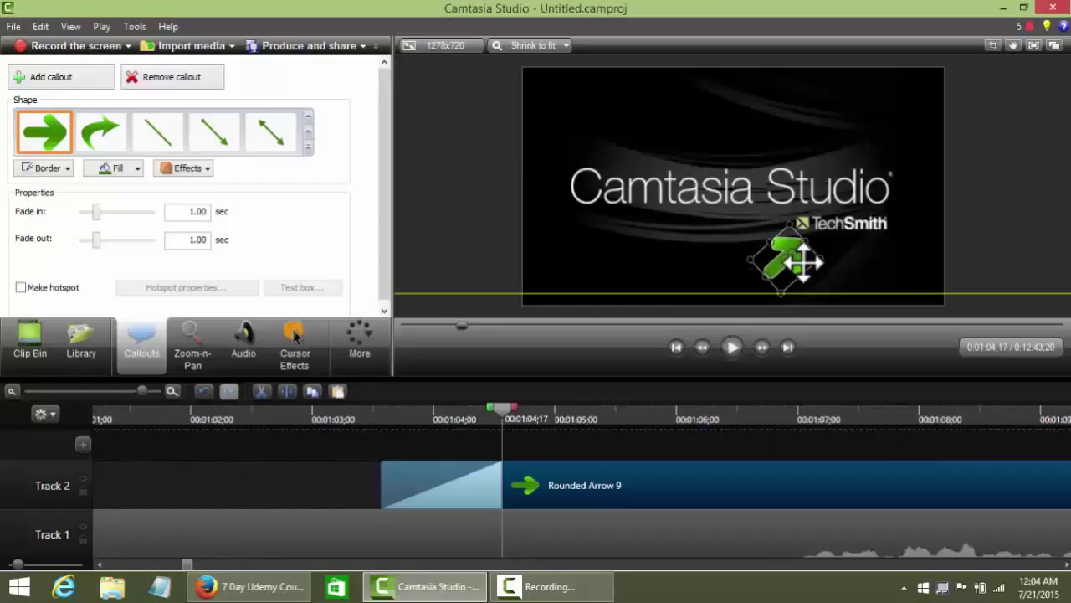
pyautogui.moveTo(800, 251); pyautogui.dragTo(770, 268)
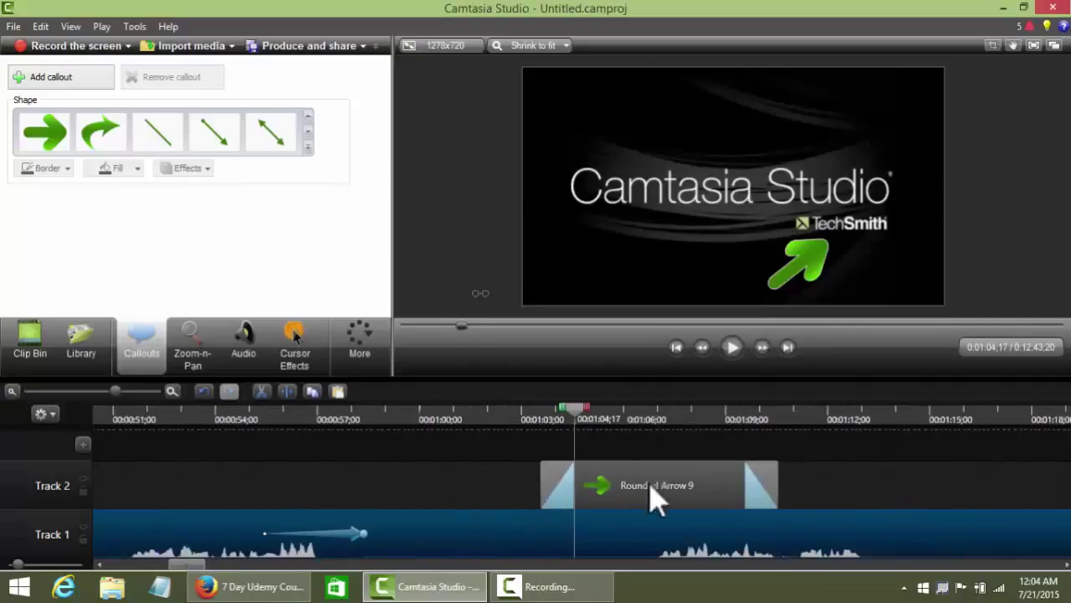
pyautogui.click(657, 483)
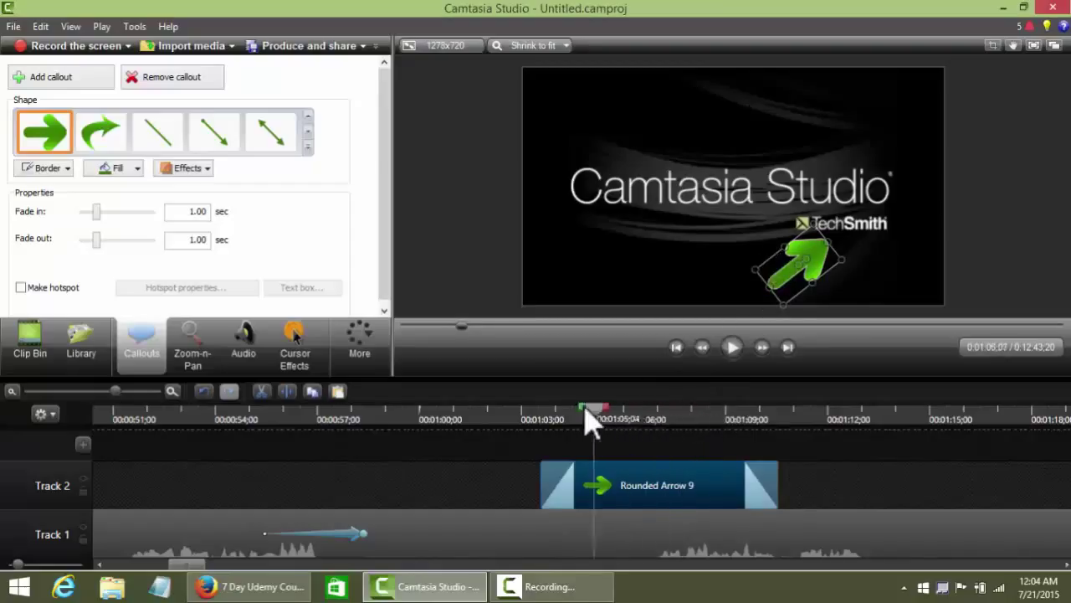
pyautogui.moveTo(590, 408); pyautogui.dragTo(523, 407)
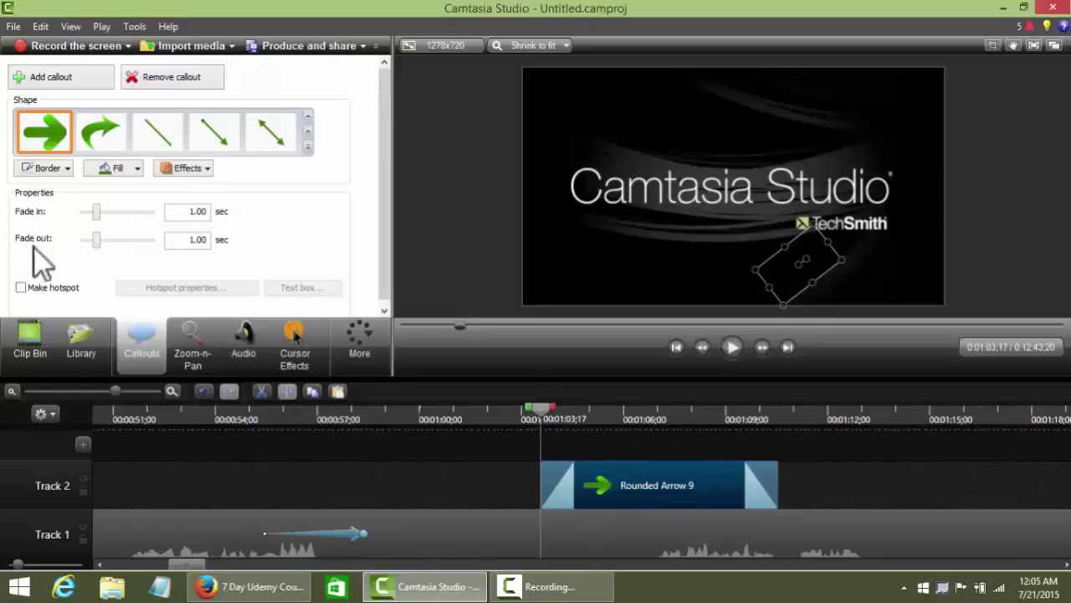
pyautogui.moveTo(193, 280)
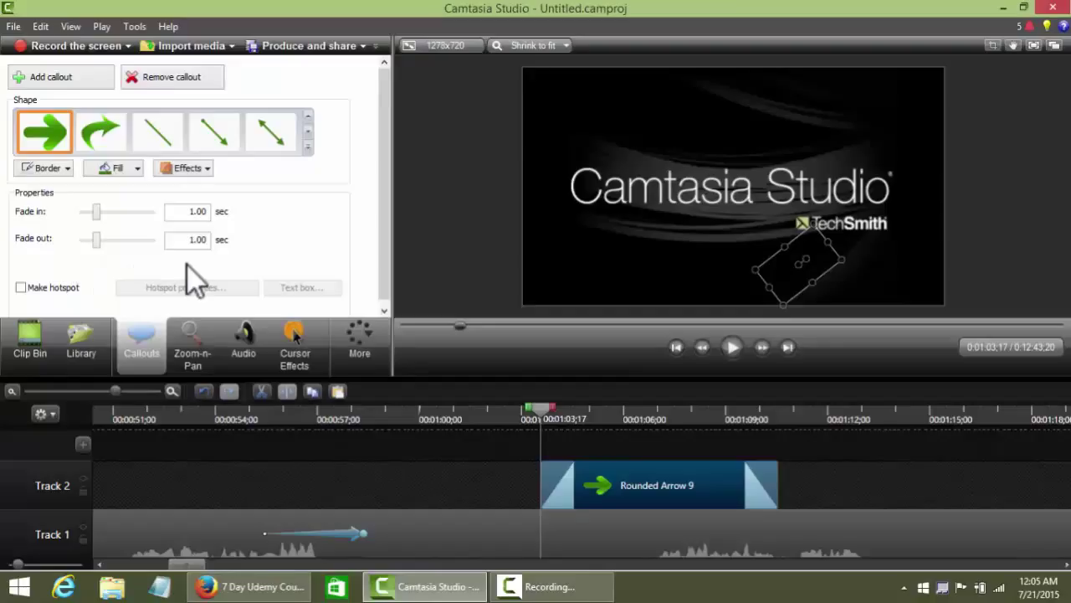
pyautogui.moveTo(237, 242)
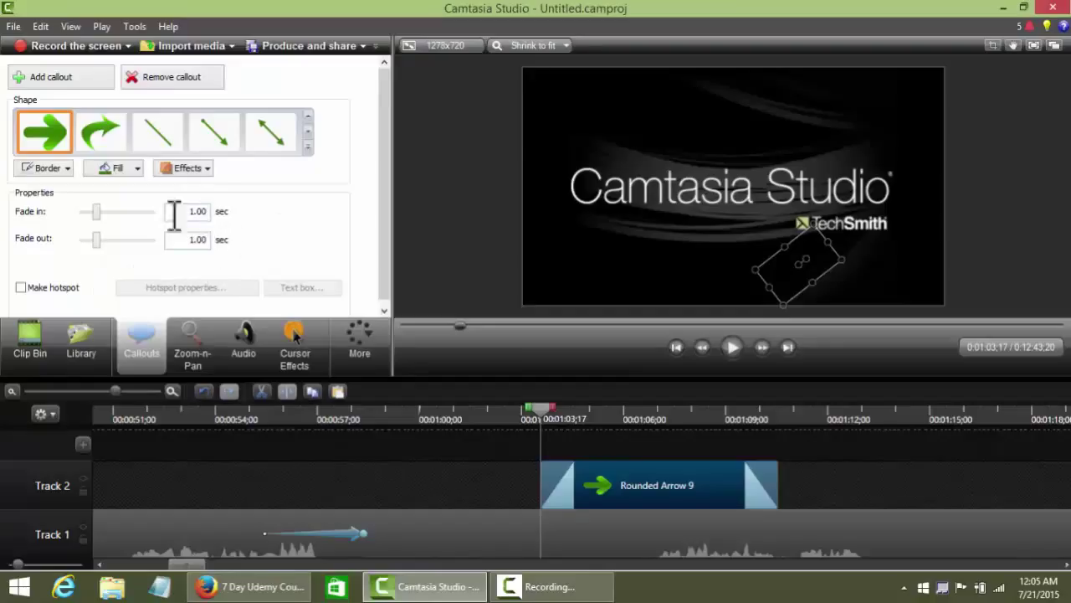
# Step: Keep the arrow's fade-in at 1.00 second and preview it playing around 0:59–1:06
pyautogui.moveTo(94, 211); pyautogui.dragTo(109, 211)
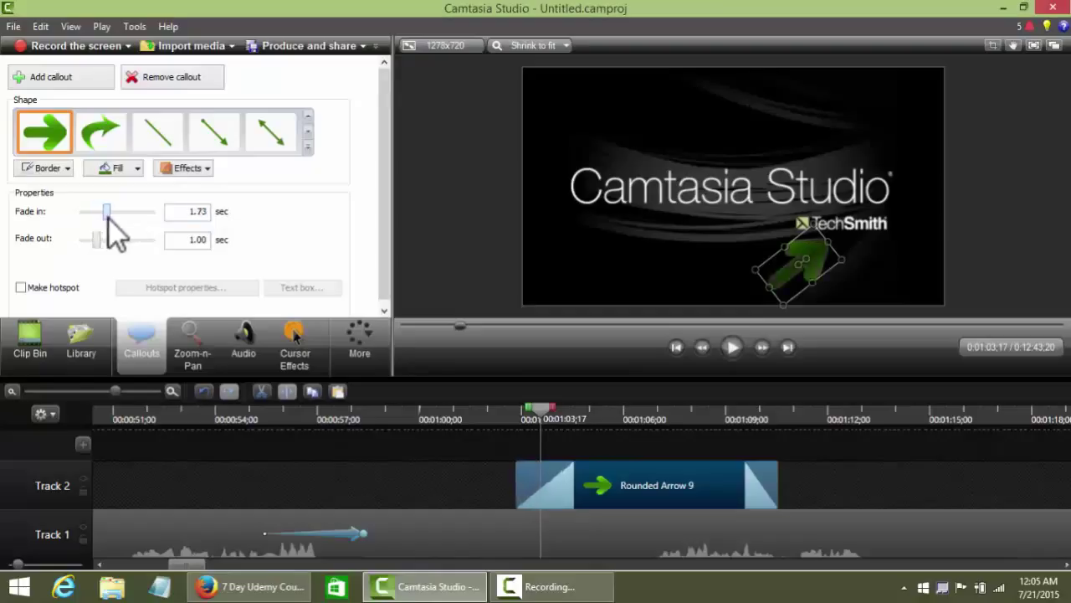
pyautogui.moveTo(107, 211); pyautogui.dragTo(89, 211)
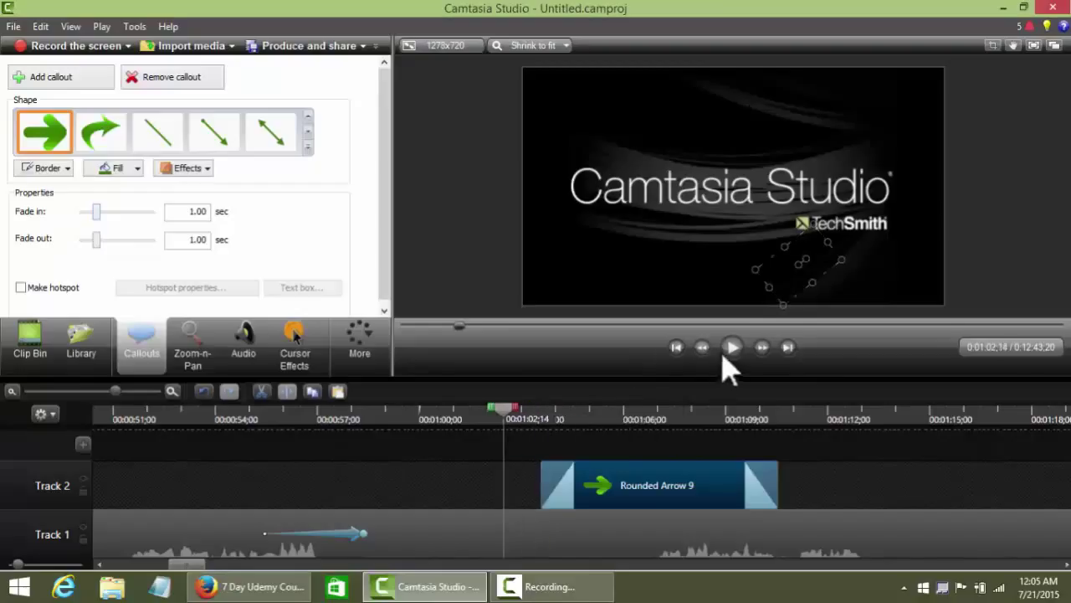
pyautogui.click(730, 346)
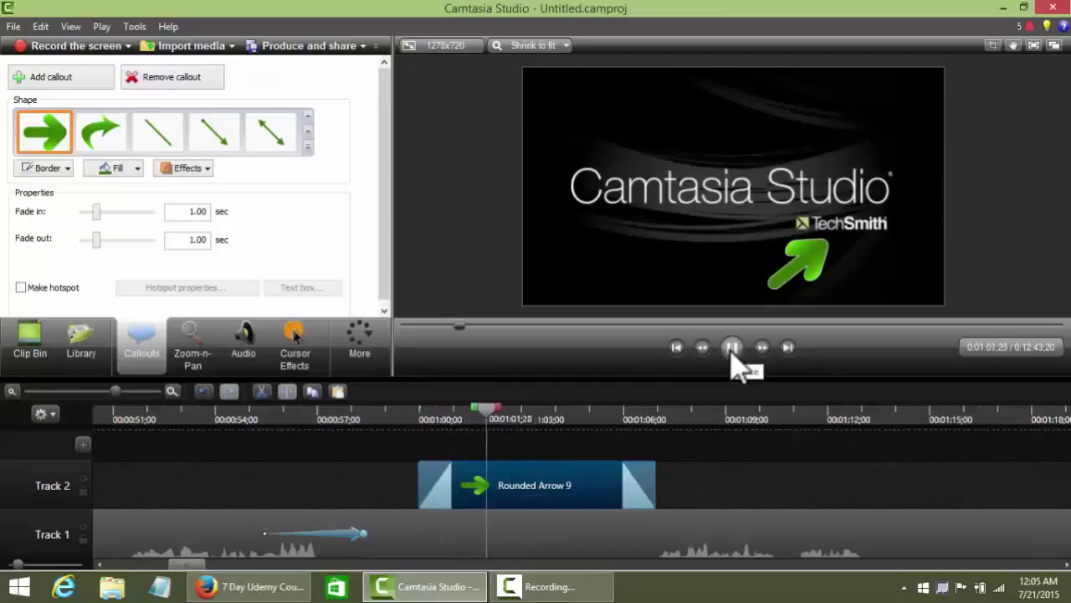
pyautogui.click(731, 346)
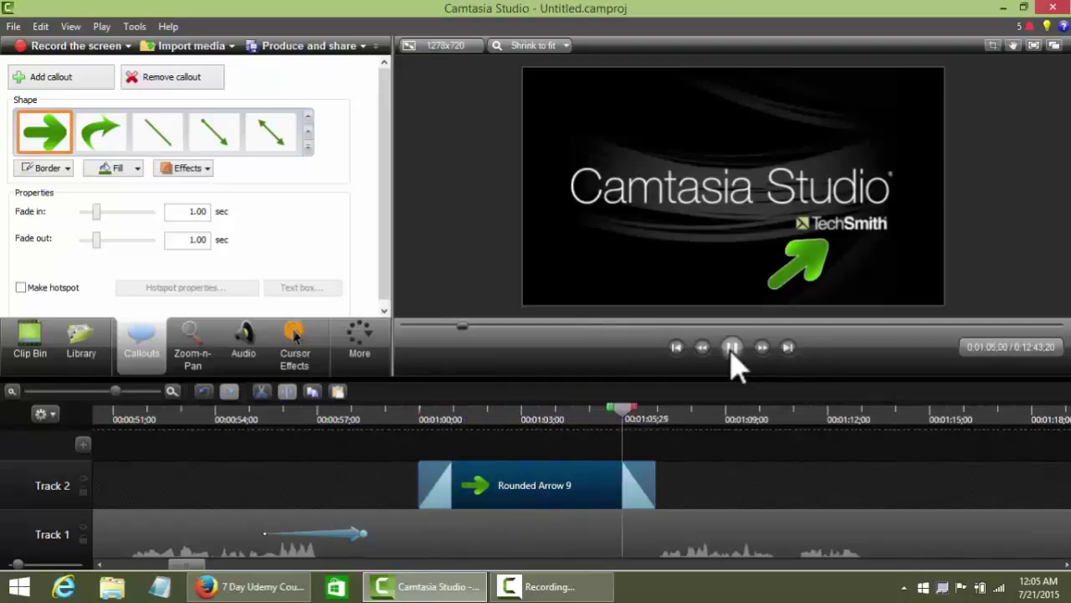
pyautogui.click(732, 347)
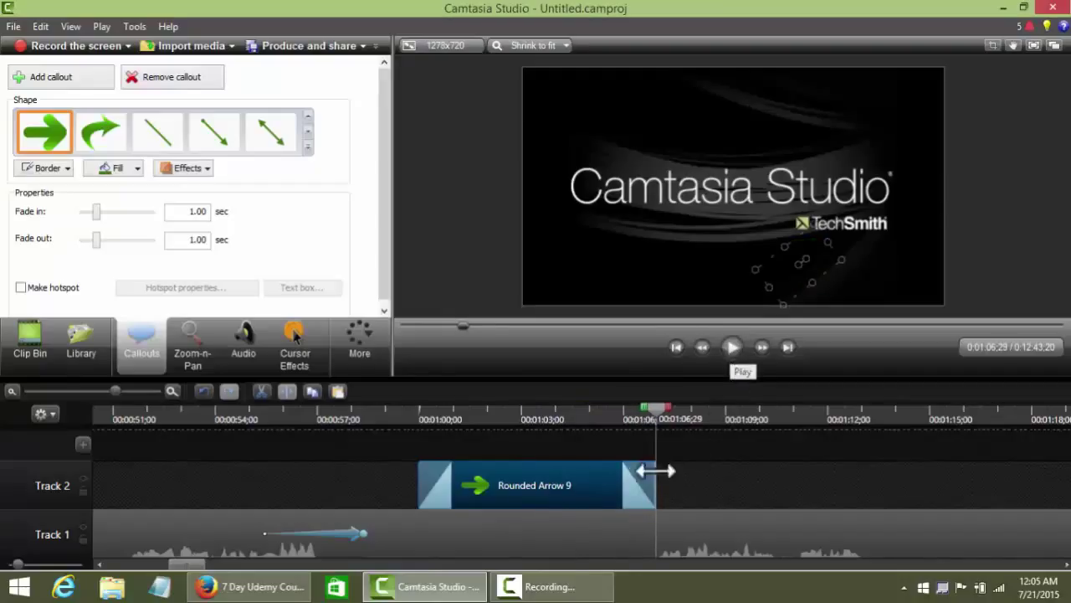
pyautogui.moveTo(657, 494)
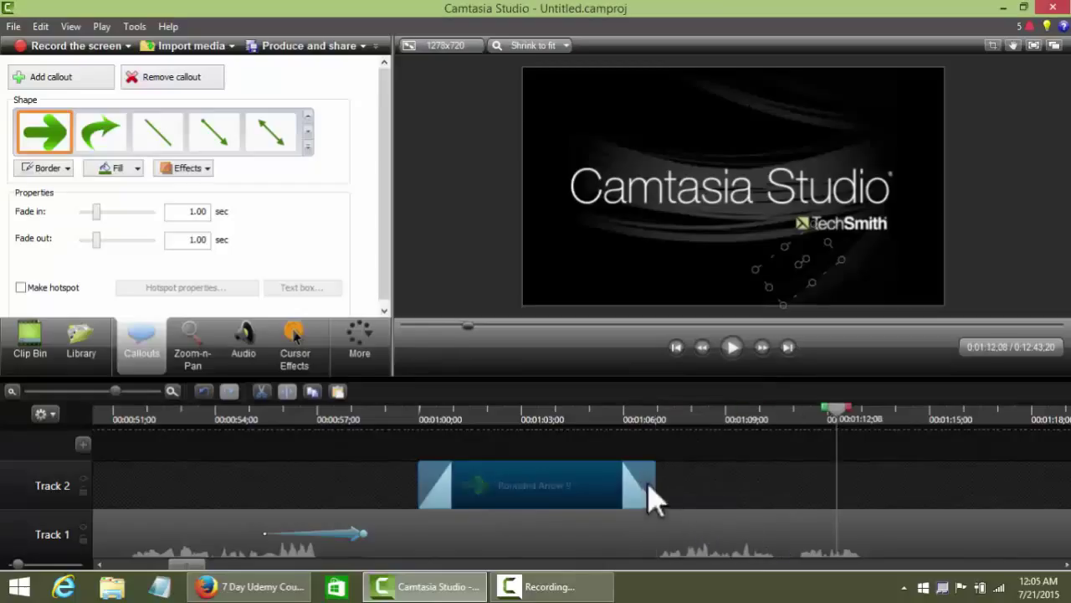
pyautogui.moveTo(651, 502)
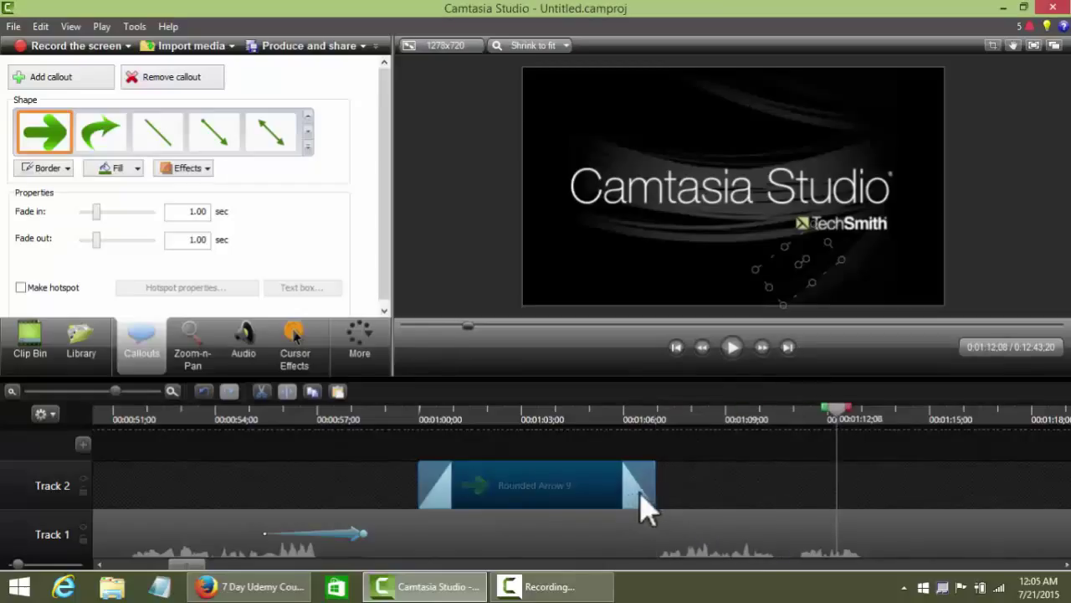
pyautogui.moveTo(639, 485)
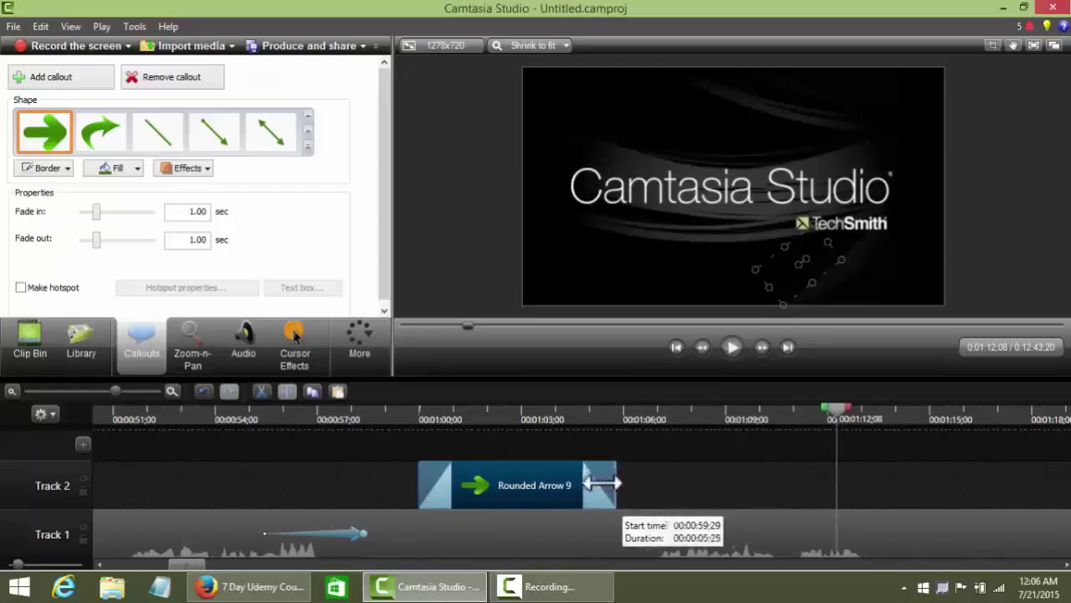
# Step: Trim the Rounded Arrow clip's right edge so it spans roughly 0:59–1:02
pyautogui.moveTo(602, 483); pyautogui.dragTo(573, 484)
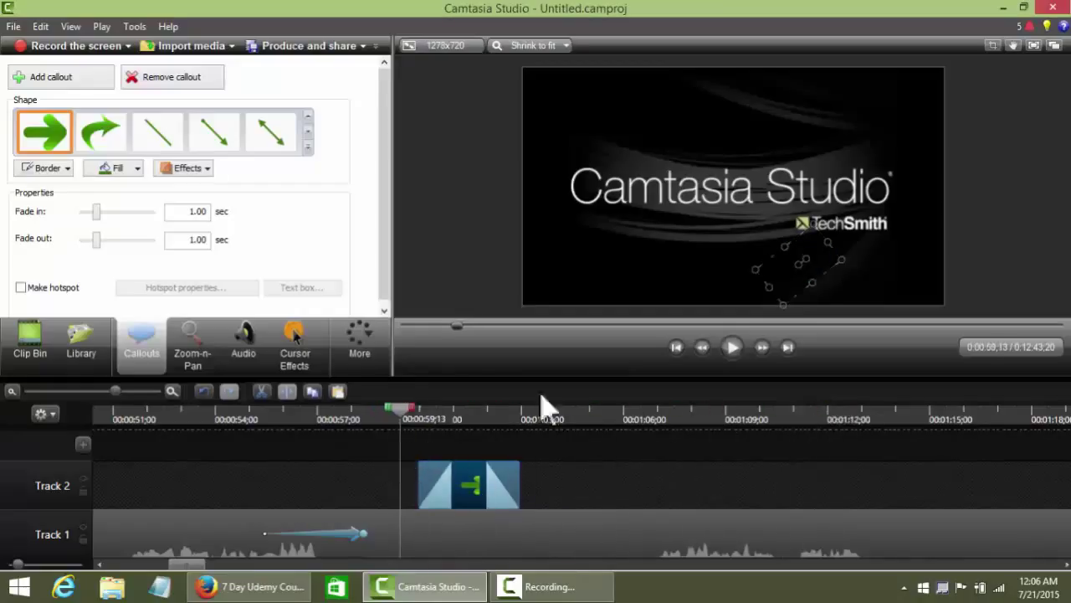
pyautogui.click(731, 346)
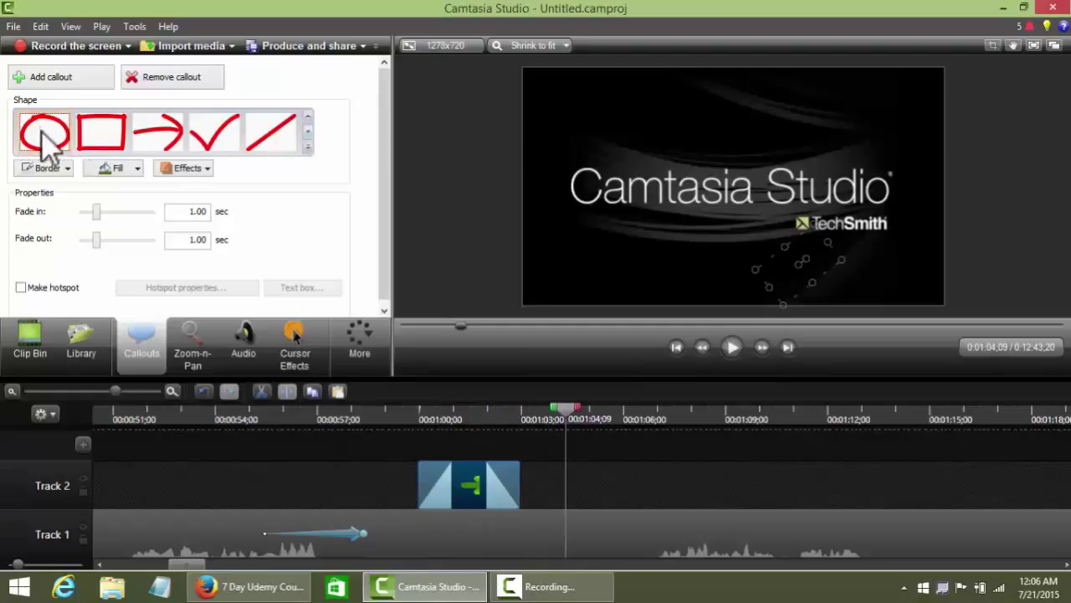
# Step: Swap the arrow for the red Sketch Motion oval and resize it to encircle the TechSmith label
pyautogui.click(43, 132)
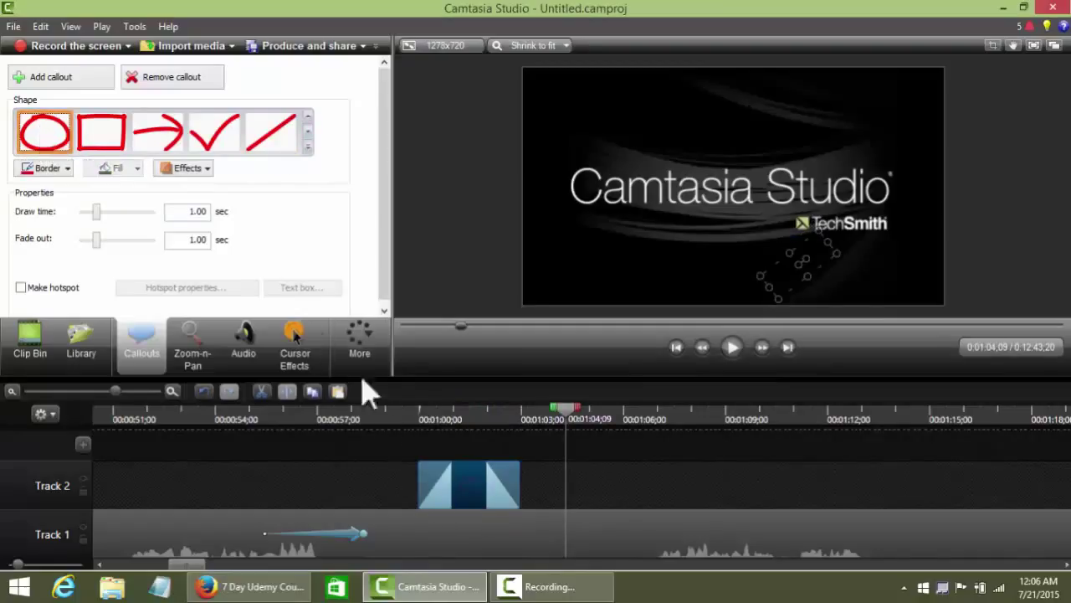
pyautogui.moveTo(477, 465)
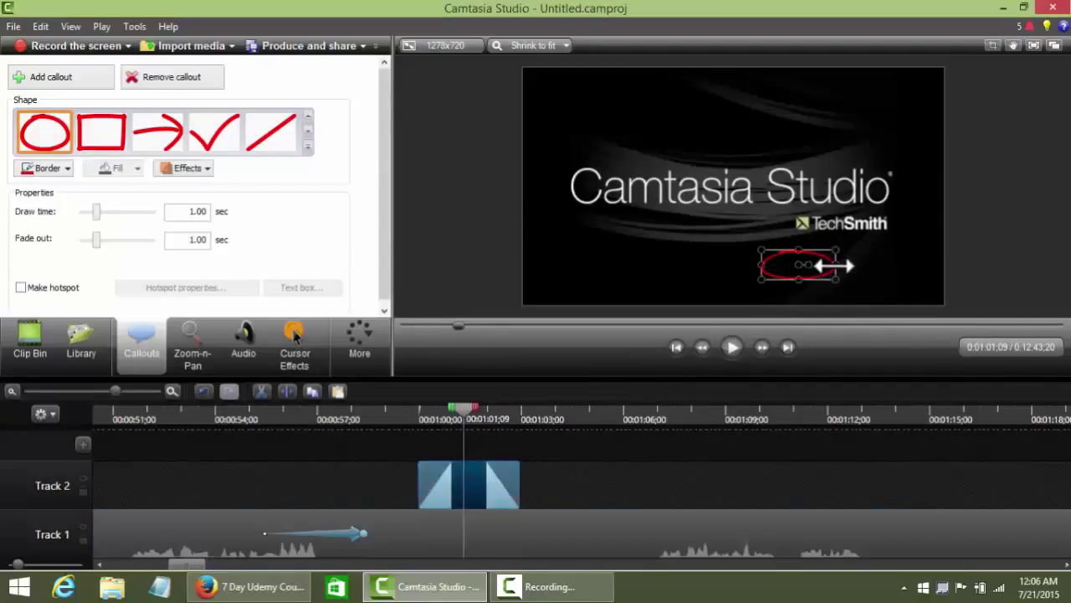
pyautogui.moveTo(800, 266); pyautogui.dragTo(820, 259)
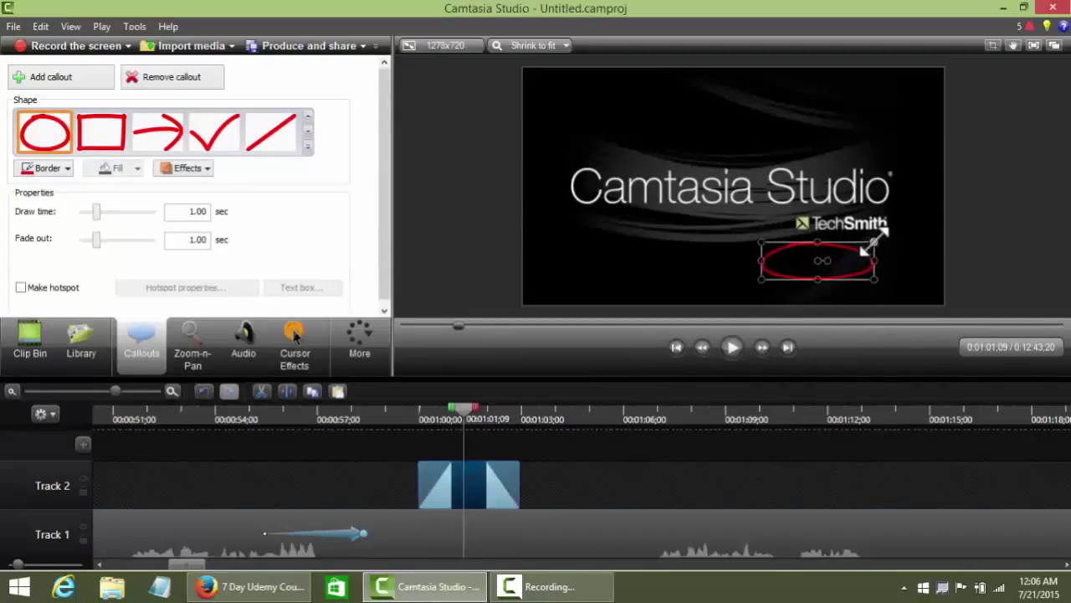
pyautogui.moveTo(821, 259); pyautogui.dragTo(849, 226)
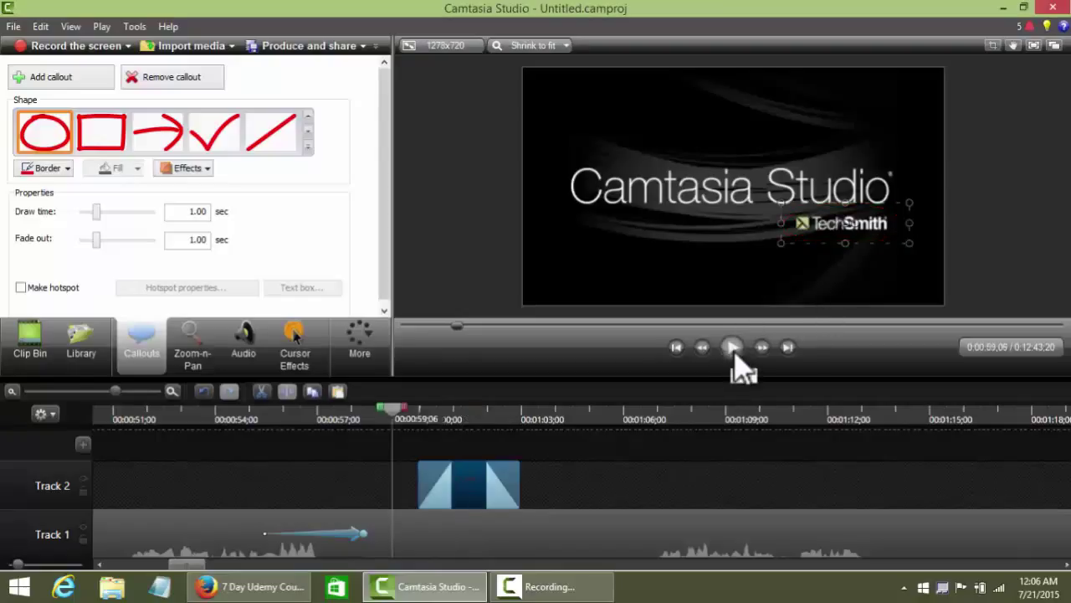
# Step: Preview the oval drawing itself around TechSmith between about 1:00 and 1:04
pyautogui.click(731, 346)
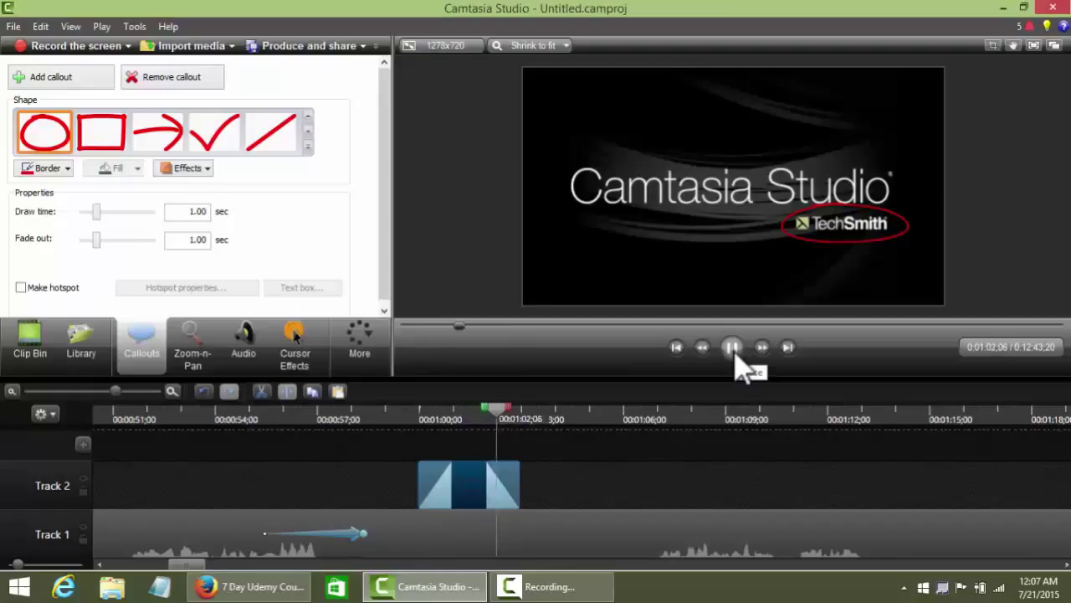
pyautogui.click(731, 346)
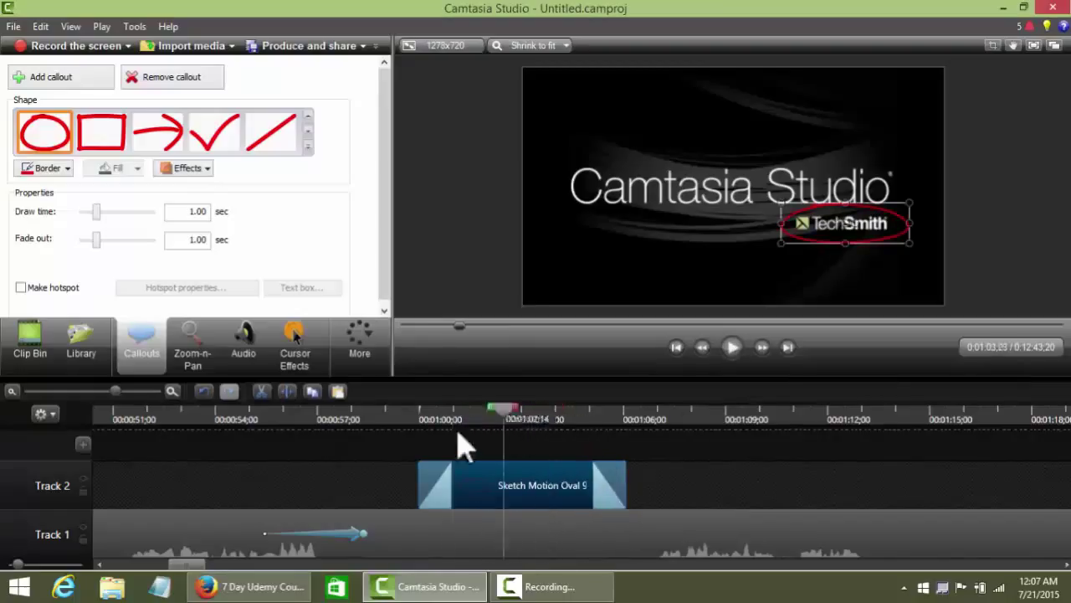
pyautogui.click(731, 346)
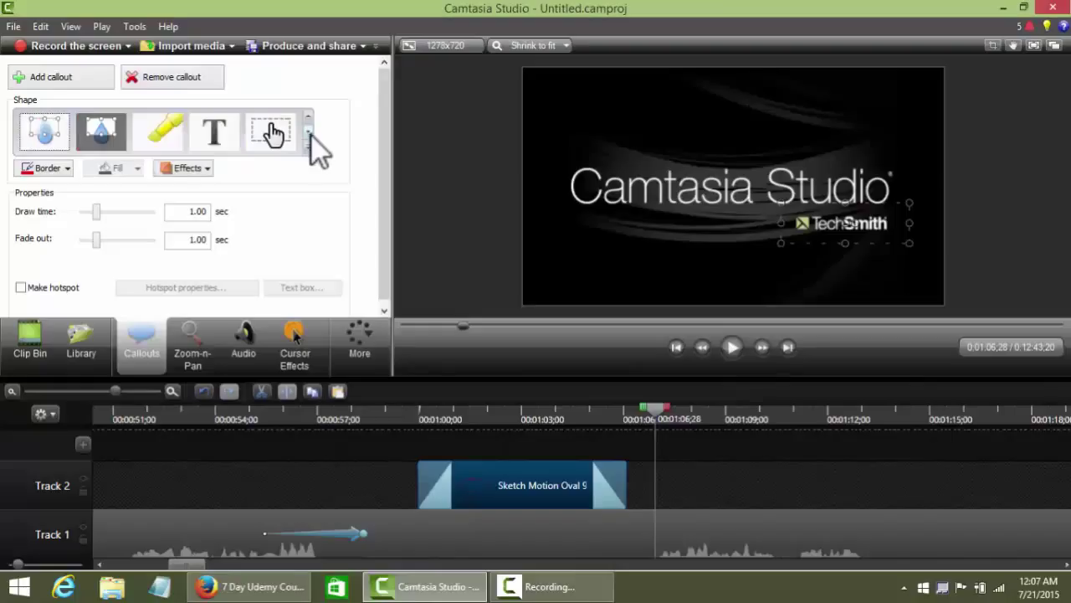
pyautogui.moveTo(214, 131)
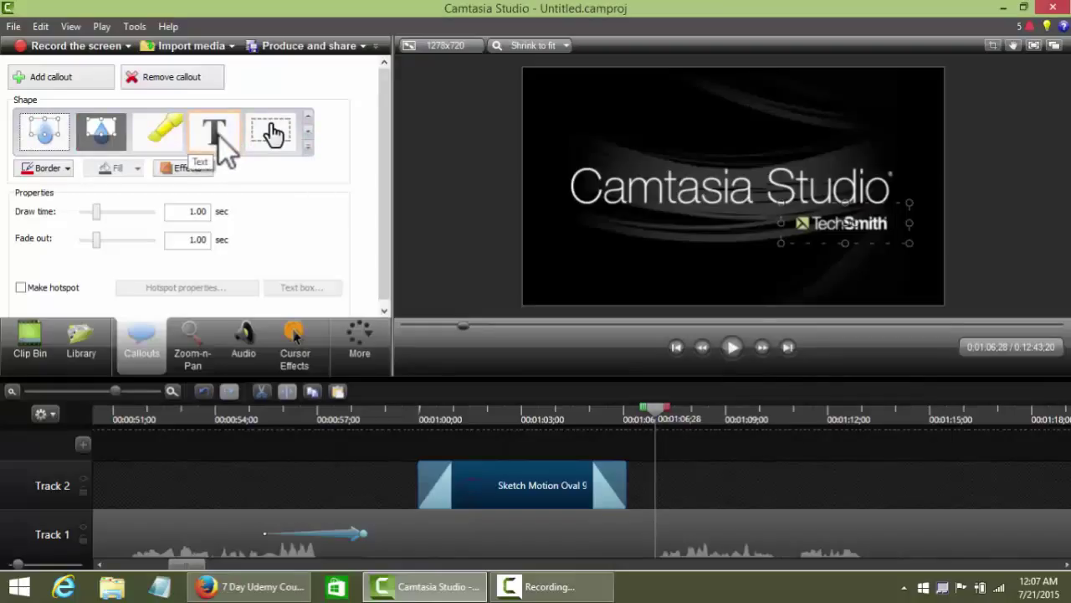
# Step: Change the Track 2 callout's shape, leaving it as the empty text callout Text 9
pyautogui.click(214, 132)
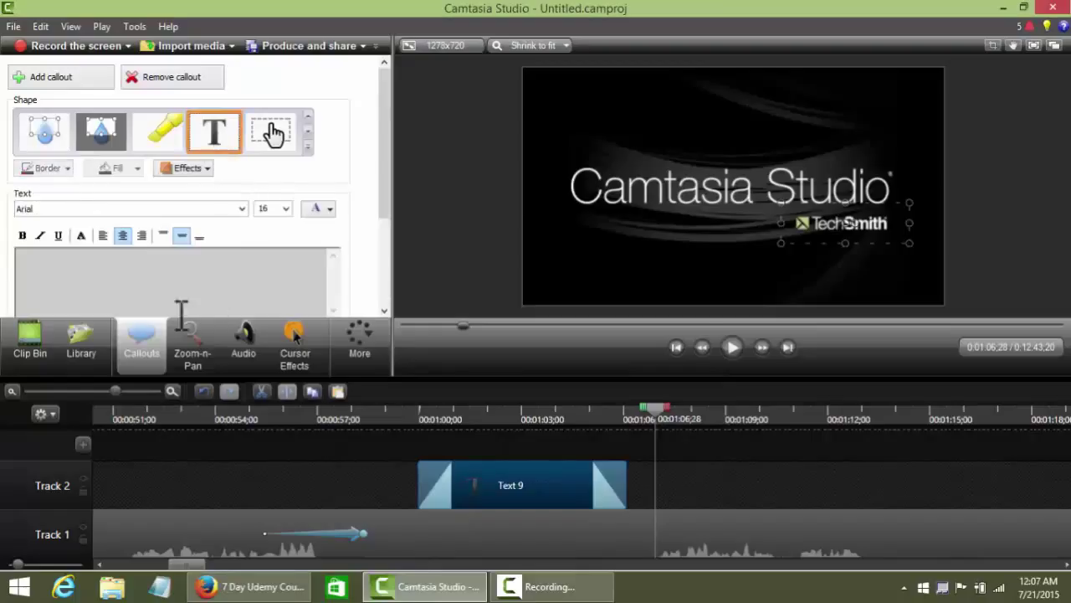
pyautogui.moveTo(313, 280)
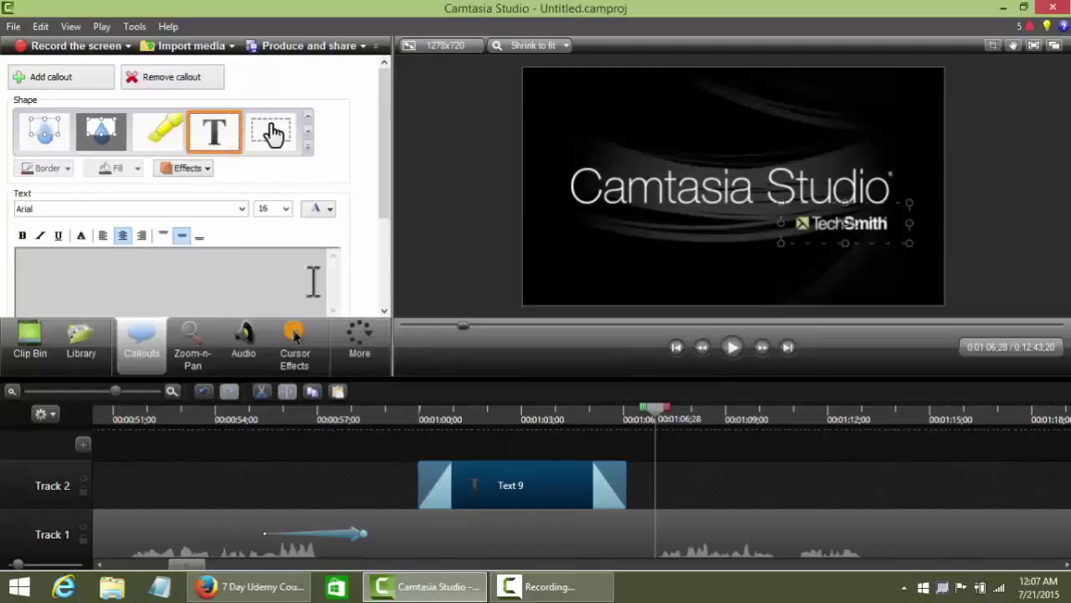
pyautogui.moveTo(684, 416)
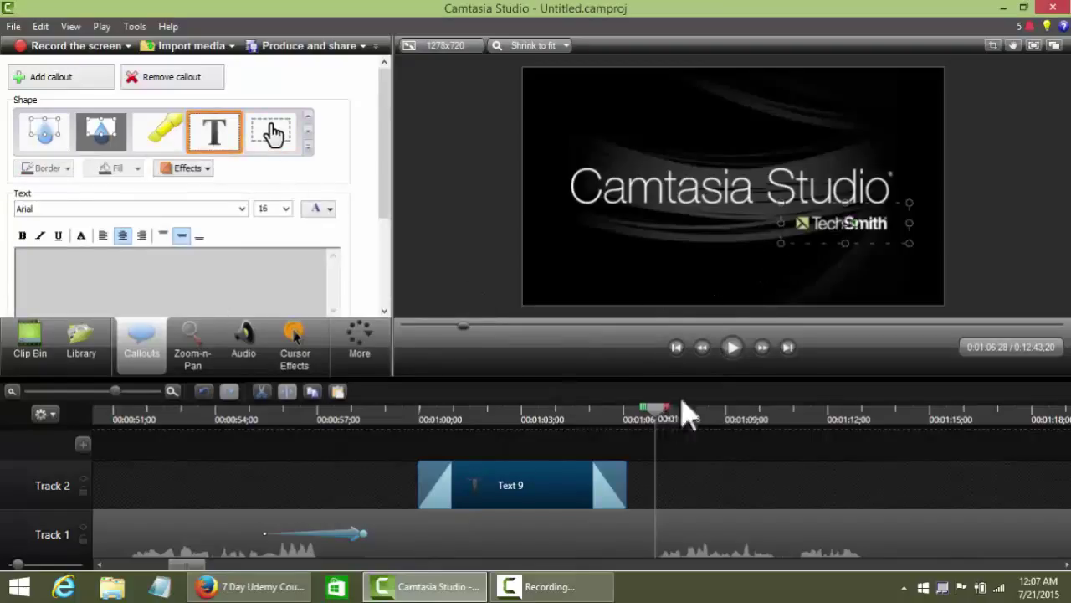
pyautogui.moveTo(636, 439)
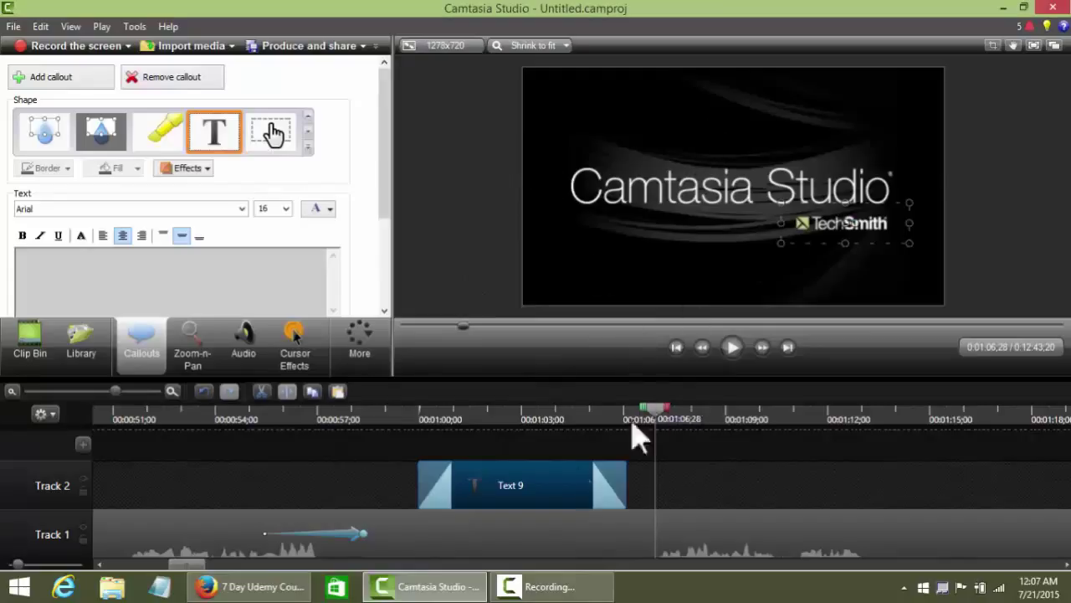
pyautogui.moveTo(661, 431)
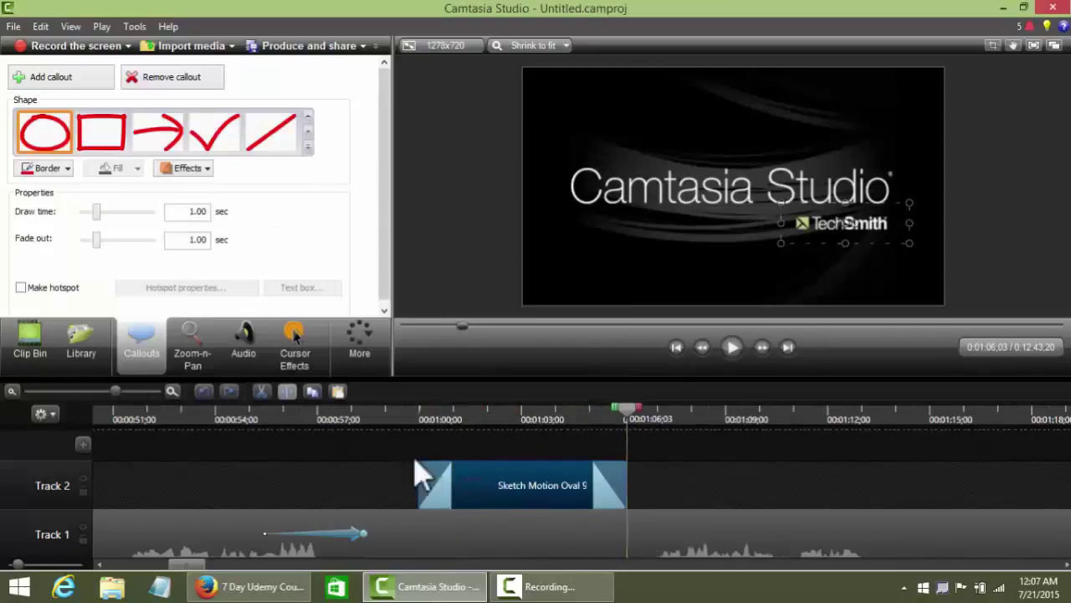
# Step: Rewind to the oval's start and add a new plain Text callout (Text 10) on Track 3
pyautogui.click(552, 411)
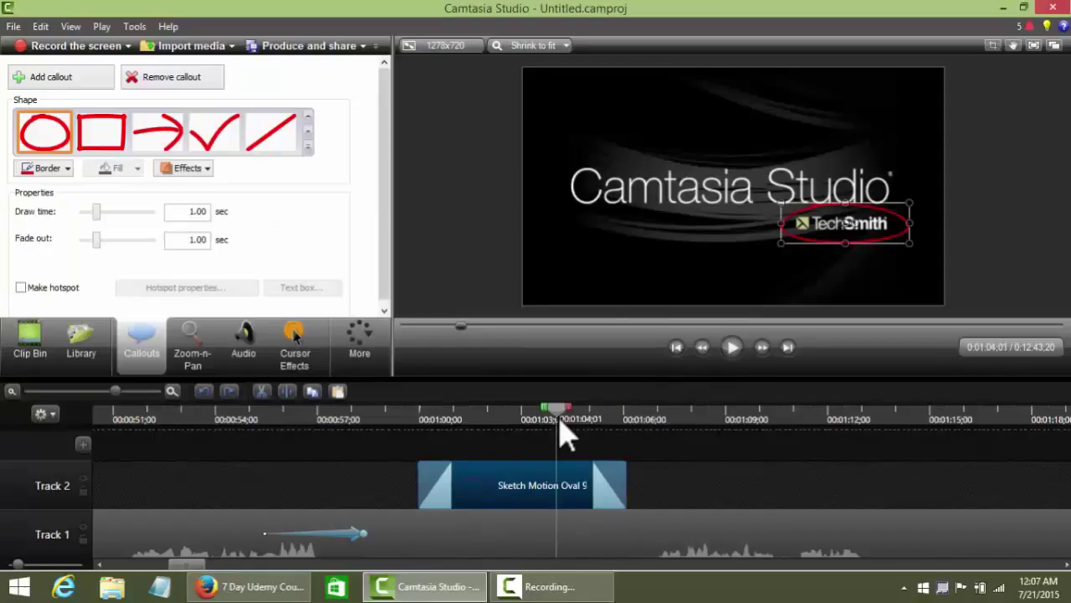
pyautogui.moveTo(552, 409); pyautogui.dragTo(410, 409)
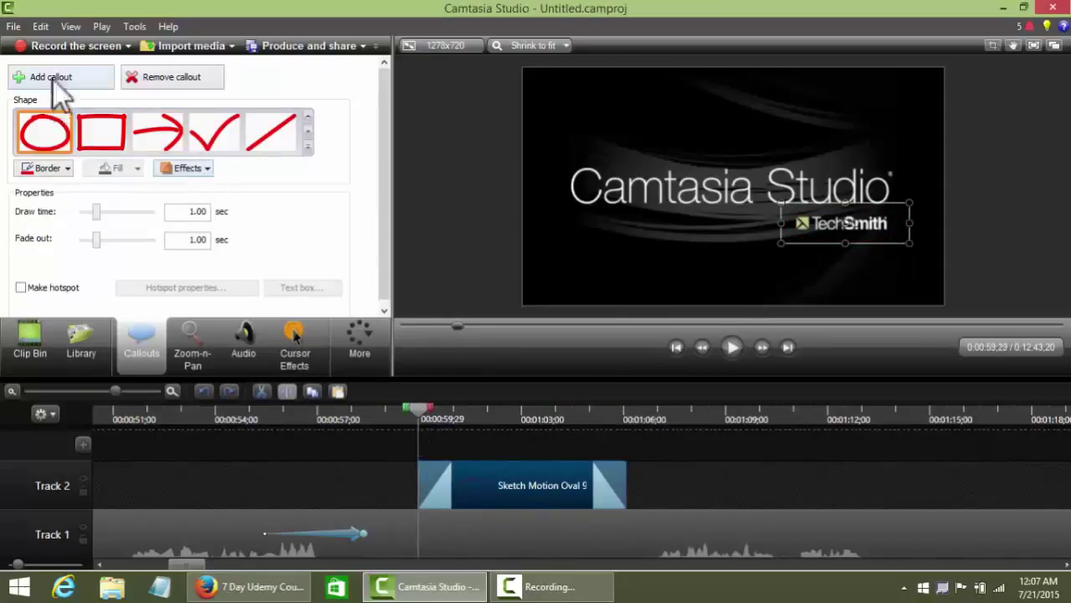
pyautogui.click(215, 131)
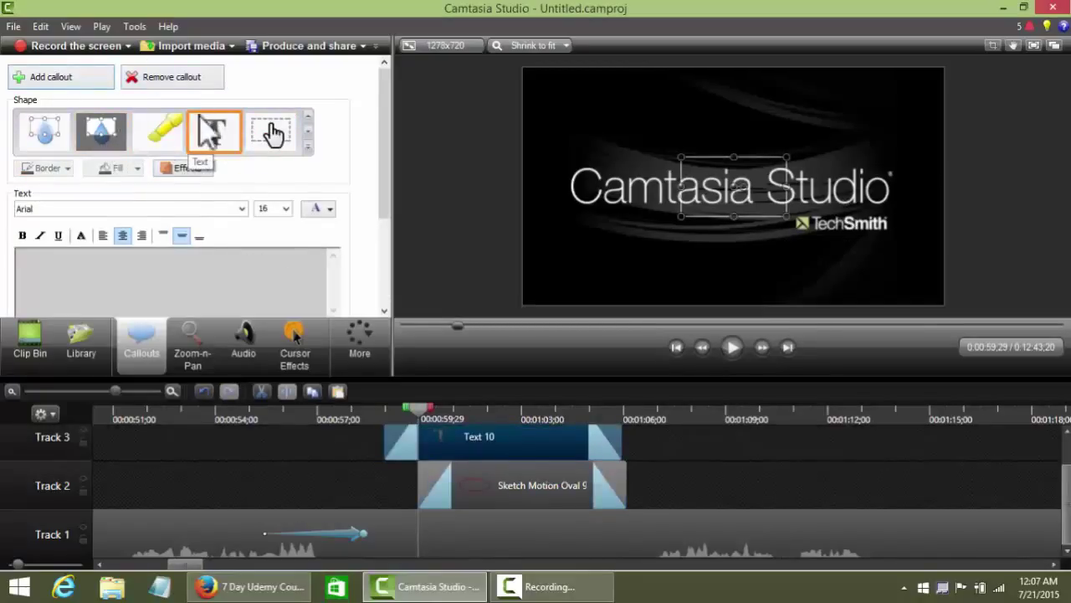
pyautogui.click(213, 131)
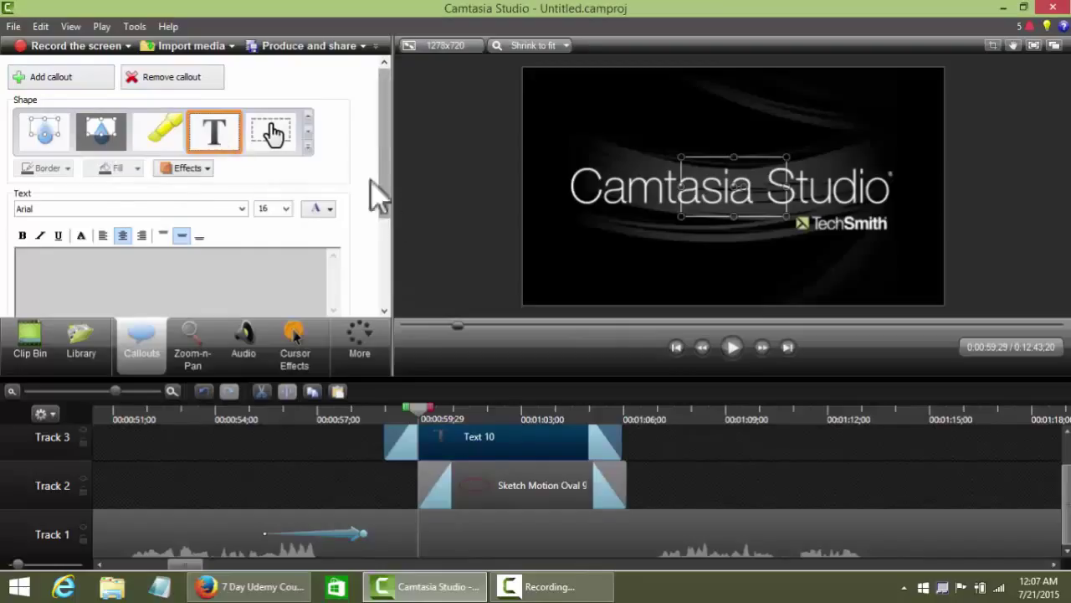
pyautogui.moveTo(398, 448)
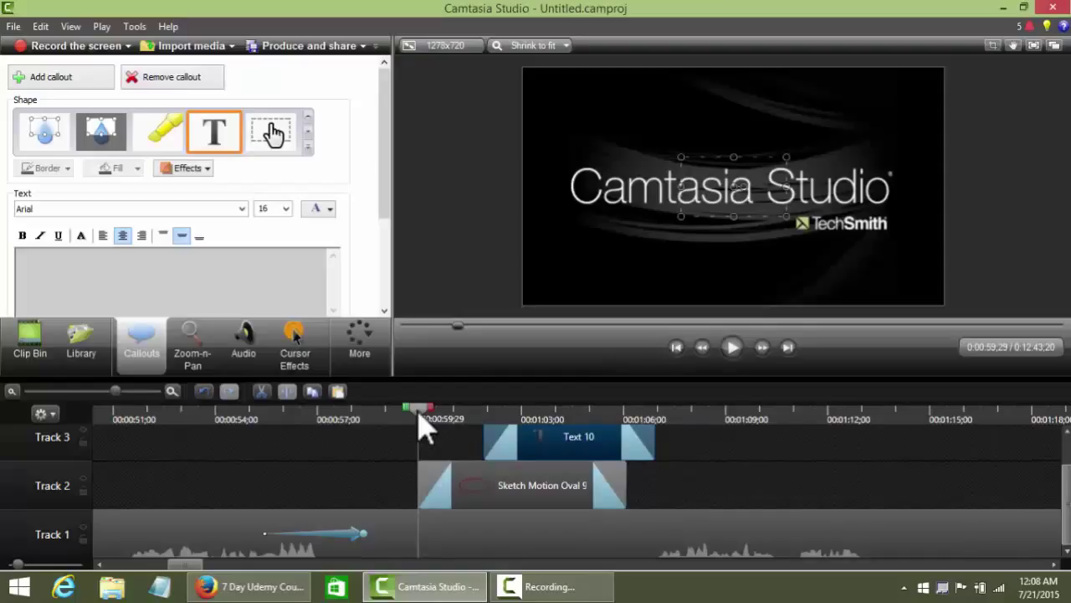
pyautogui.moveTo(352, 457)
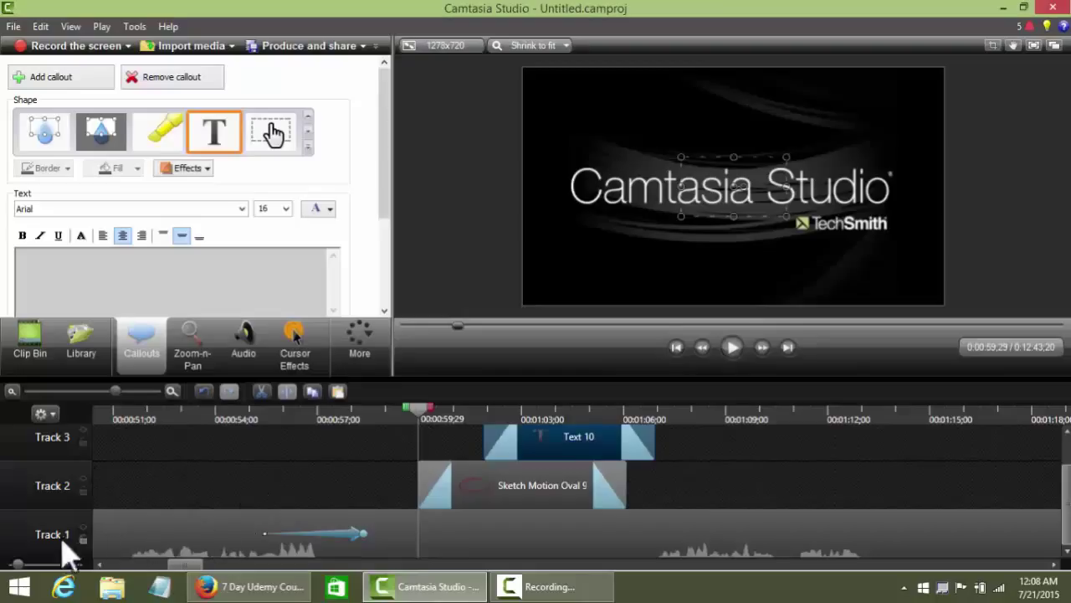
pyautogui.moveTo(477, 553)
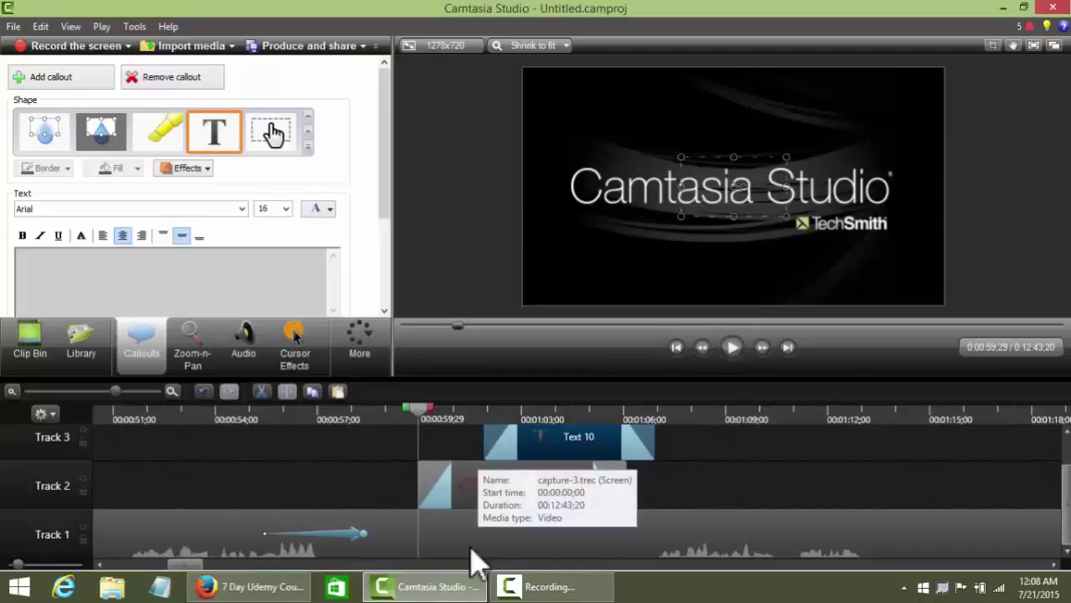
pyautogui.moveTo(502, 502)
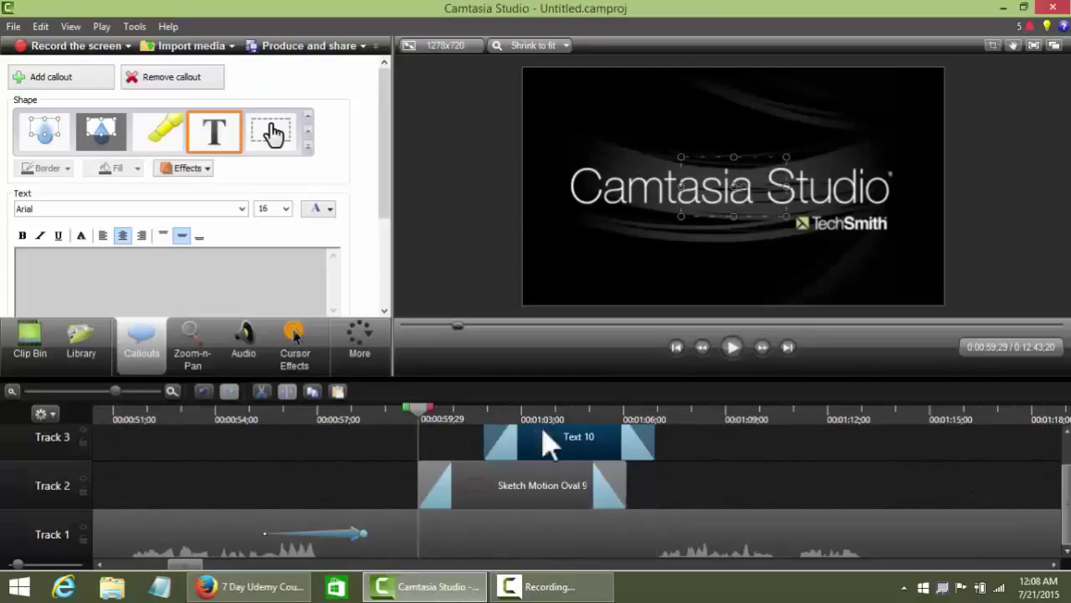
pyautogui.moveTo(452, 431)
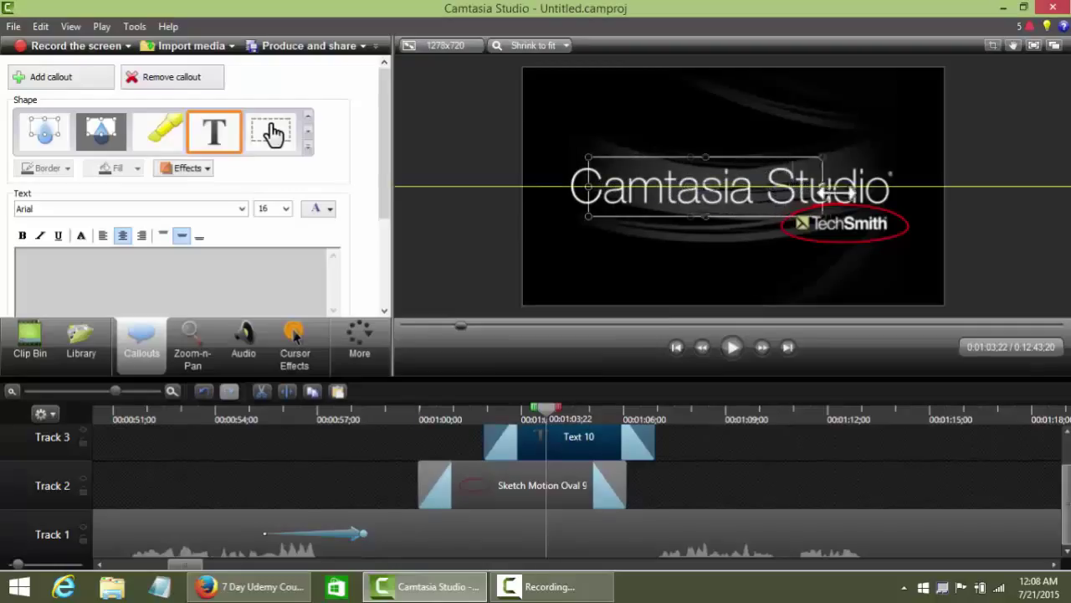
# Step: Place the text box above the Camtasia Studio title and enter 'I love'
pyautogui.moveTo(703, 184); pyautogui.dragTo(722, 119)
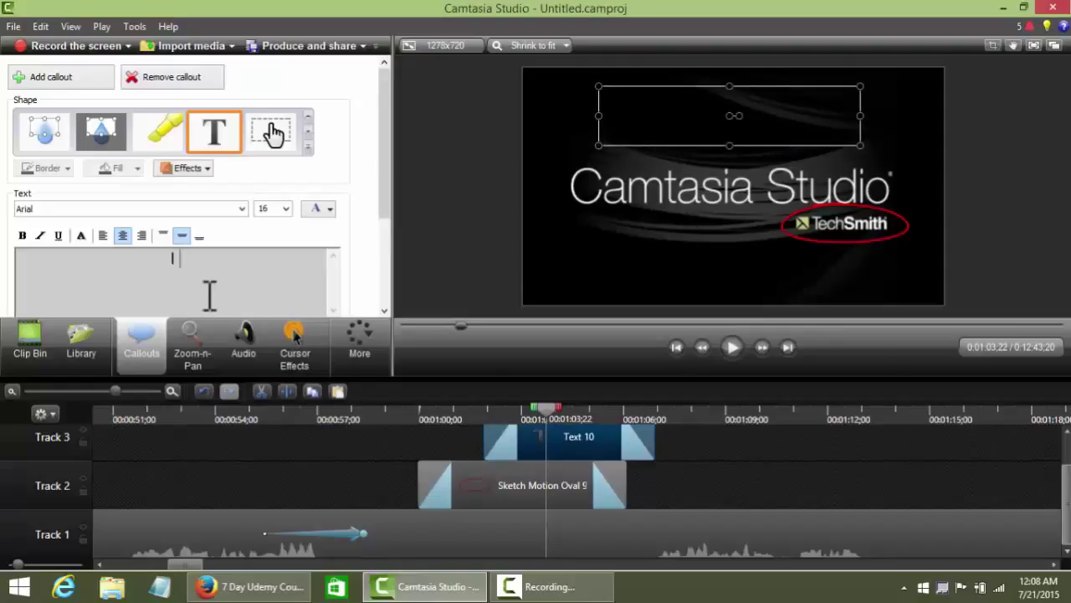
pyautogui.write('I love')
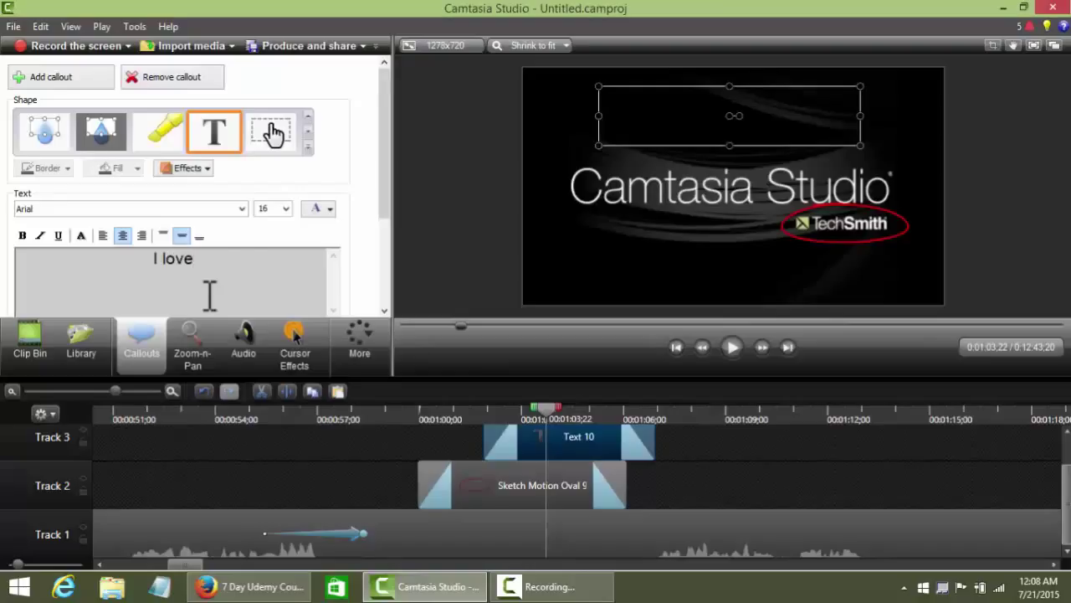
pyautogui.doubleClick(173, 259)
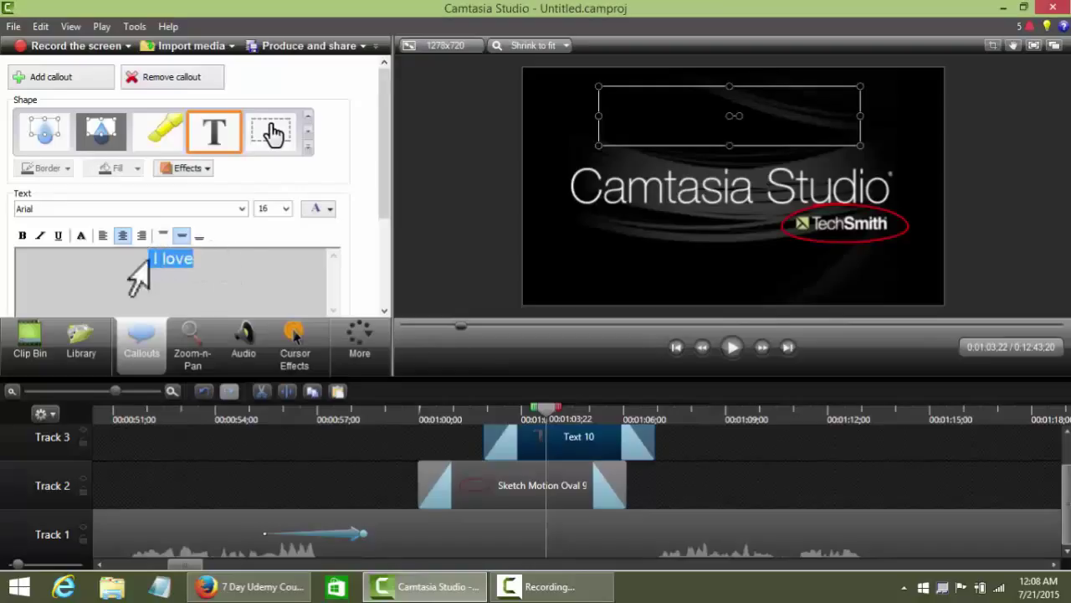
# Step: Format 'I love' at size 72 in the Batang font
pyautogui.click(287, 208)
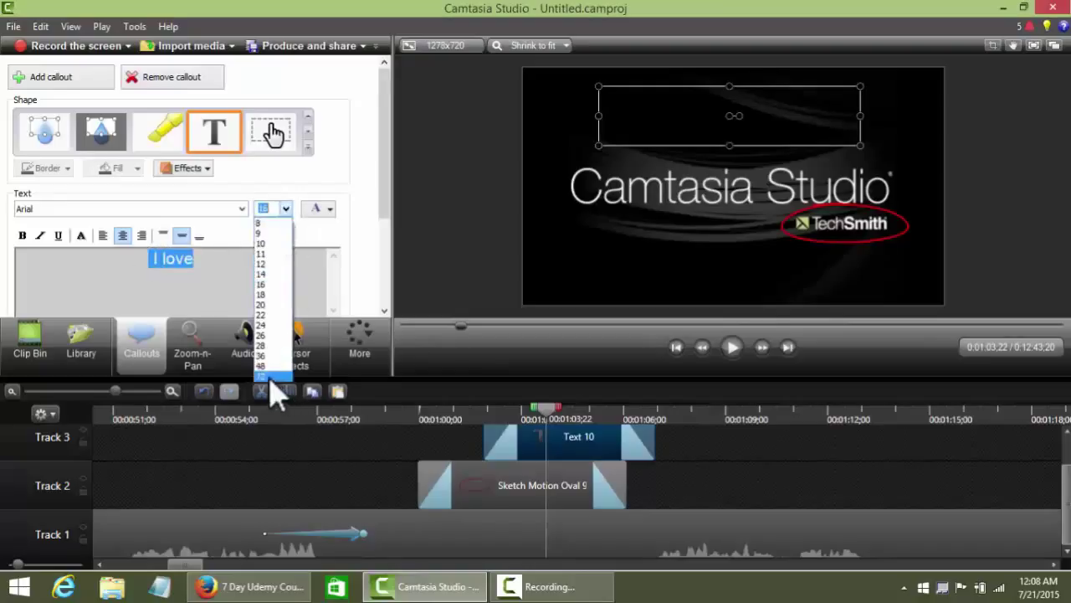
pyautogui.click(261, 376)
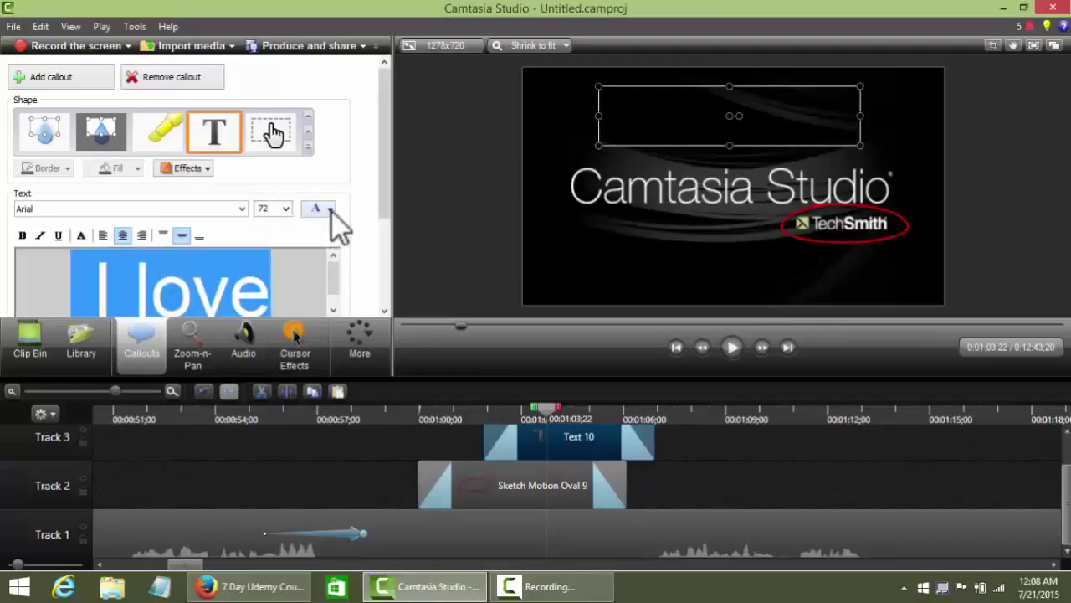
pyautogui.click(329, 207)
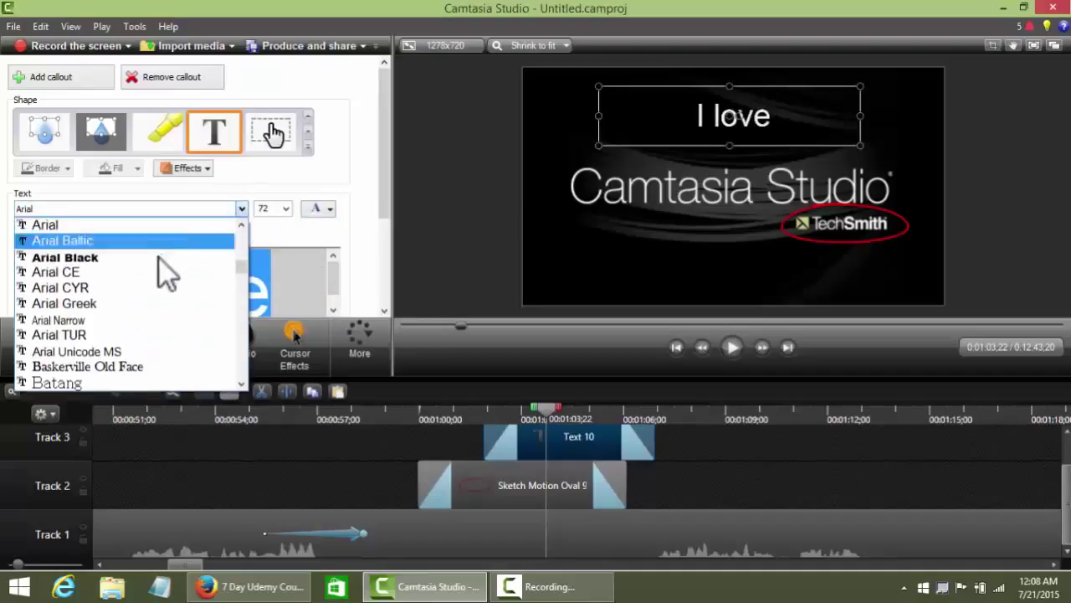
pyautogui.moveTo(57, 382)
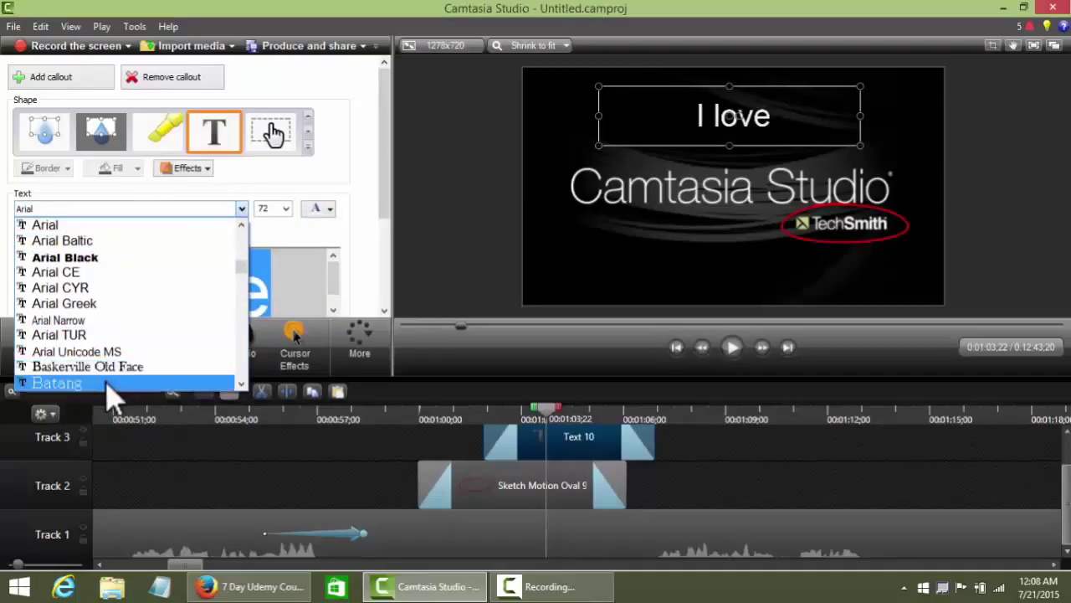
pyautogui.click(56, 383)
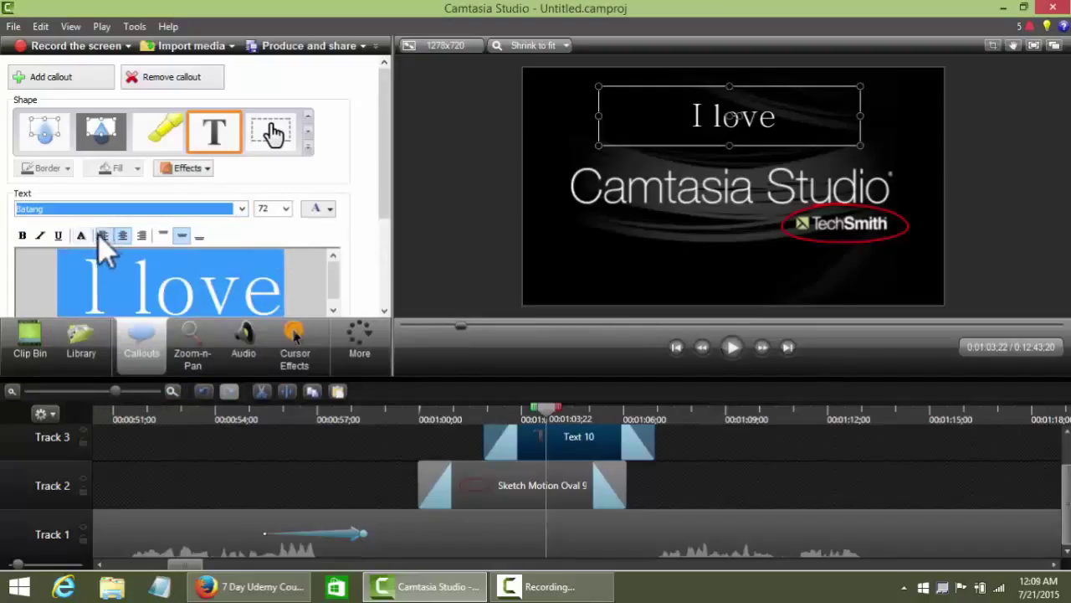
pyautogui.click(142, 236)
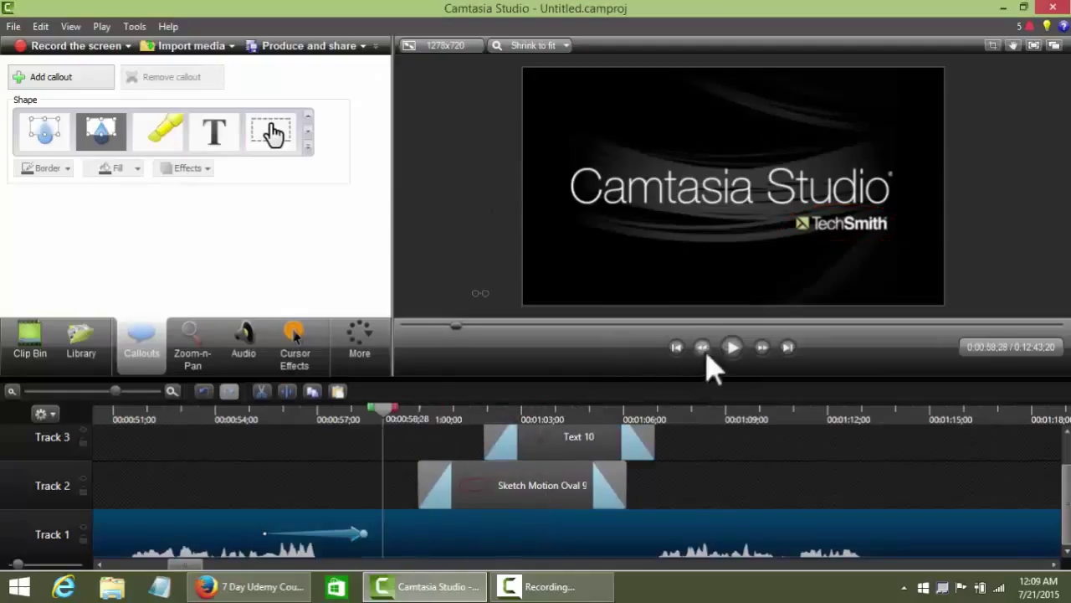
pyautogui.click(731, 346)
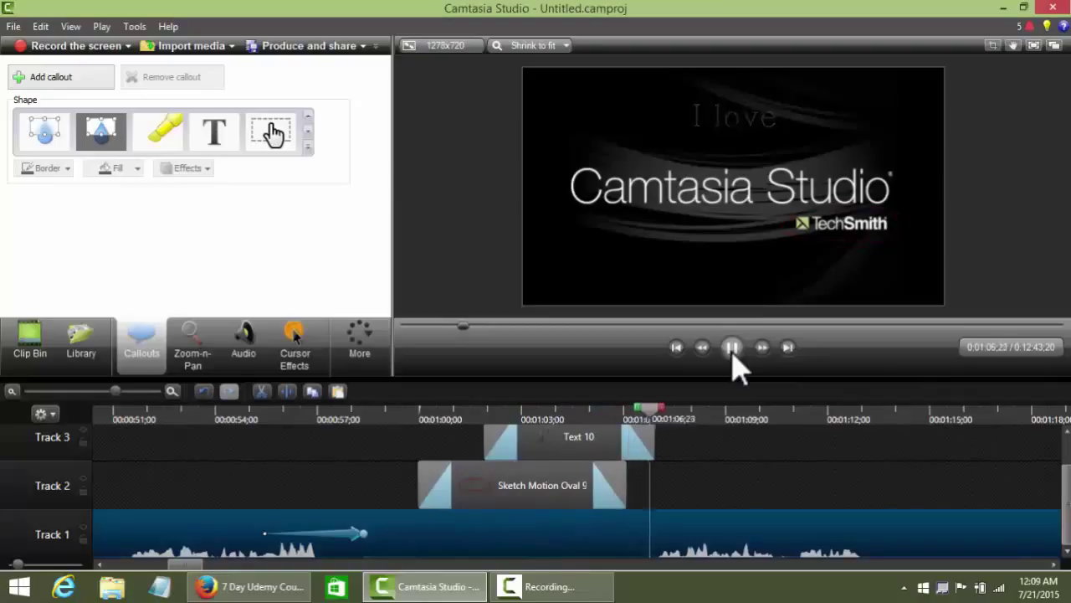
pyautogui.click(731, 346)
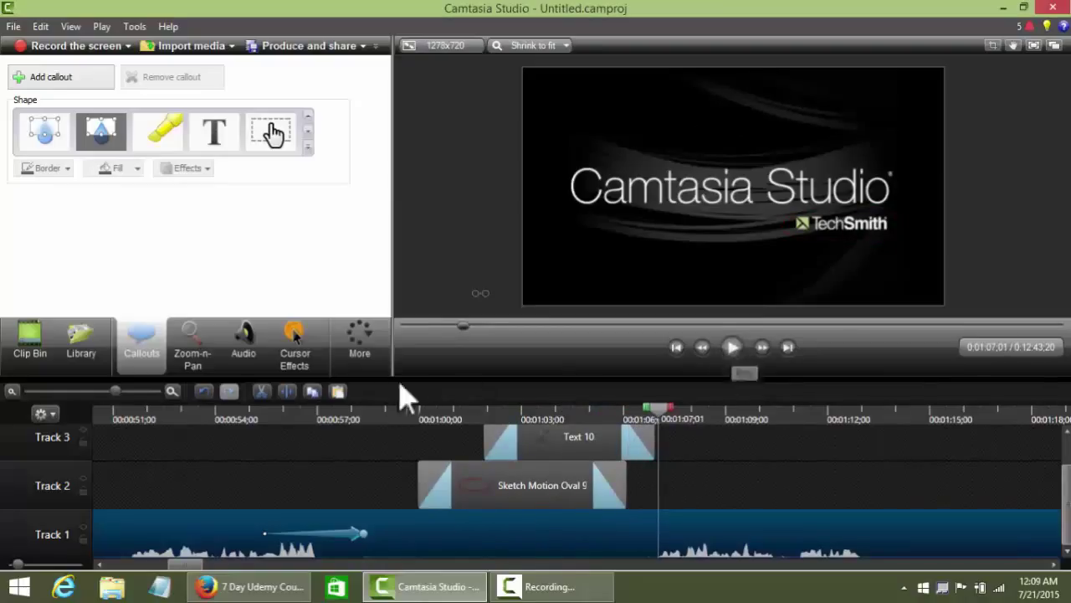
pyautogui.moveTo(502, 469)
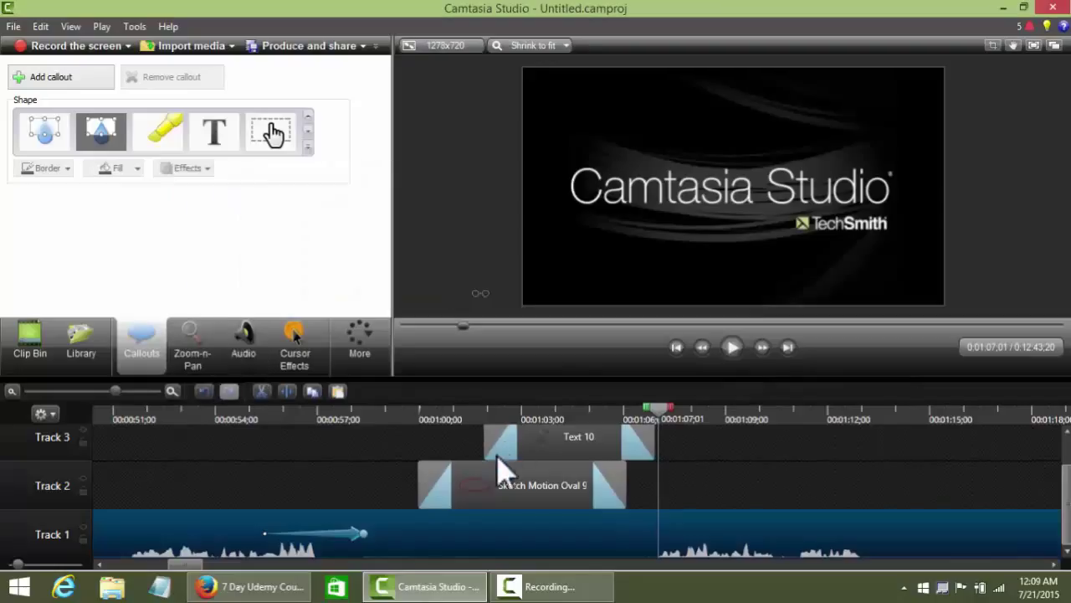
pyautogui.moveTo(347, 465)
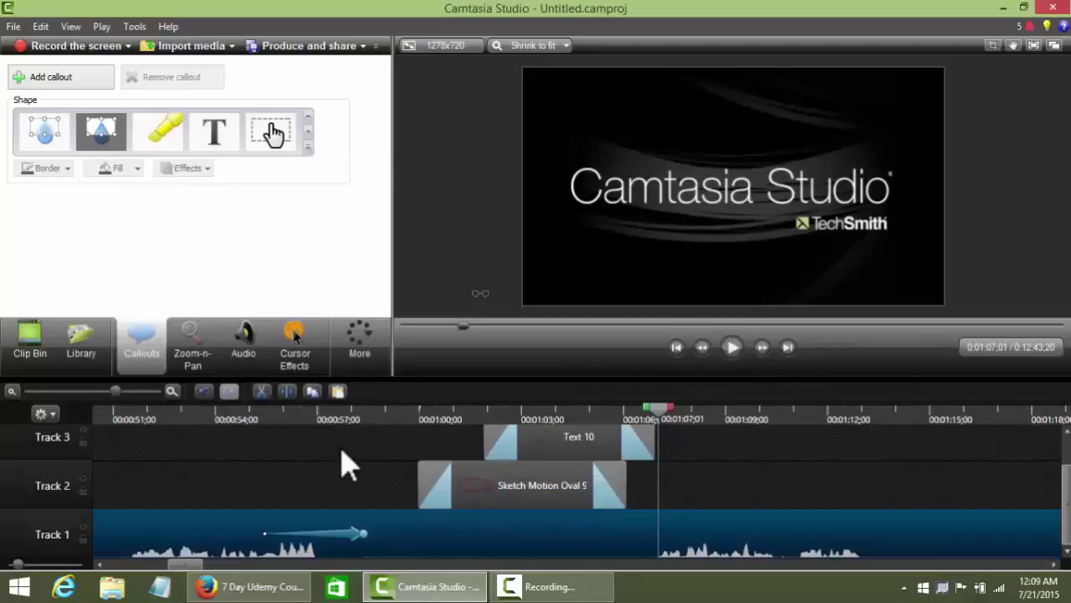